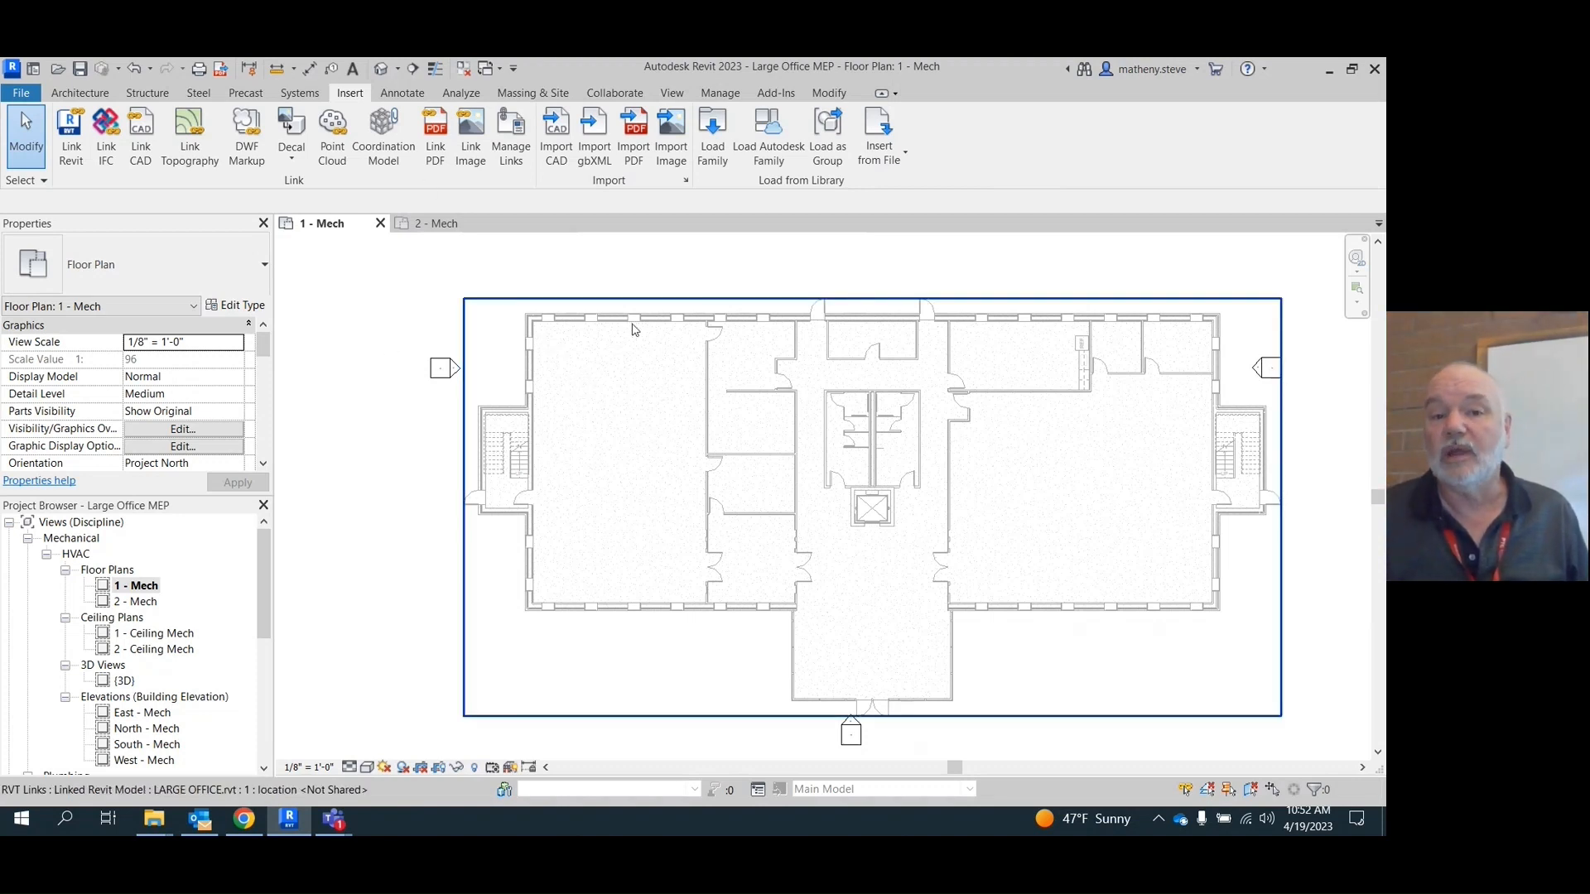
{"action": "mouse_move", "coordinate": [632, 330]}
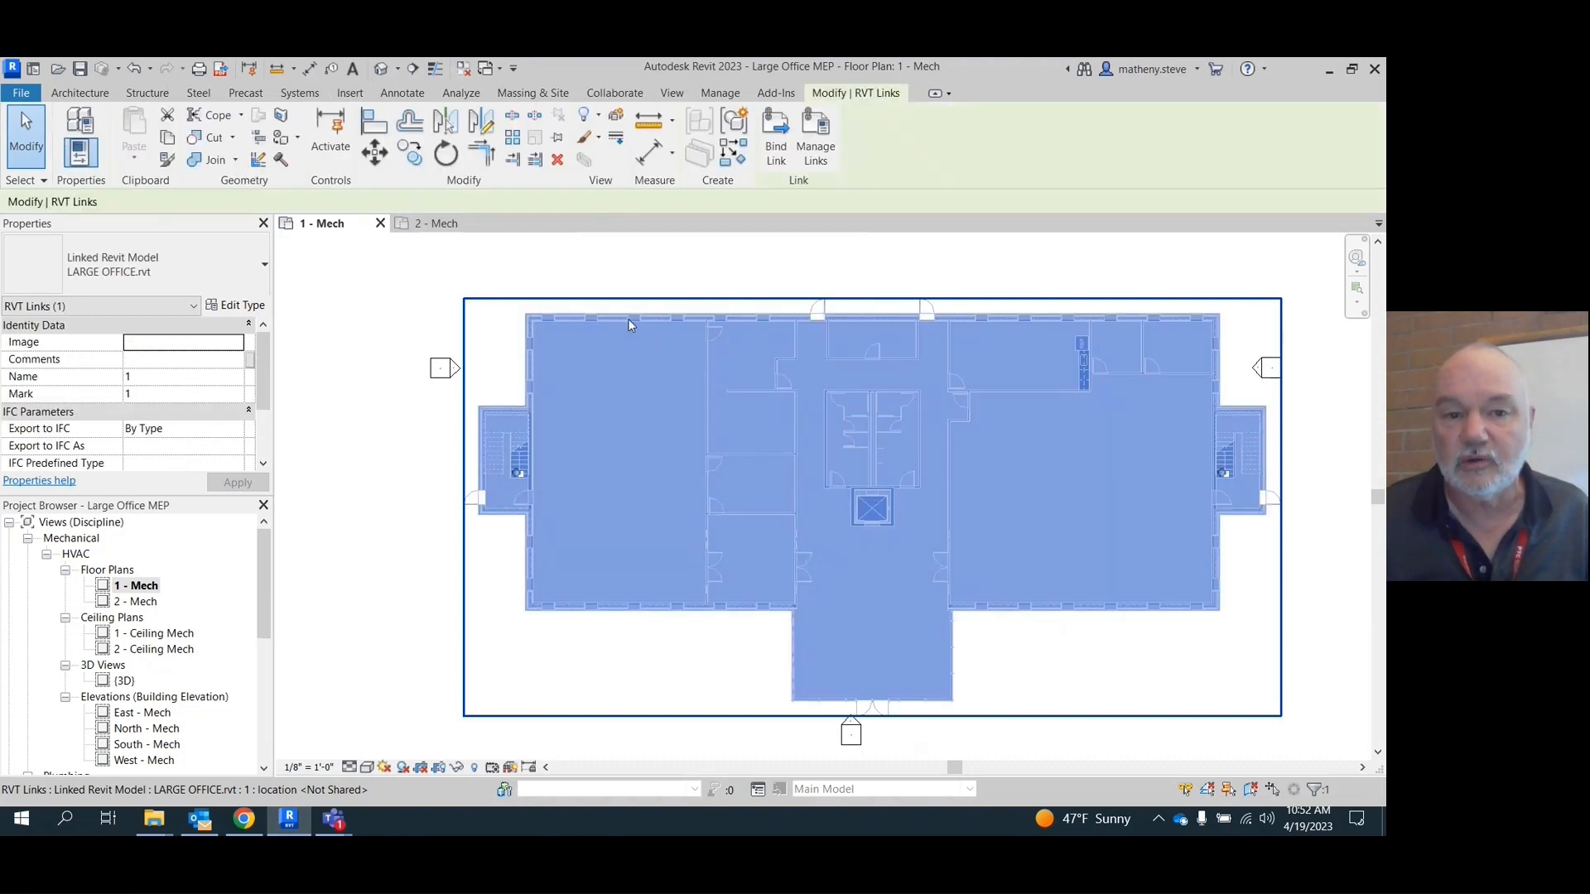
- Confirm the linked LARGE OFFICE model's type properties with Room Bounding checked
{"action": "left_click", "coordinate": [242, 305]}
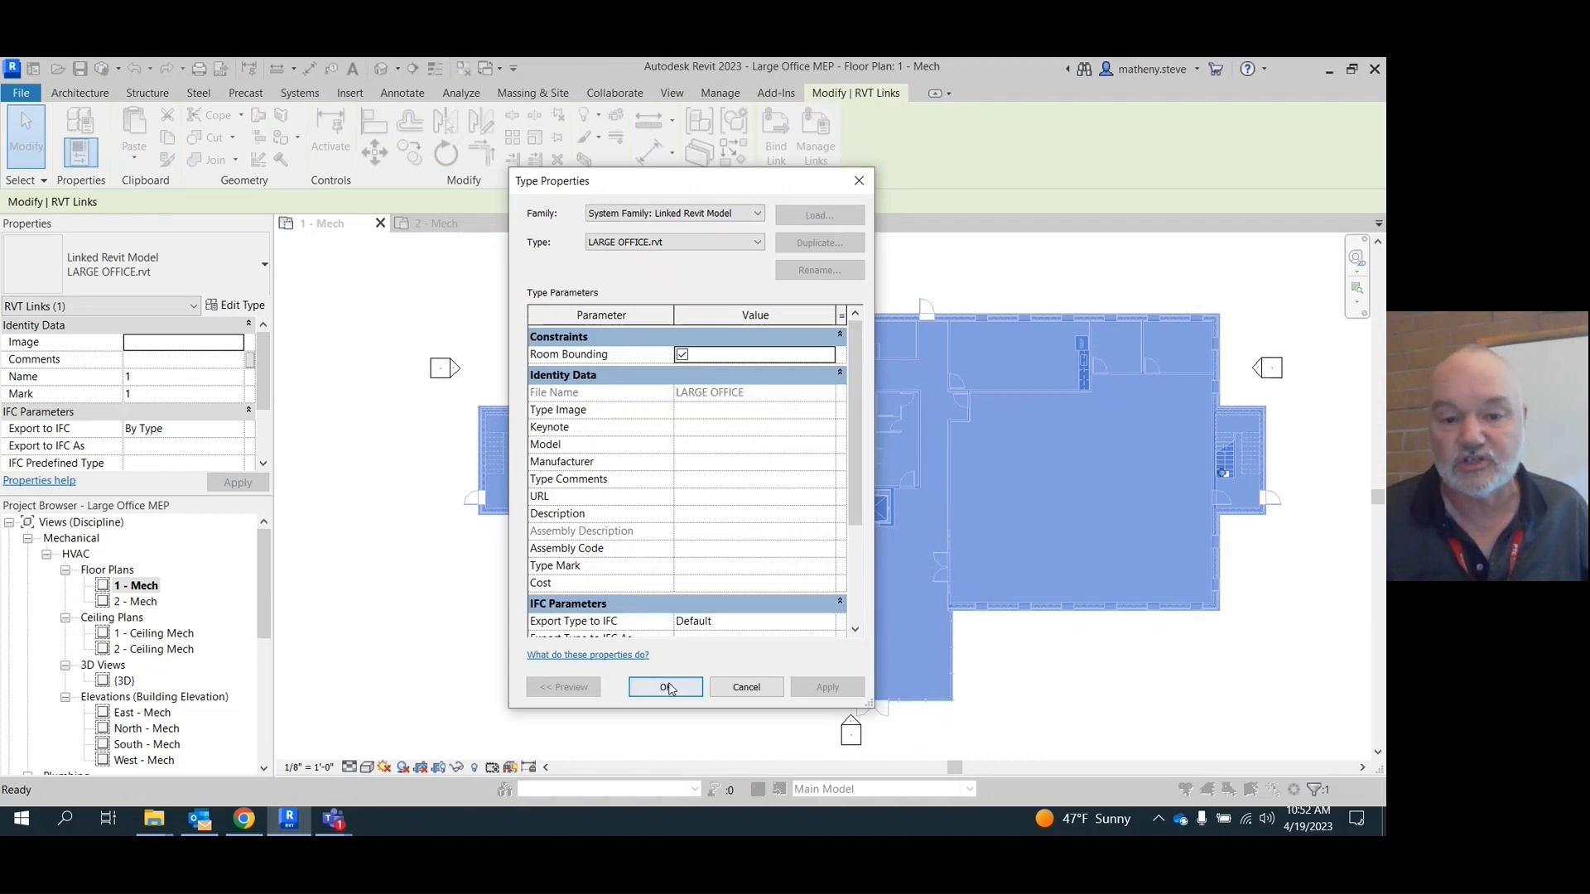
{"action": "left_click", "coordinate": [666, 686]}
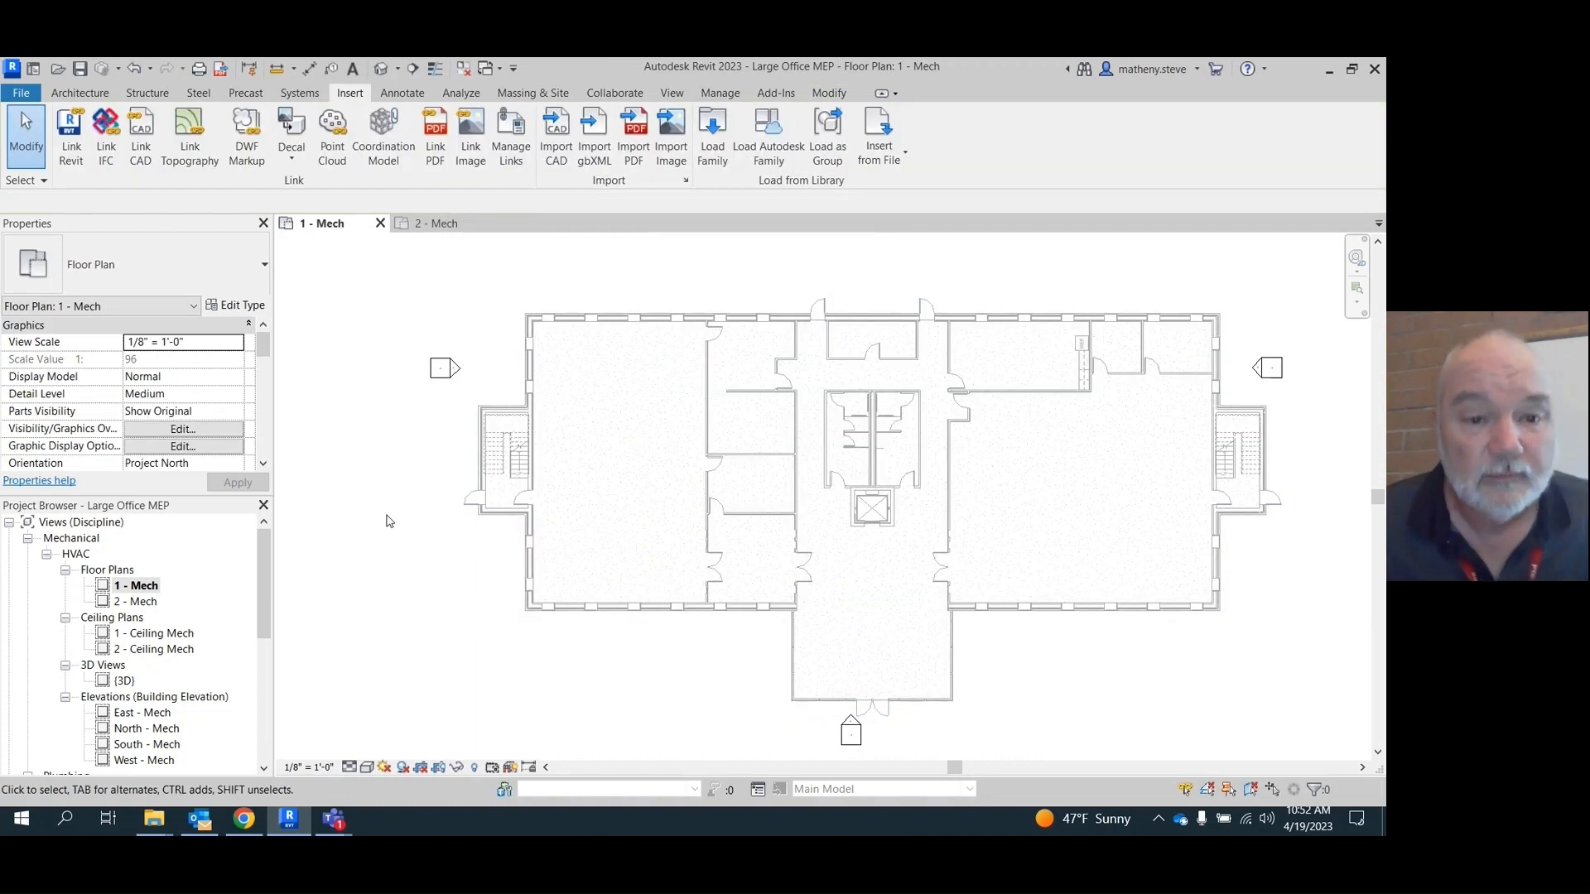
{"action": "mouse_move", "coordinate": [318, 474]}
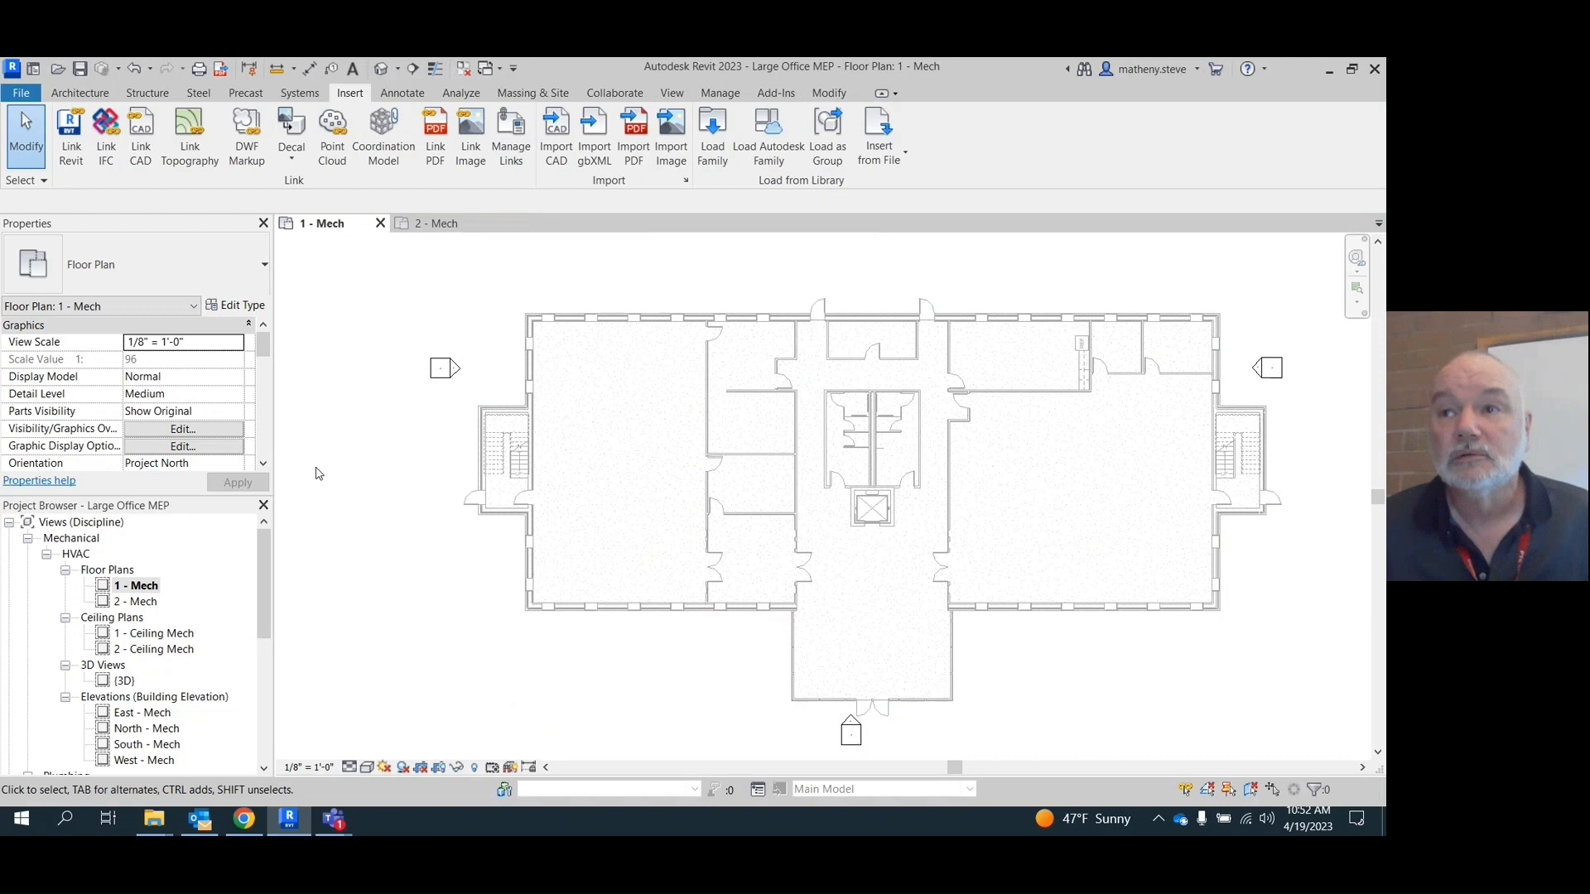
{"action": "mouse_move", "coordinate": [391, 440]}
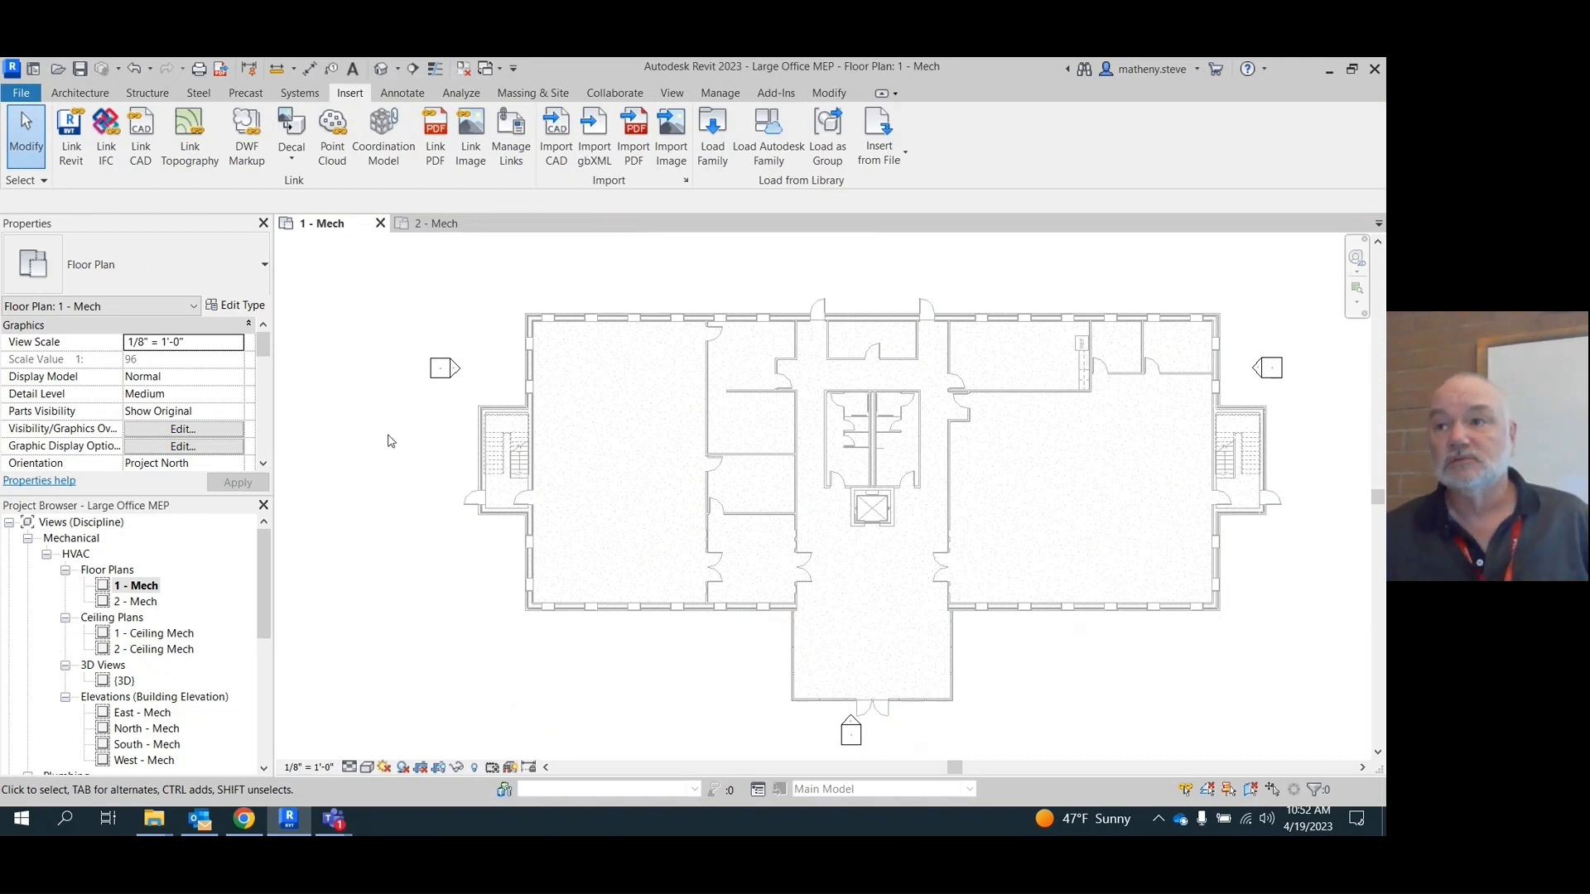
{"action": "mouse_move", "coordinate": [410, 459]}
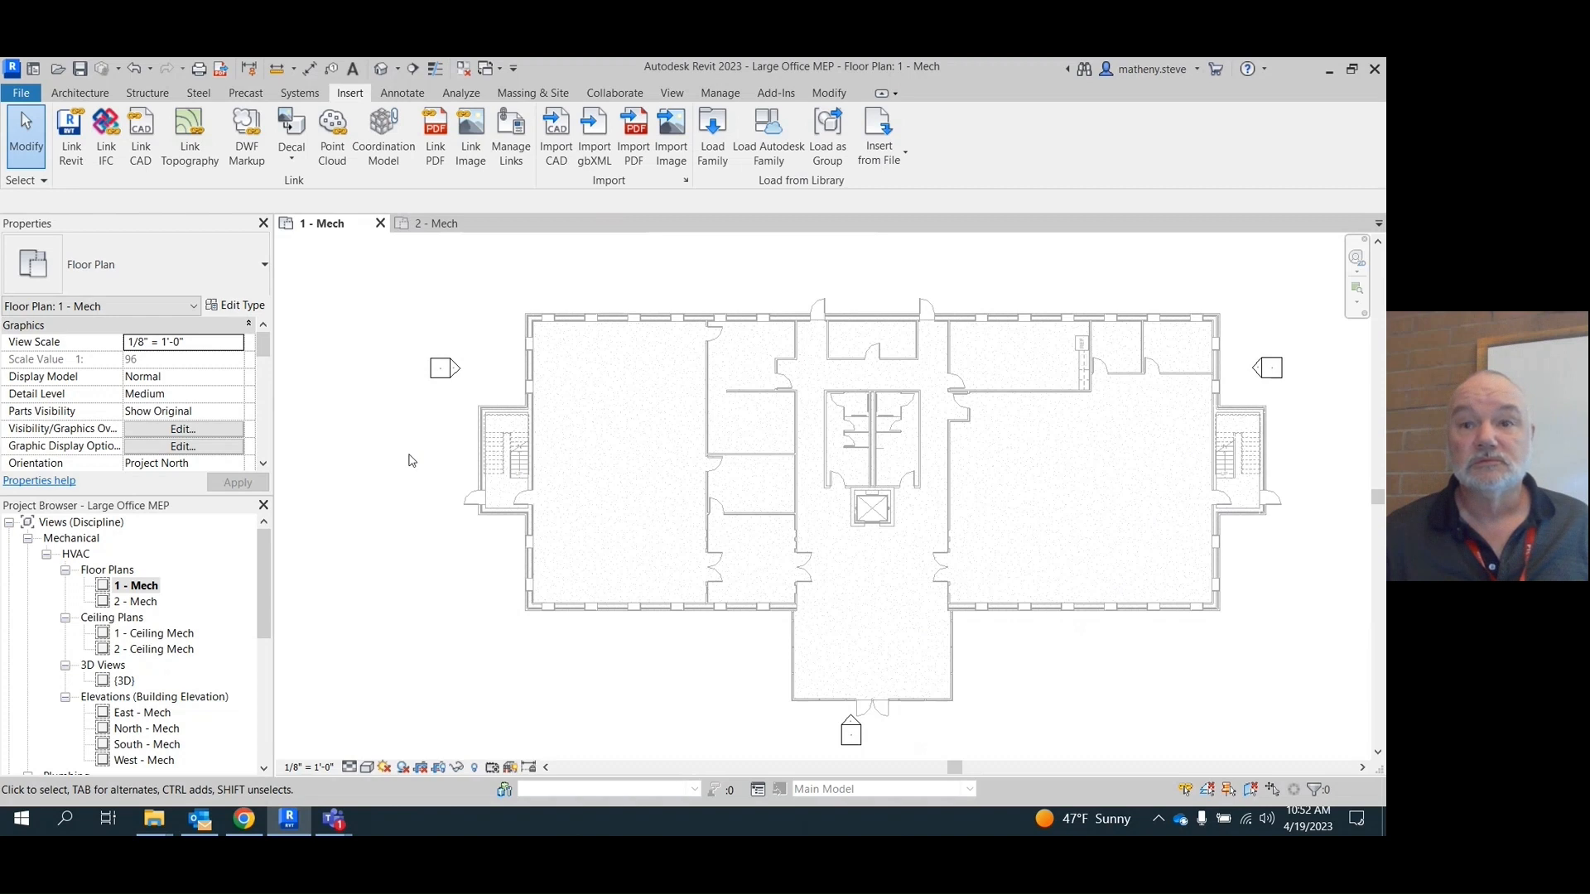
{"action": "mouse_move", "coordinate": [399, 633]}
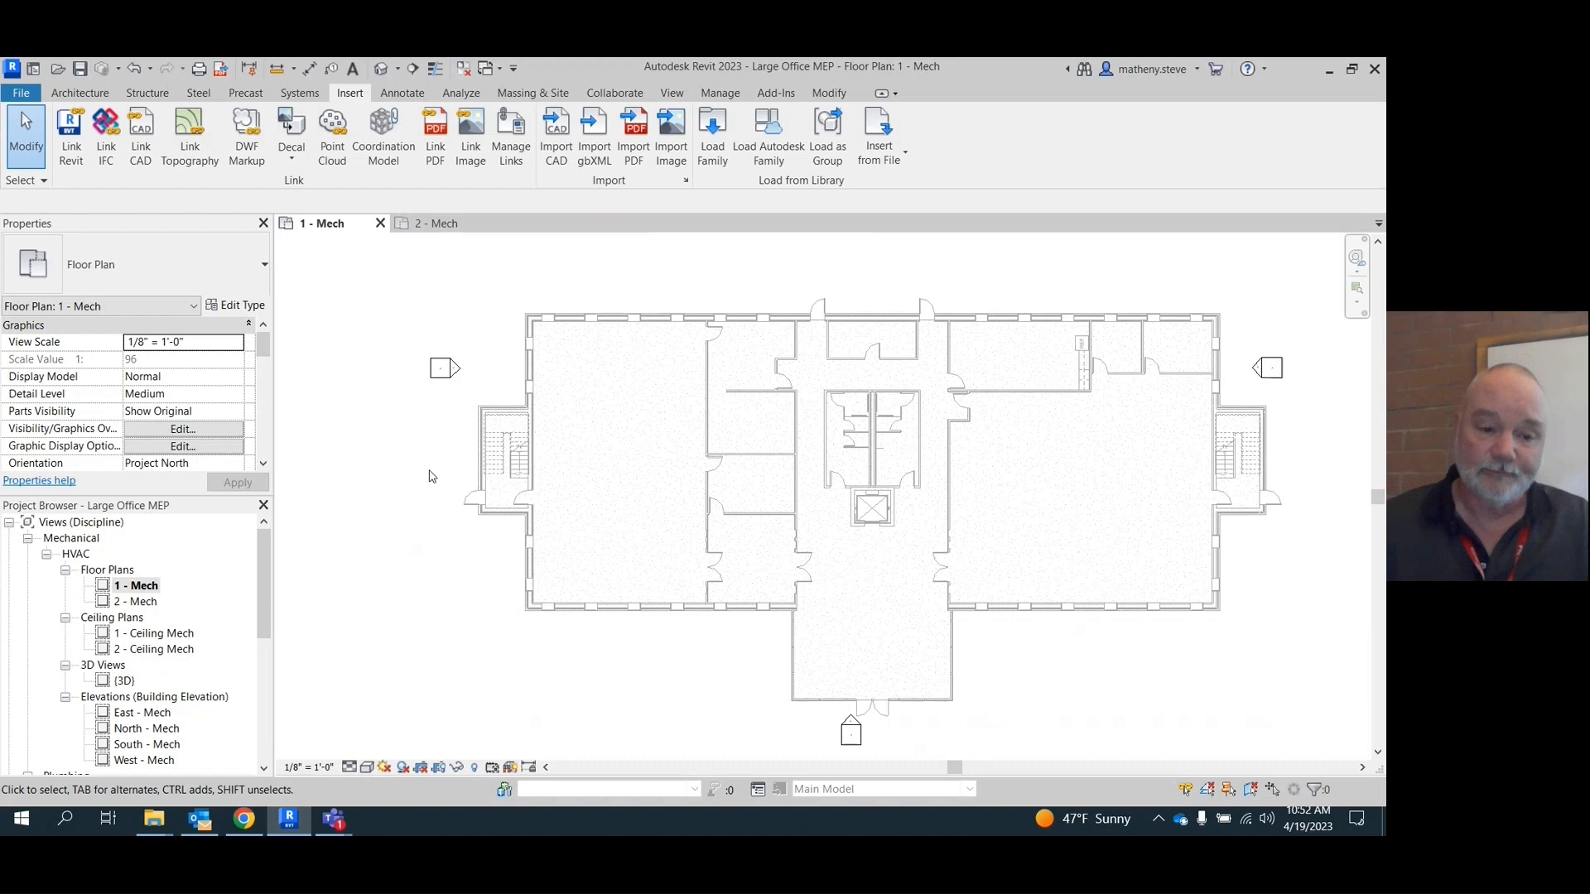
{"action": "mouse_move", "coordinate": [256, 822]}
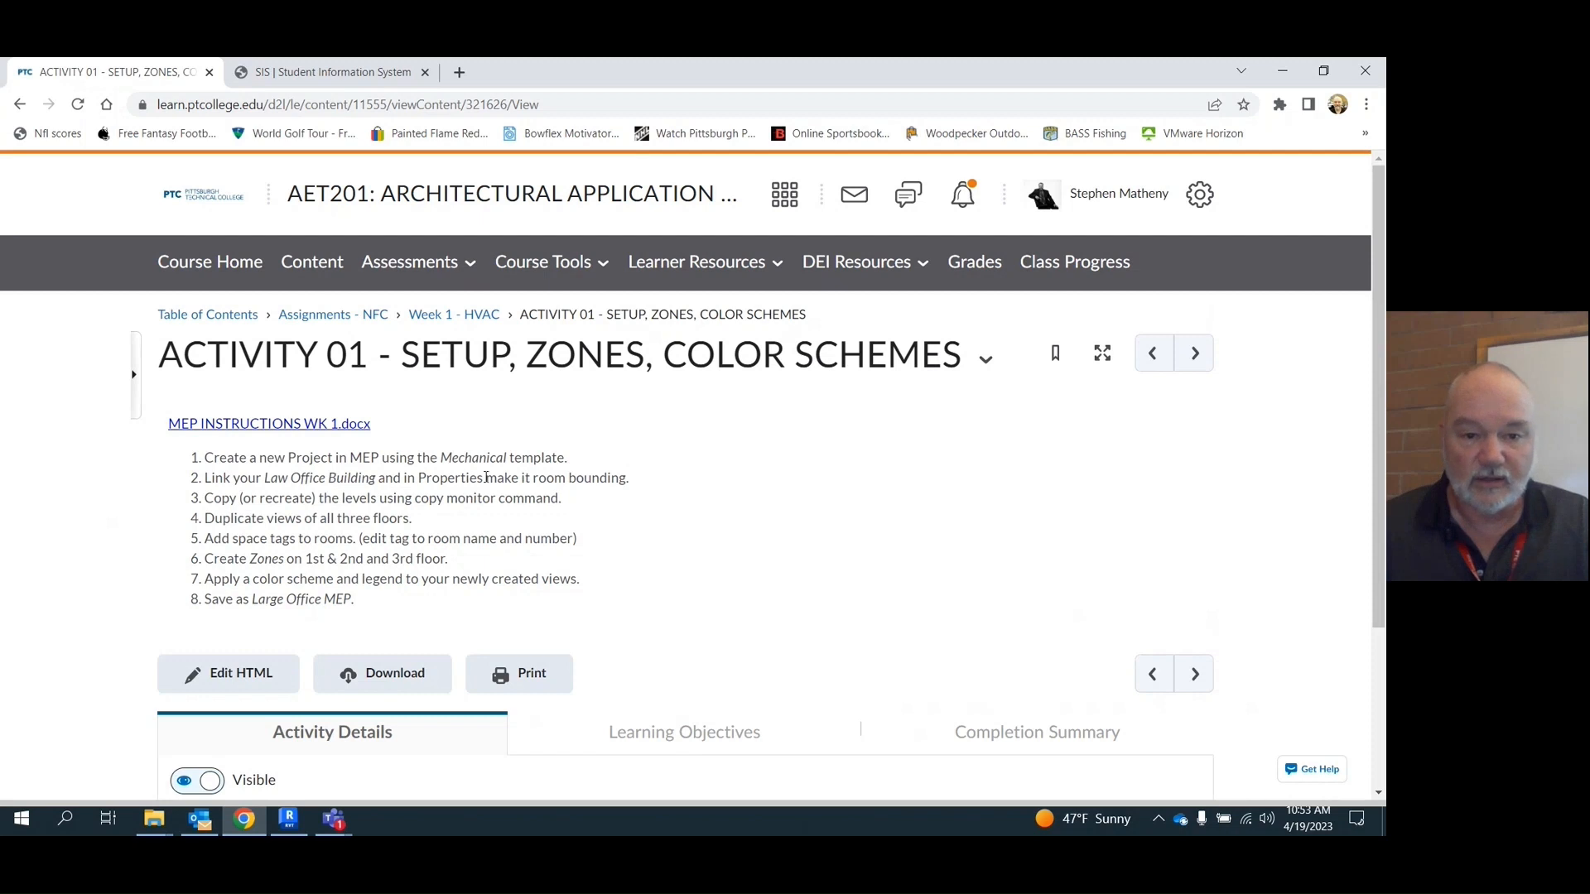
{"action": "mouse_move", "coordinate": [573, 507]}
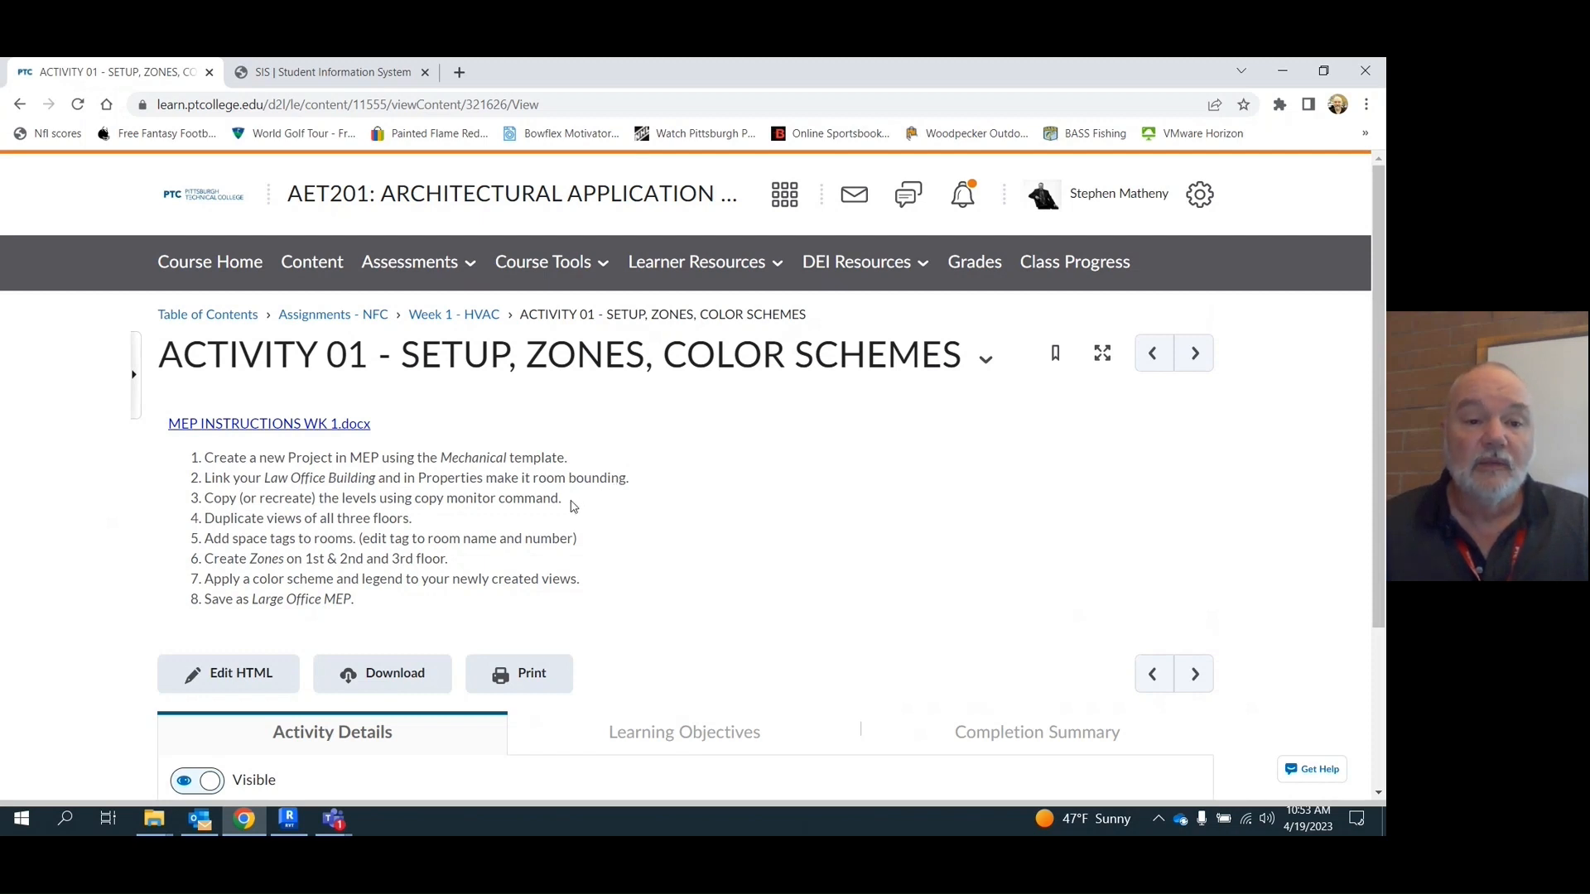
{"action": "double_click", "coordinate": [222, 518]}
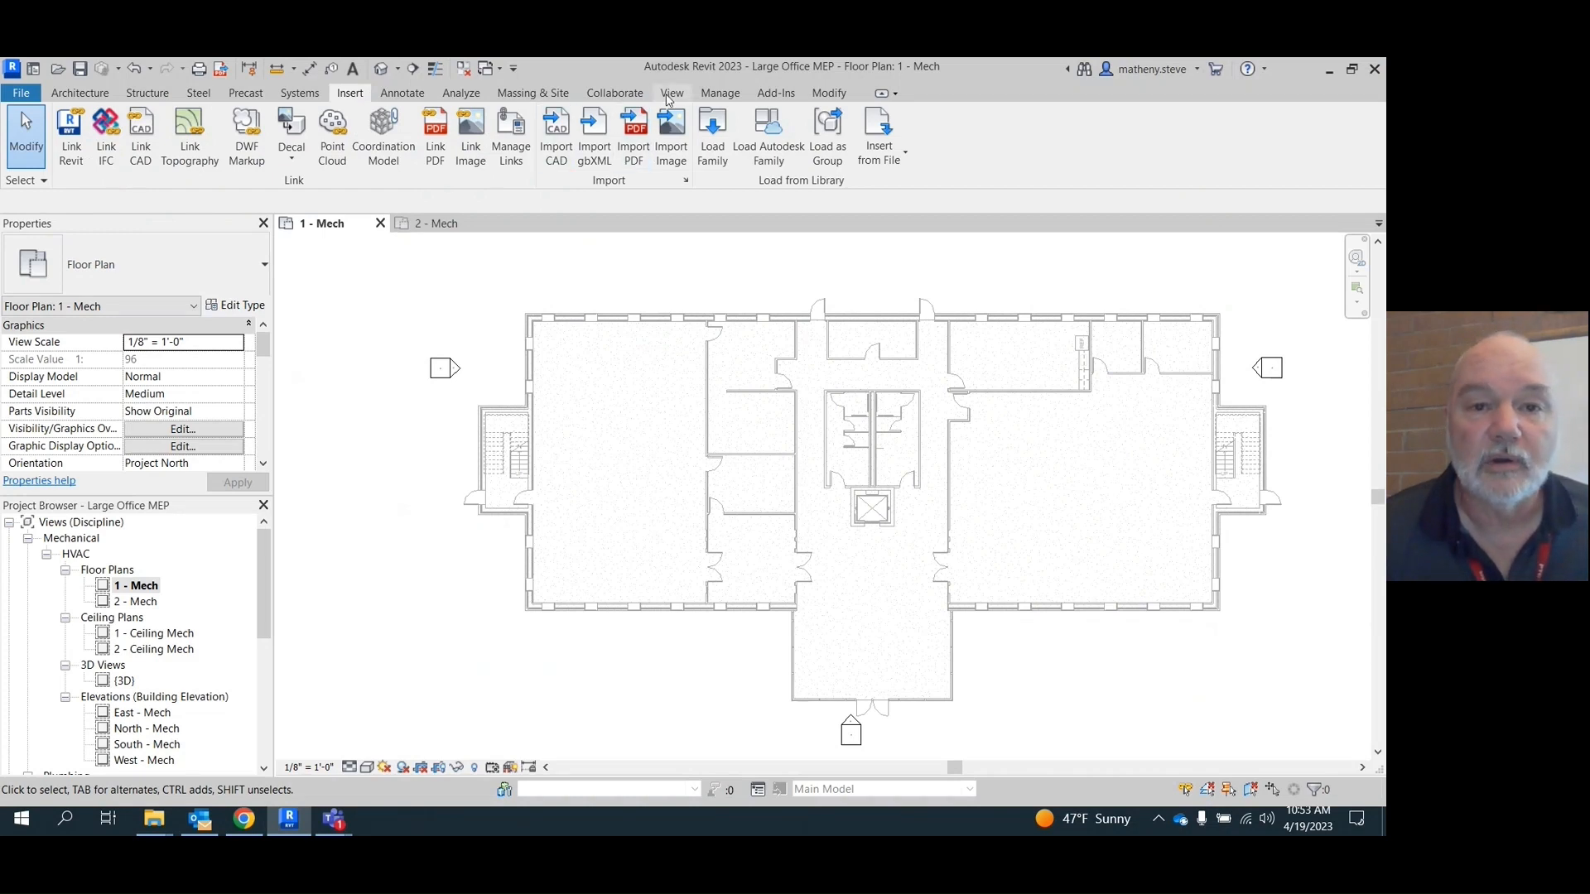
{"action": "left_click", "coordinate": [672, 92]}
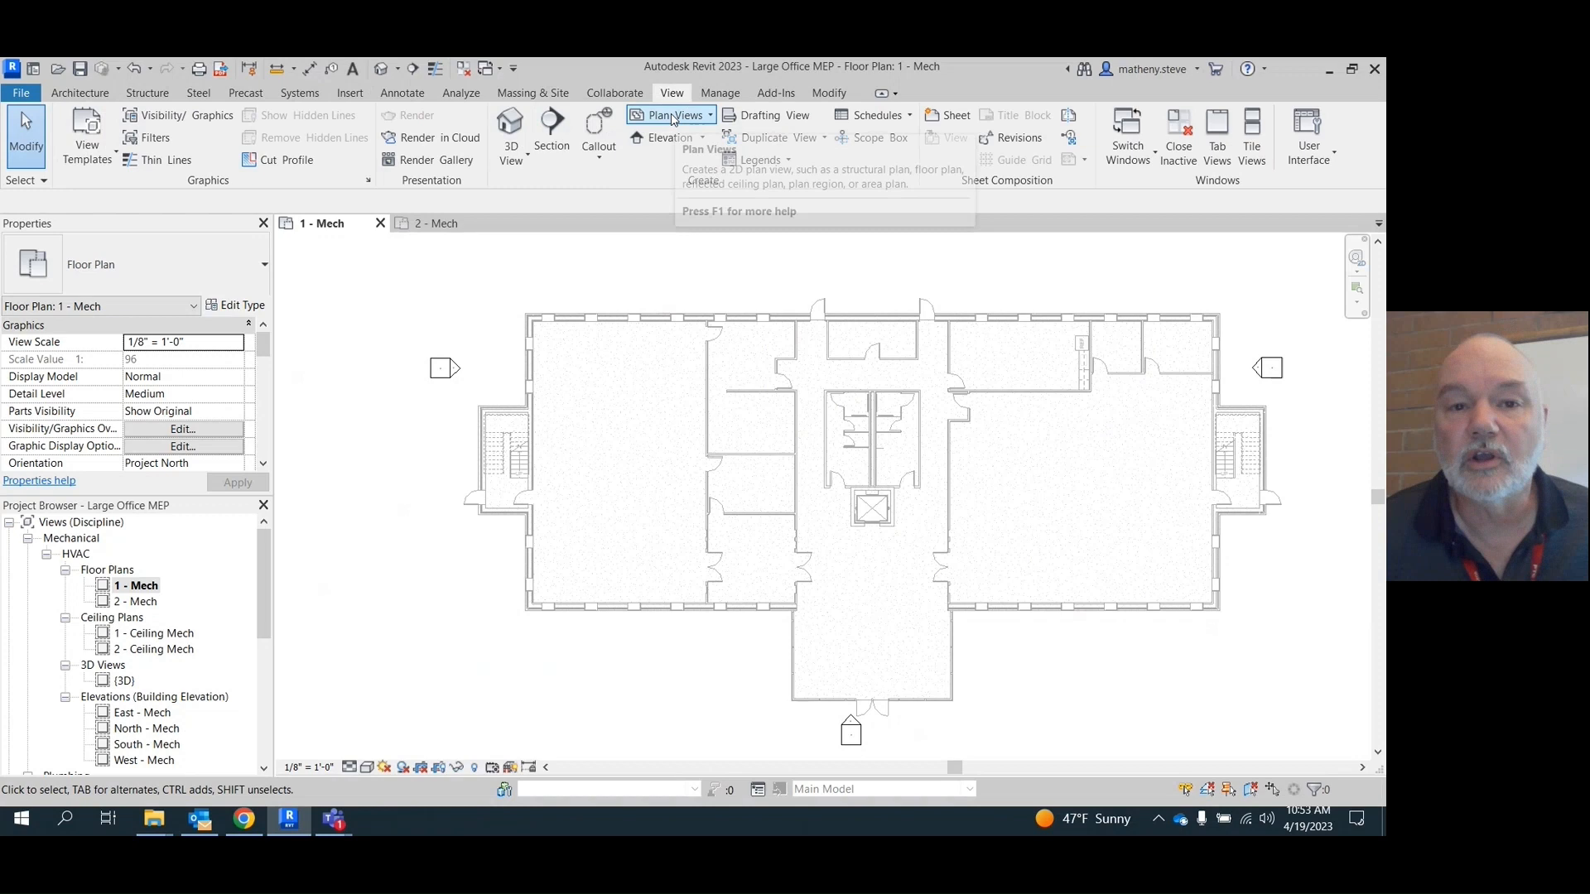
{"action": "left_click", "coordinate": [669, 116]}
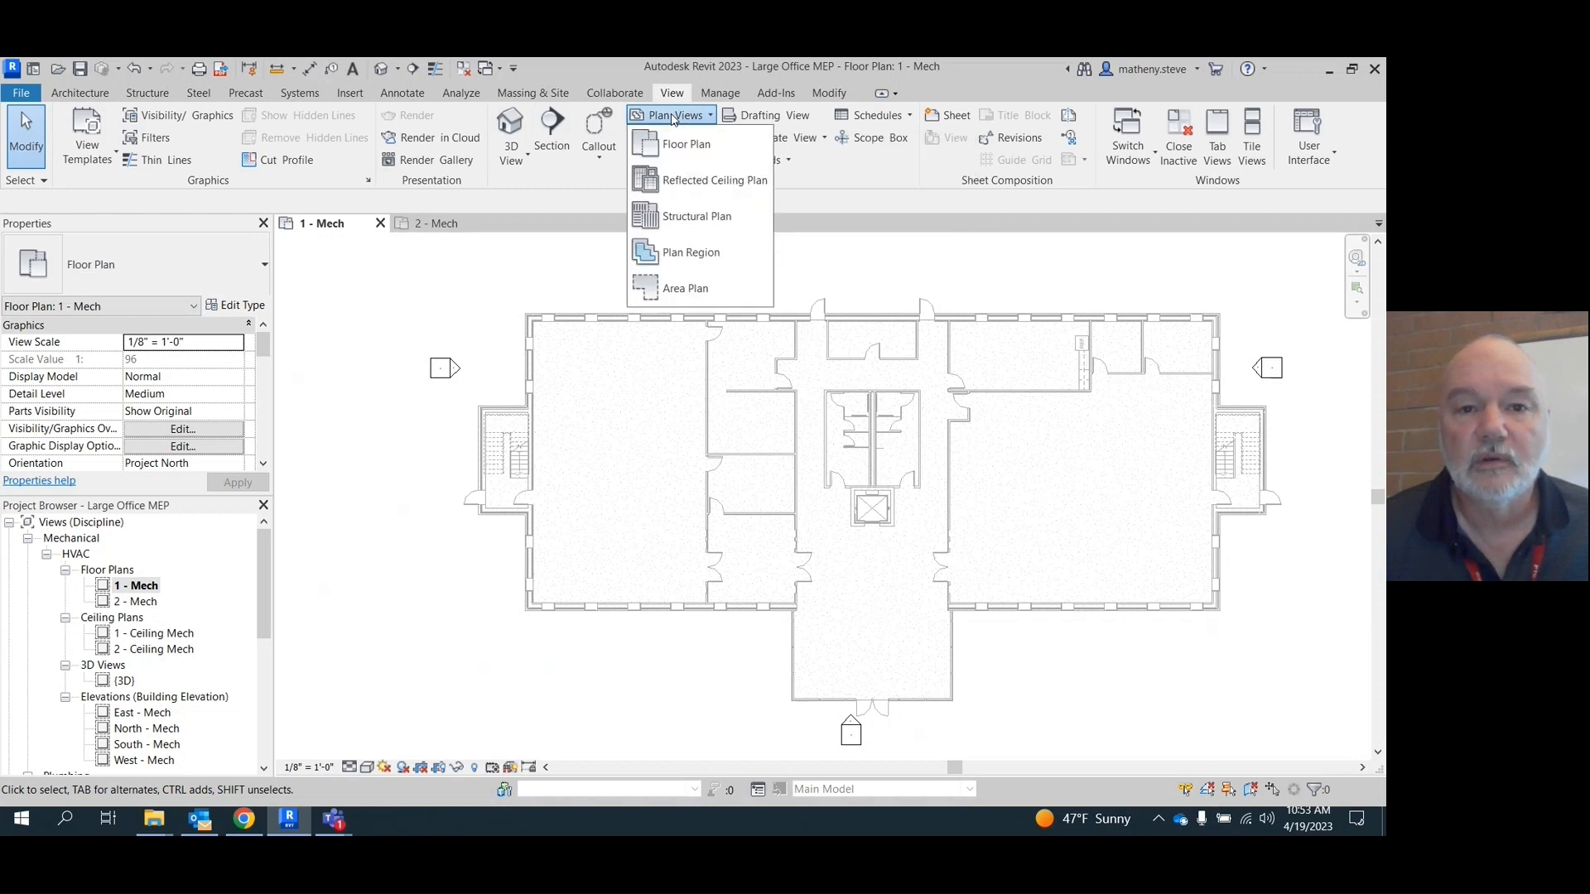
{"action": "mouse_move", "coordinate": [686, 144]}
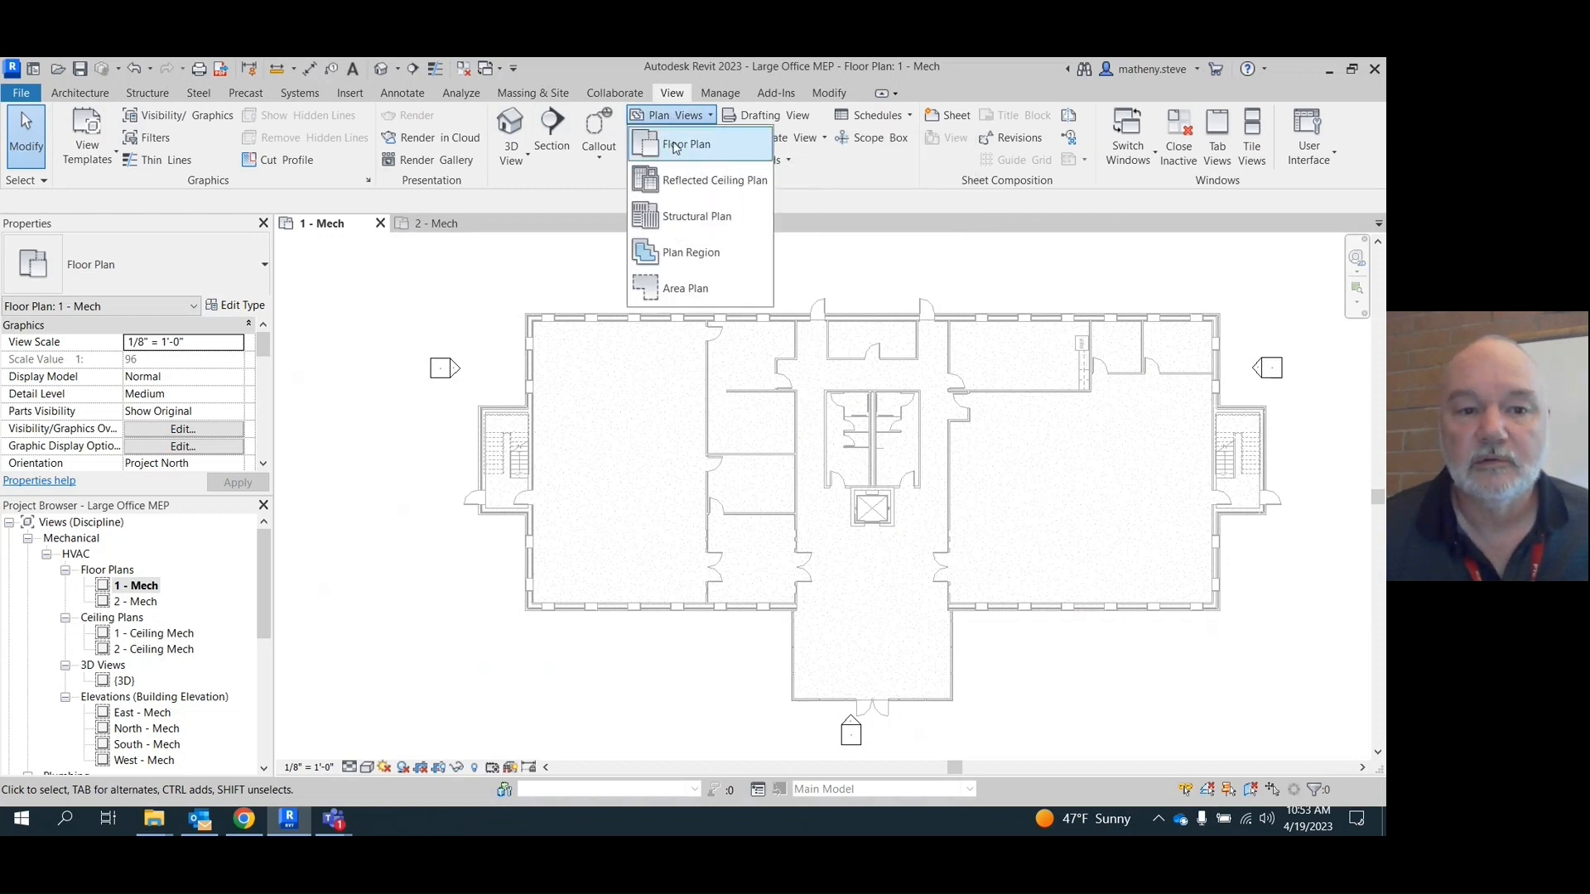
{"action": "left_click", "coordinate": [686, 143]}
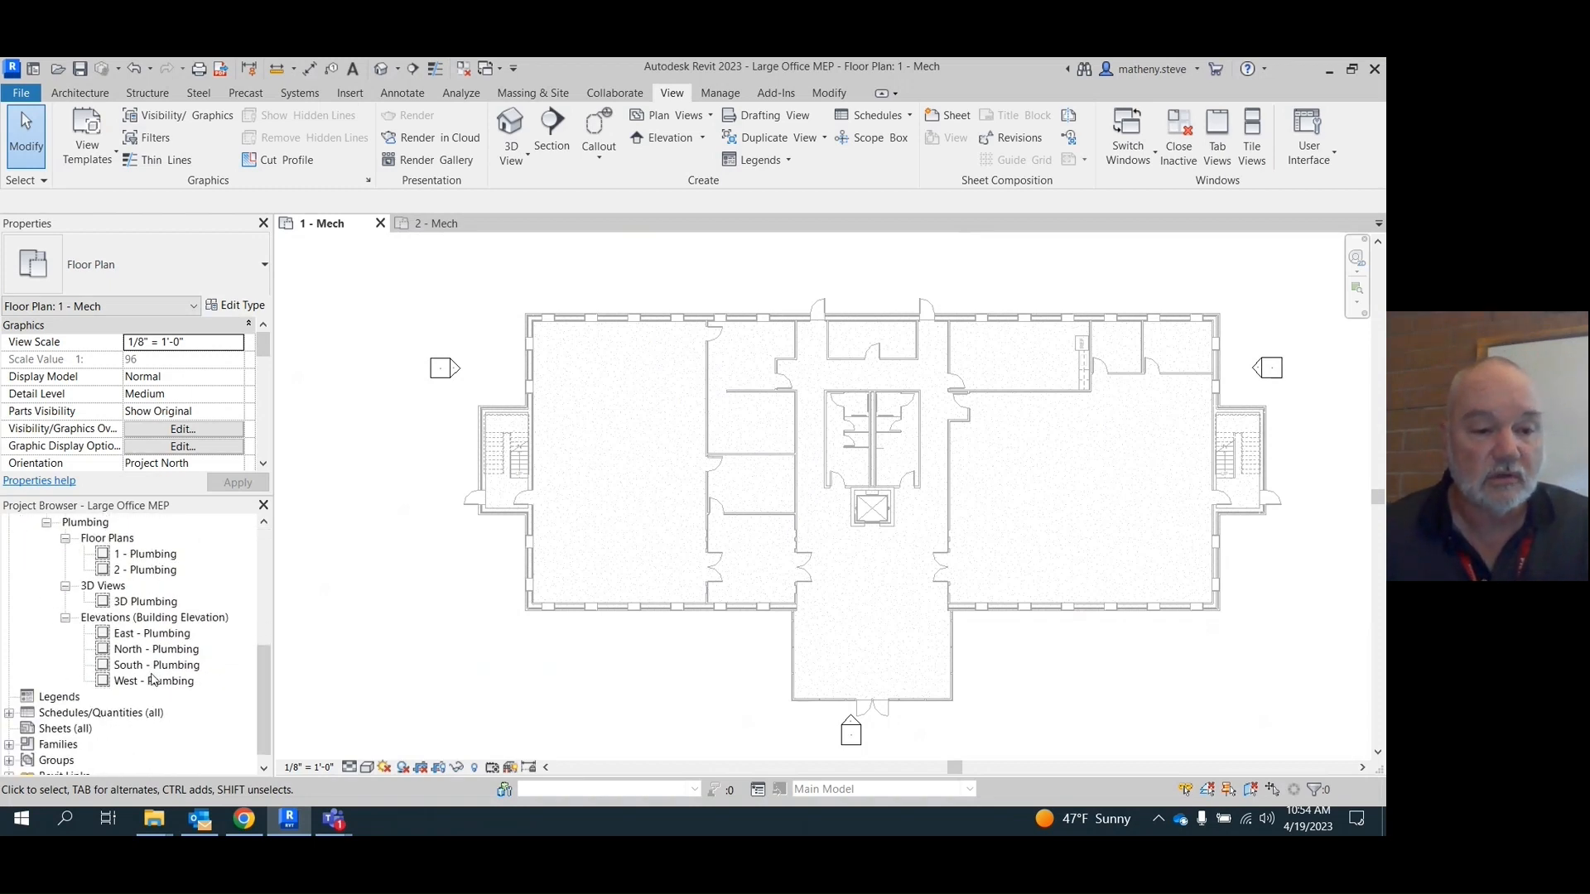
- Open the South - Plumbing elevation and bring up the New Floor Plan dialog listing Level 1 and Level 2
{"action": "double_click", "coordinate": [156, 666]}
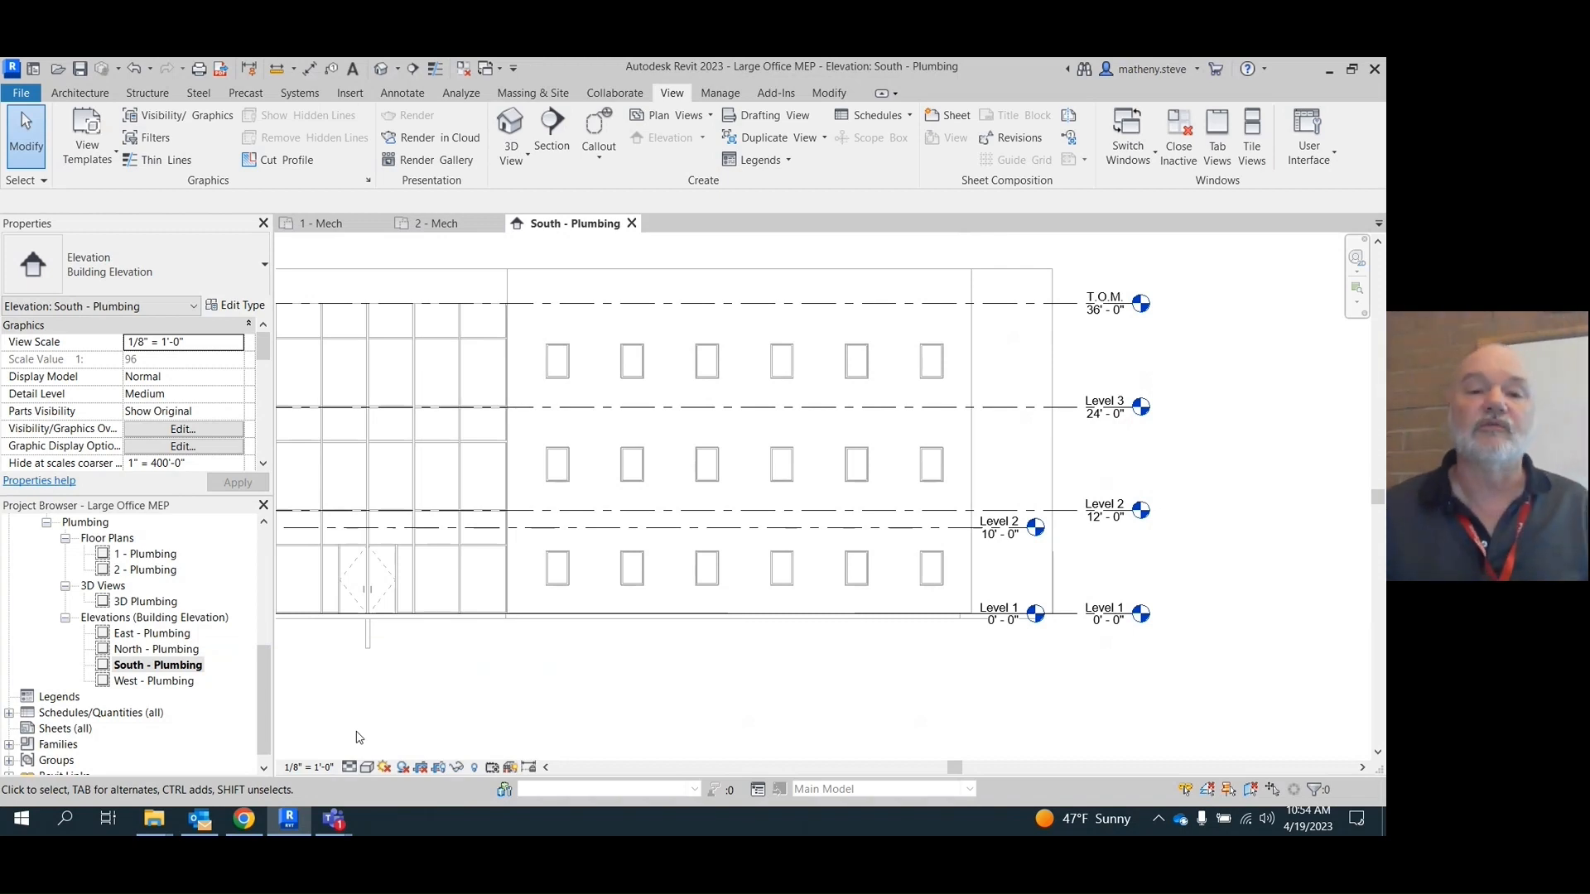
{"action": "left_click", "coordinate": [673, 116]}
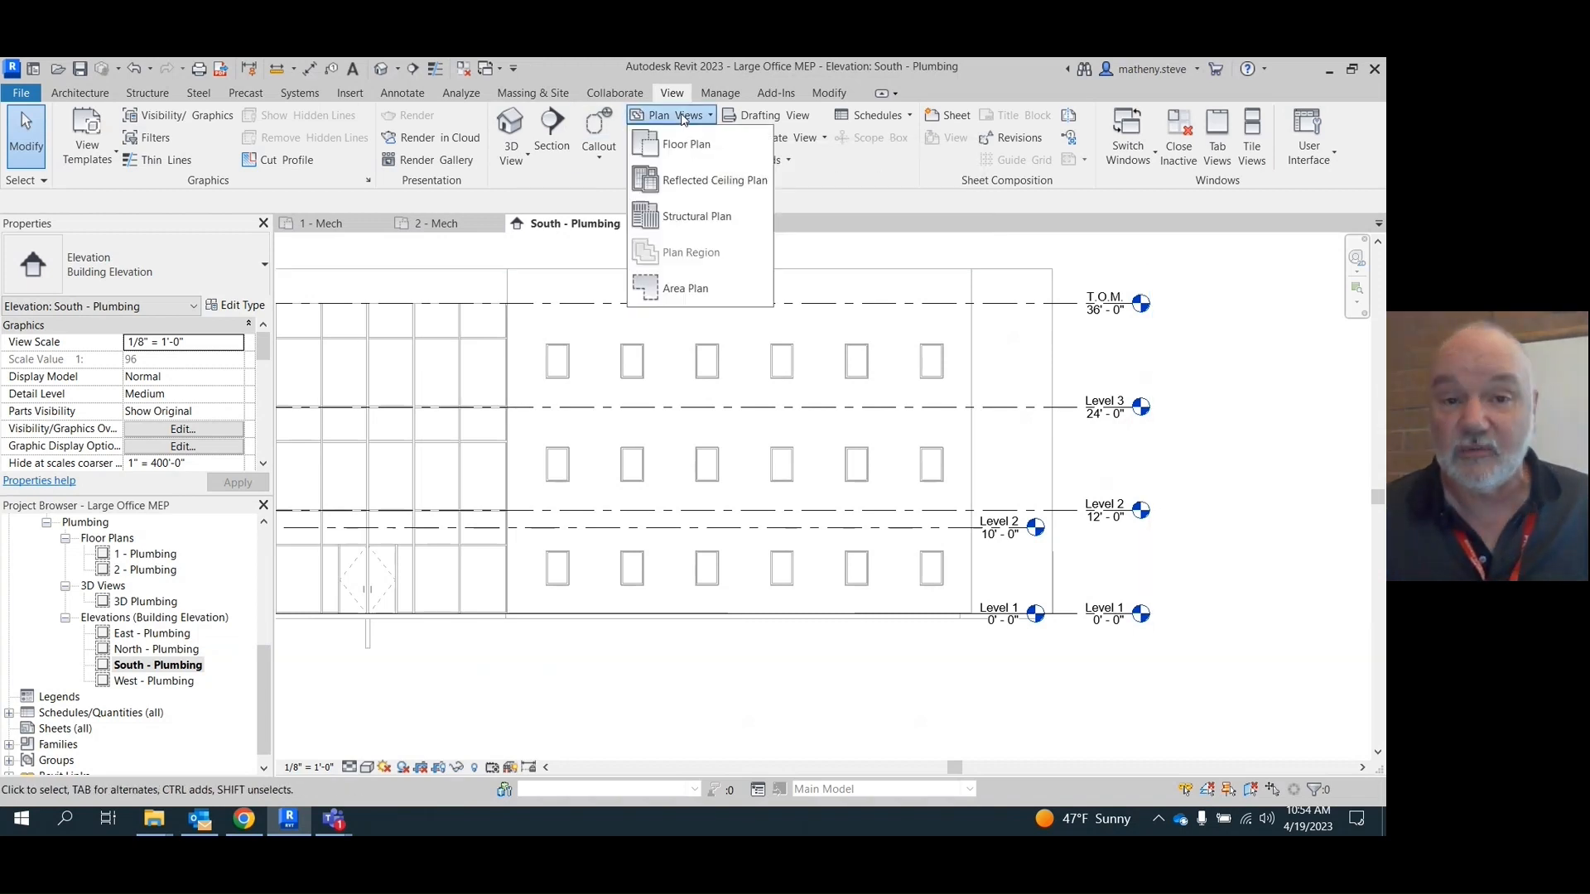
{"action": "left_click", "coordinate": [686, 144]}
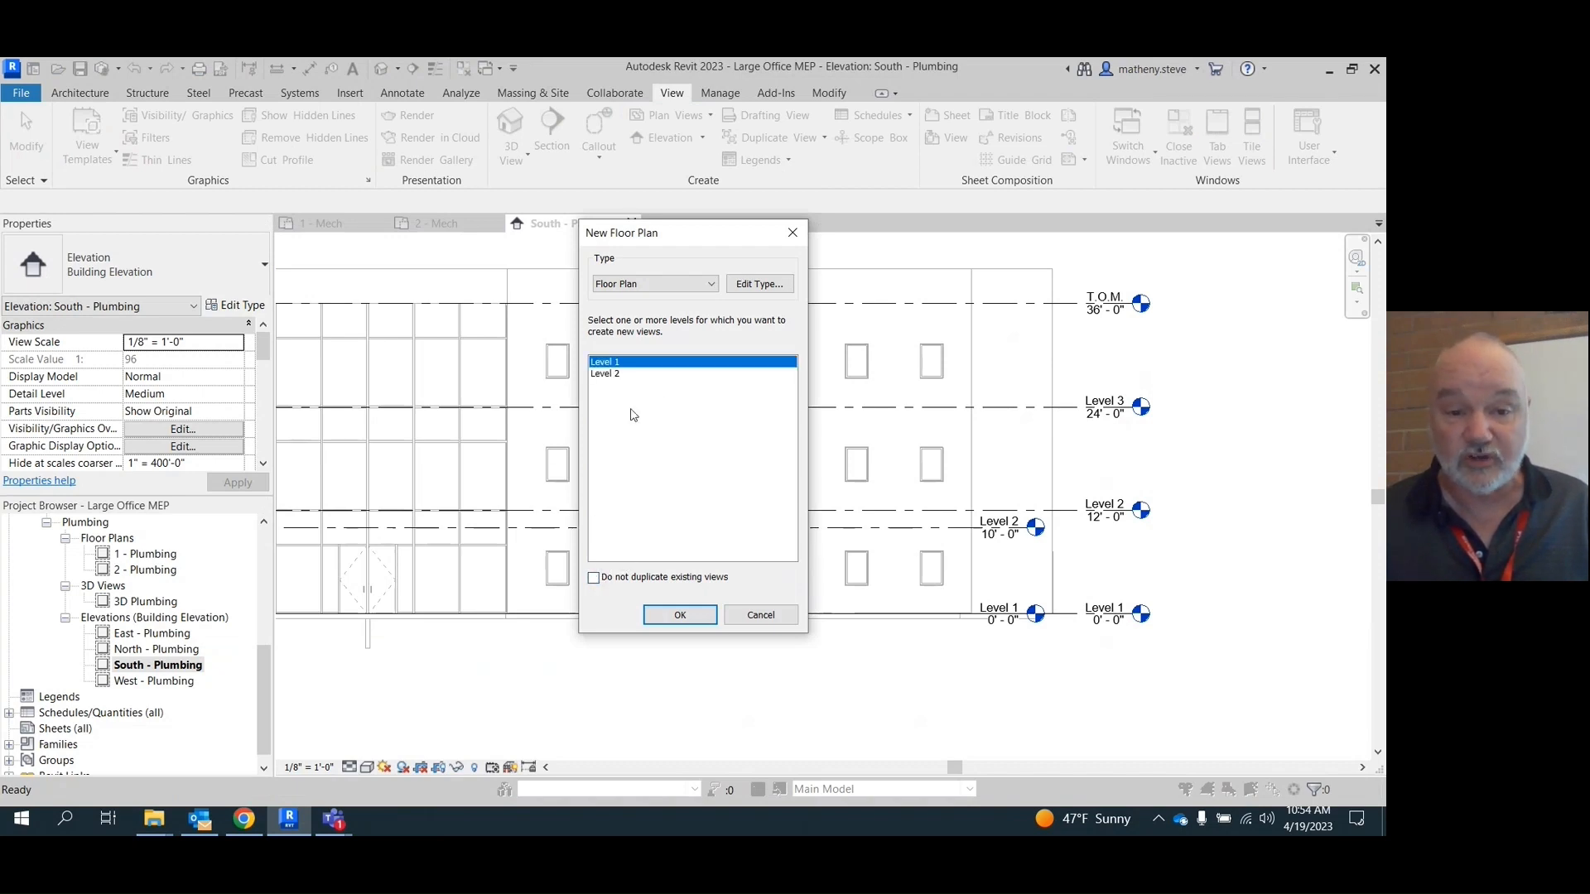
{"action": "mouse_move", "coordinate": [603, 374]}
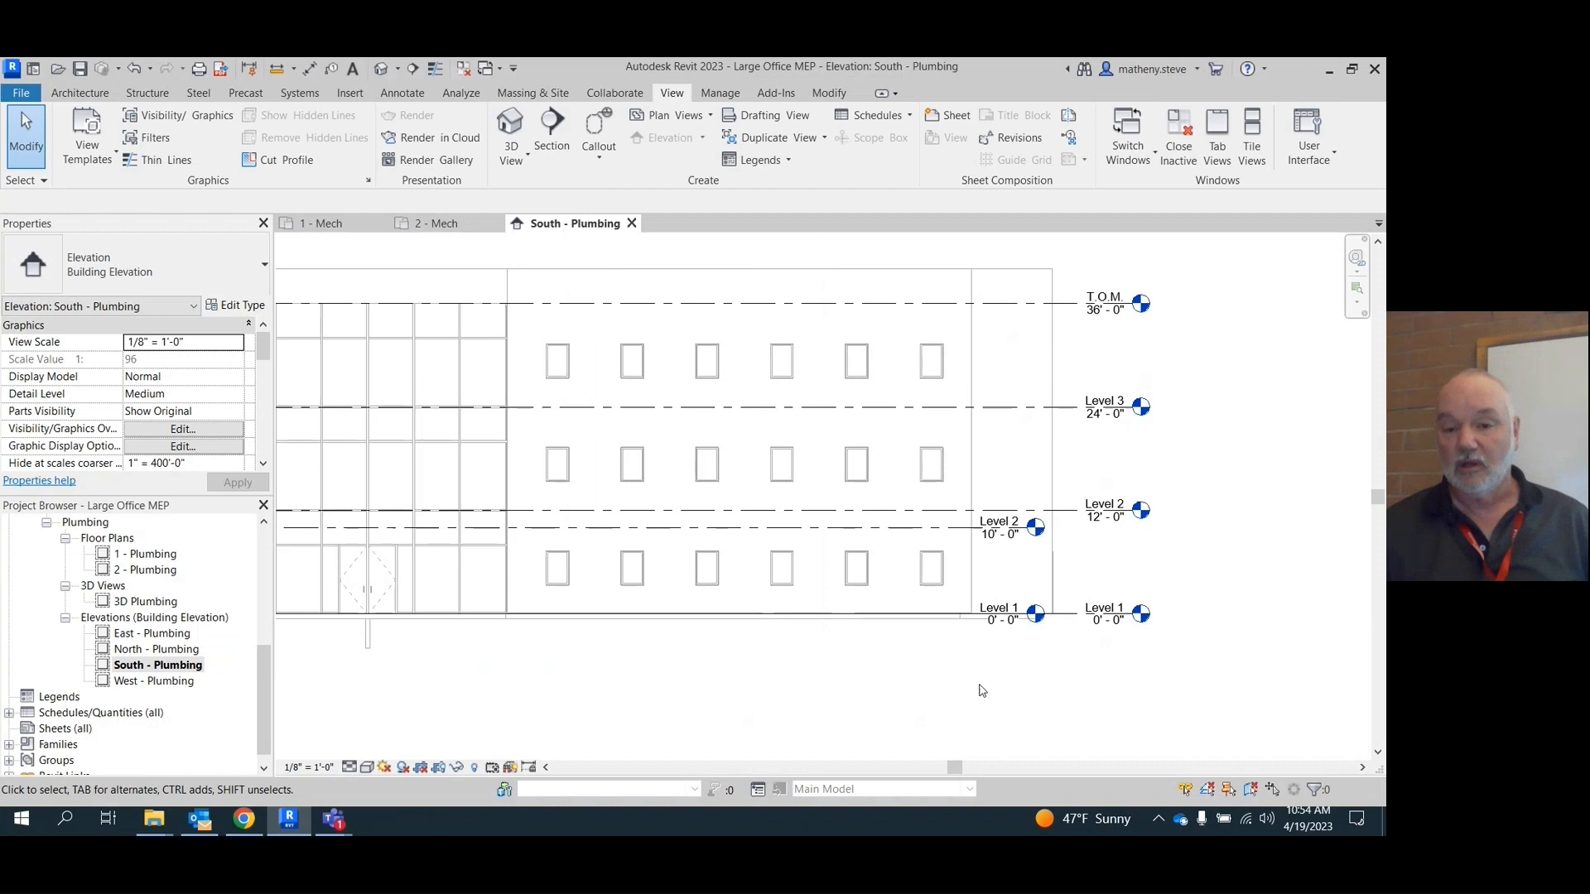
{"action": "left_click", "coordinate": [998, 613]}
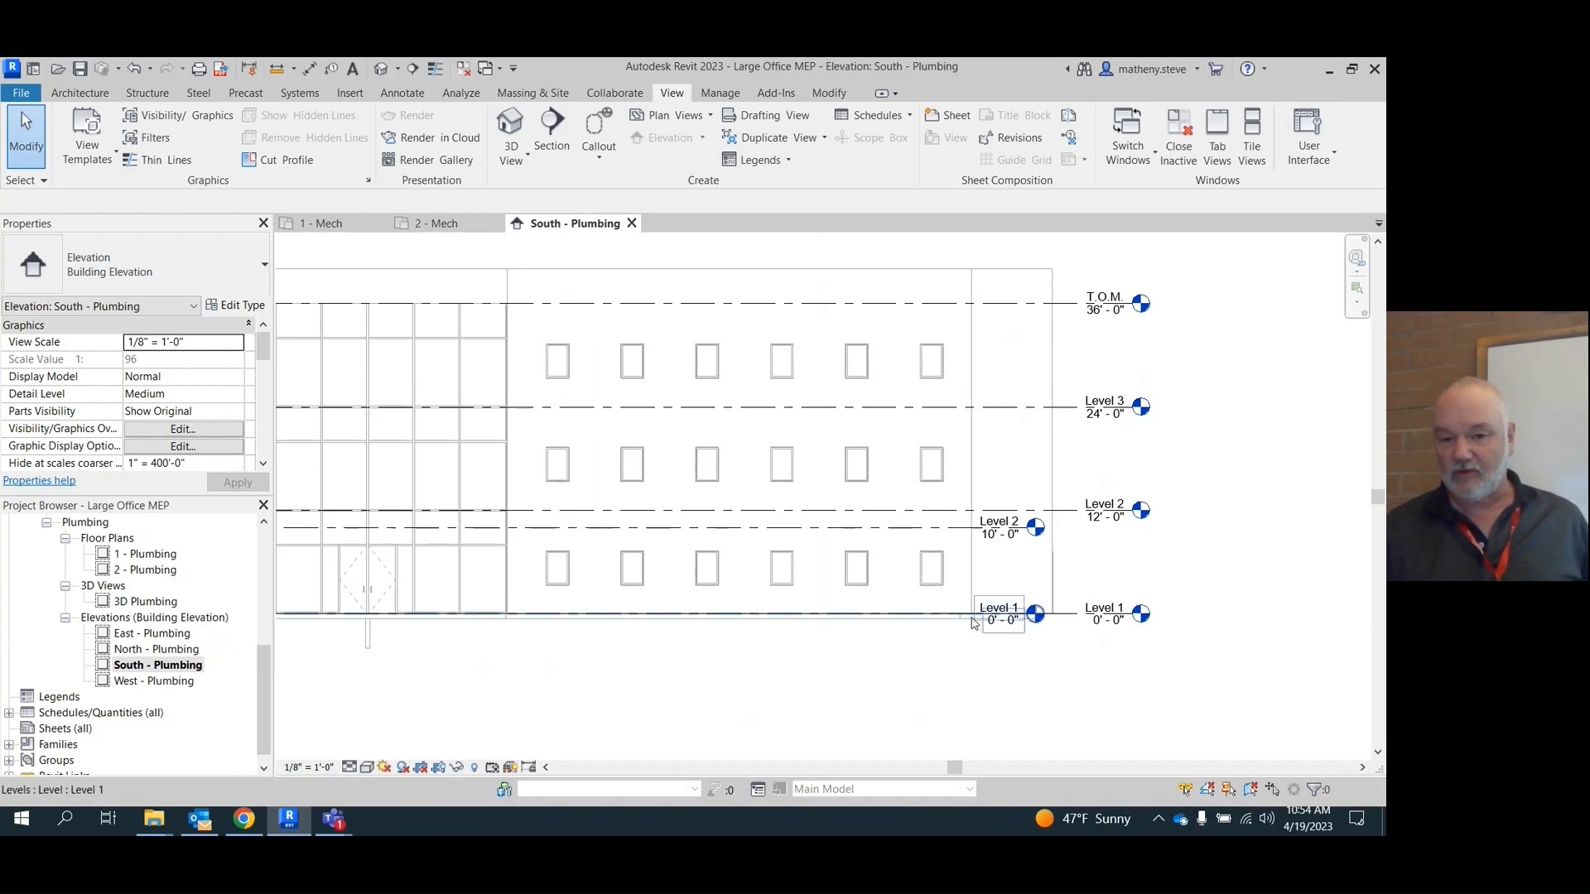
{"action": "left_click", "coordinate": [999, 526]}
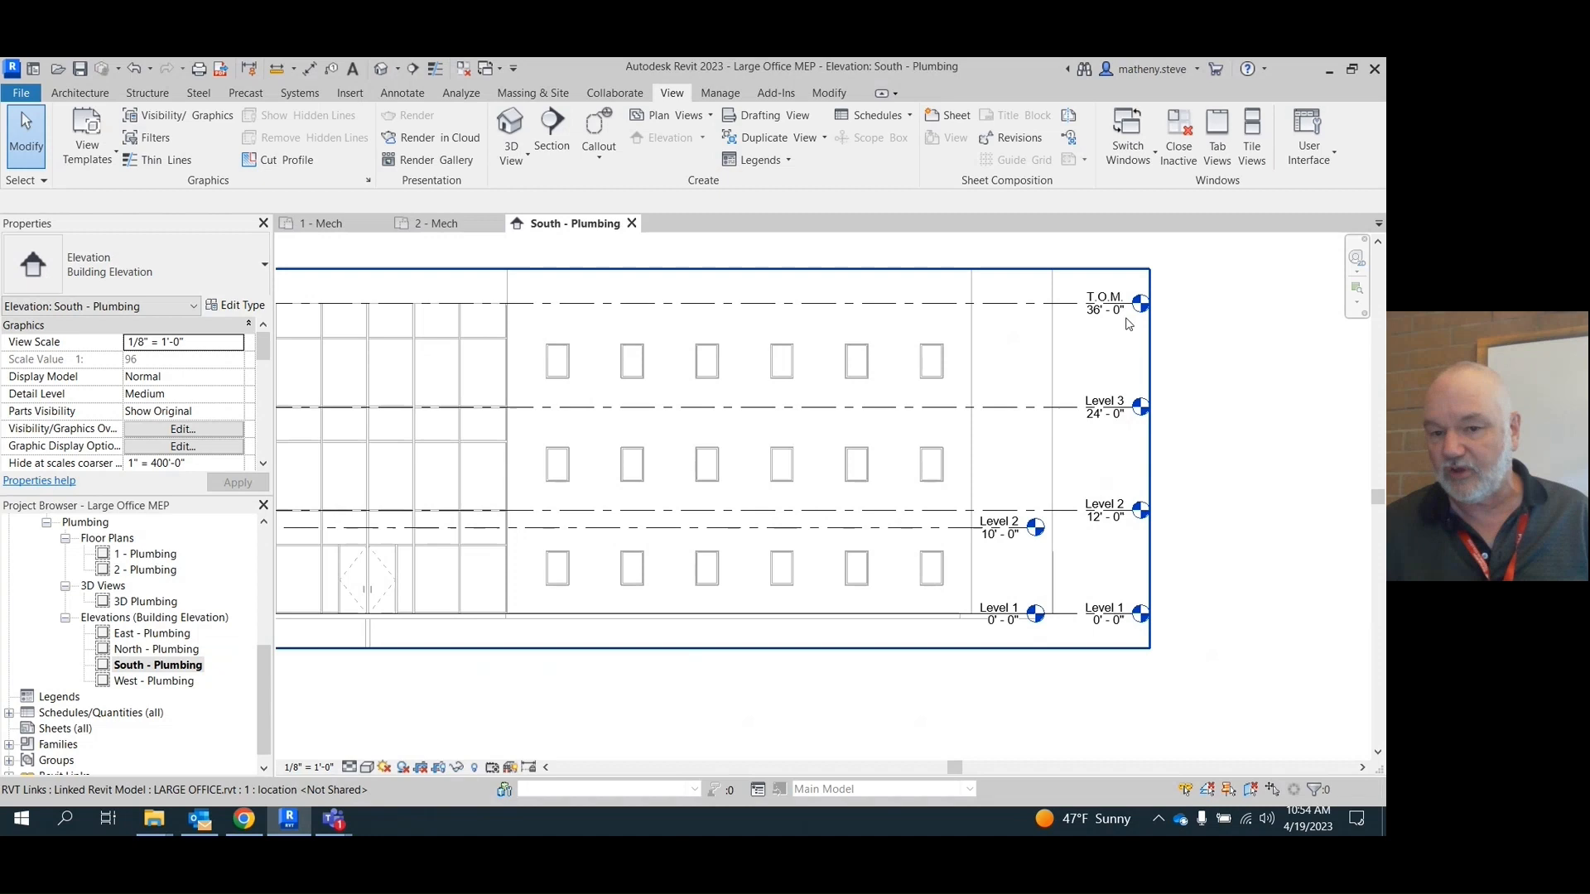
{"action": "mouse_move", "coordinate": [1004, 540]}
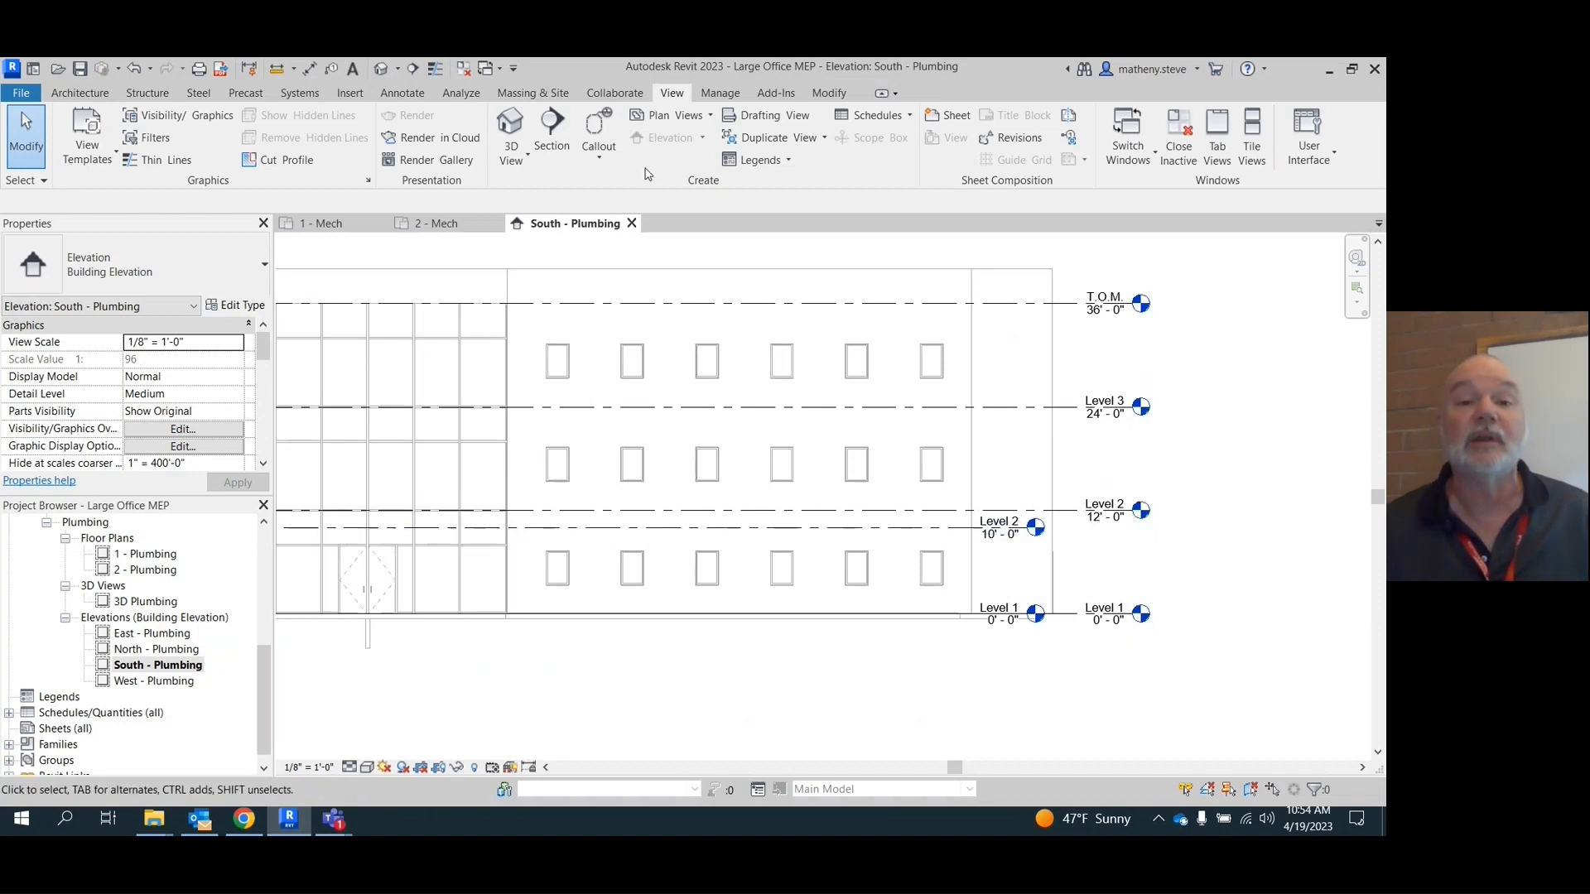
{"action": "mouse_move", "coordinate": [752, 176]}
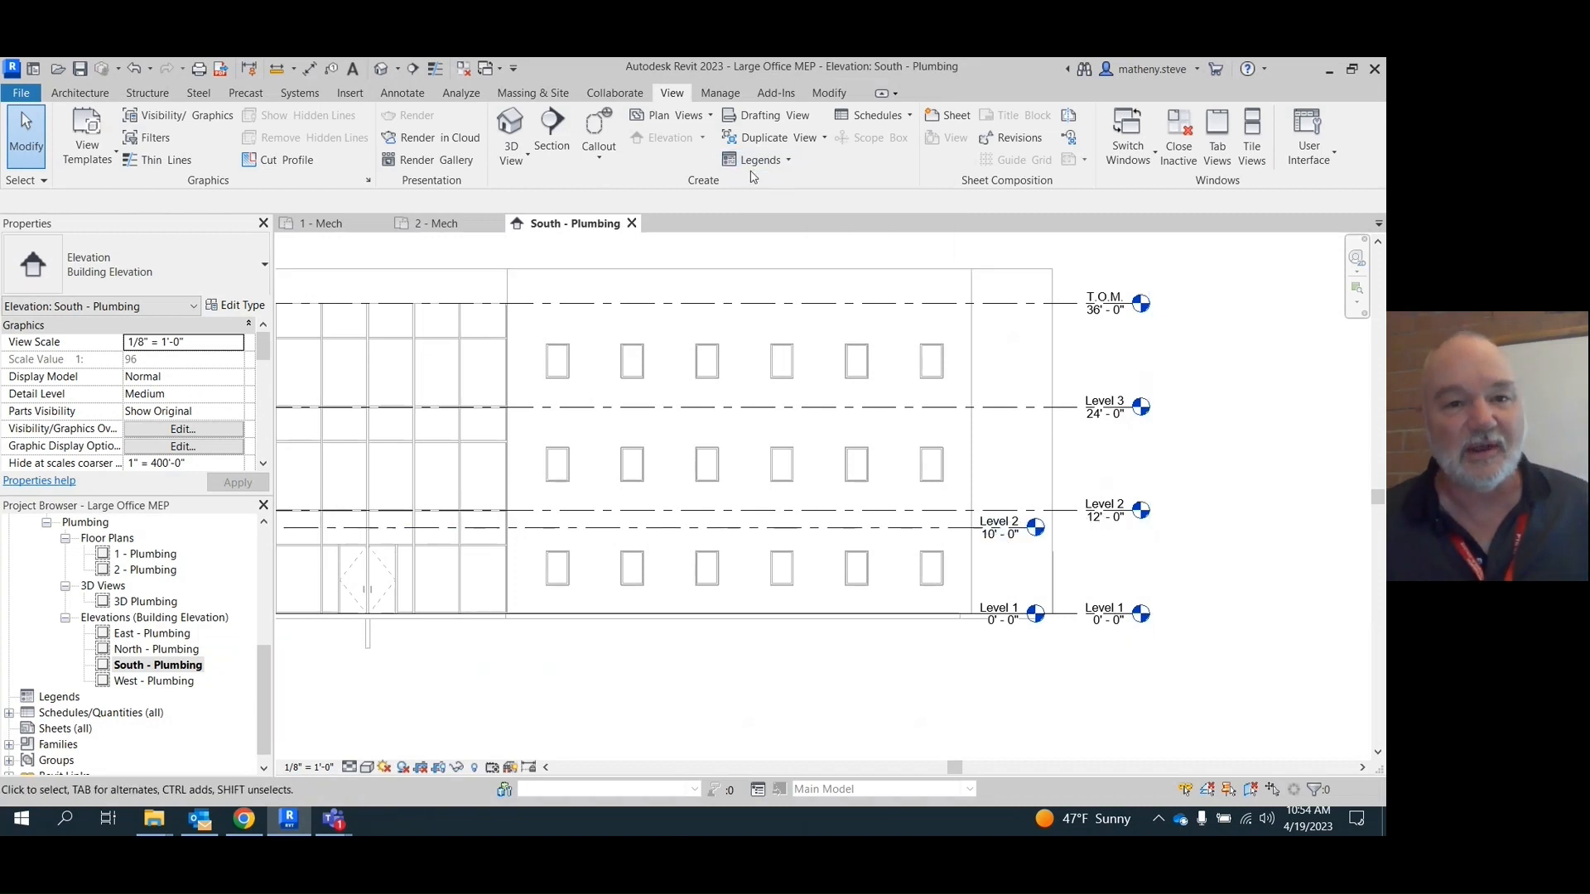
{"action": "mouse_move", "coordinate": [598, 124]}
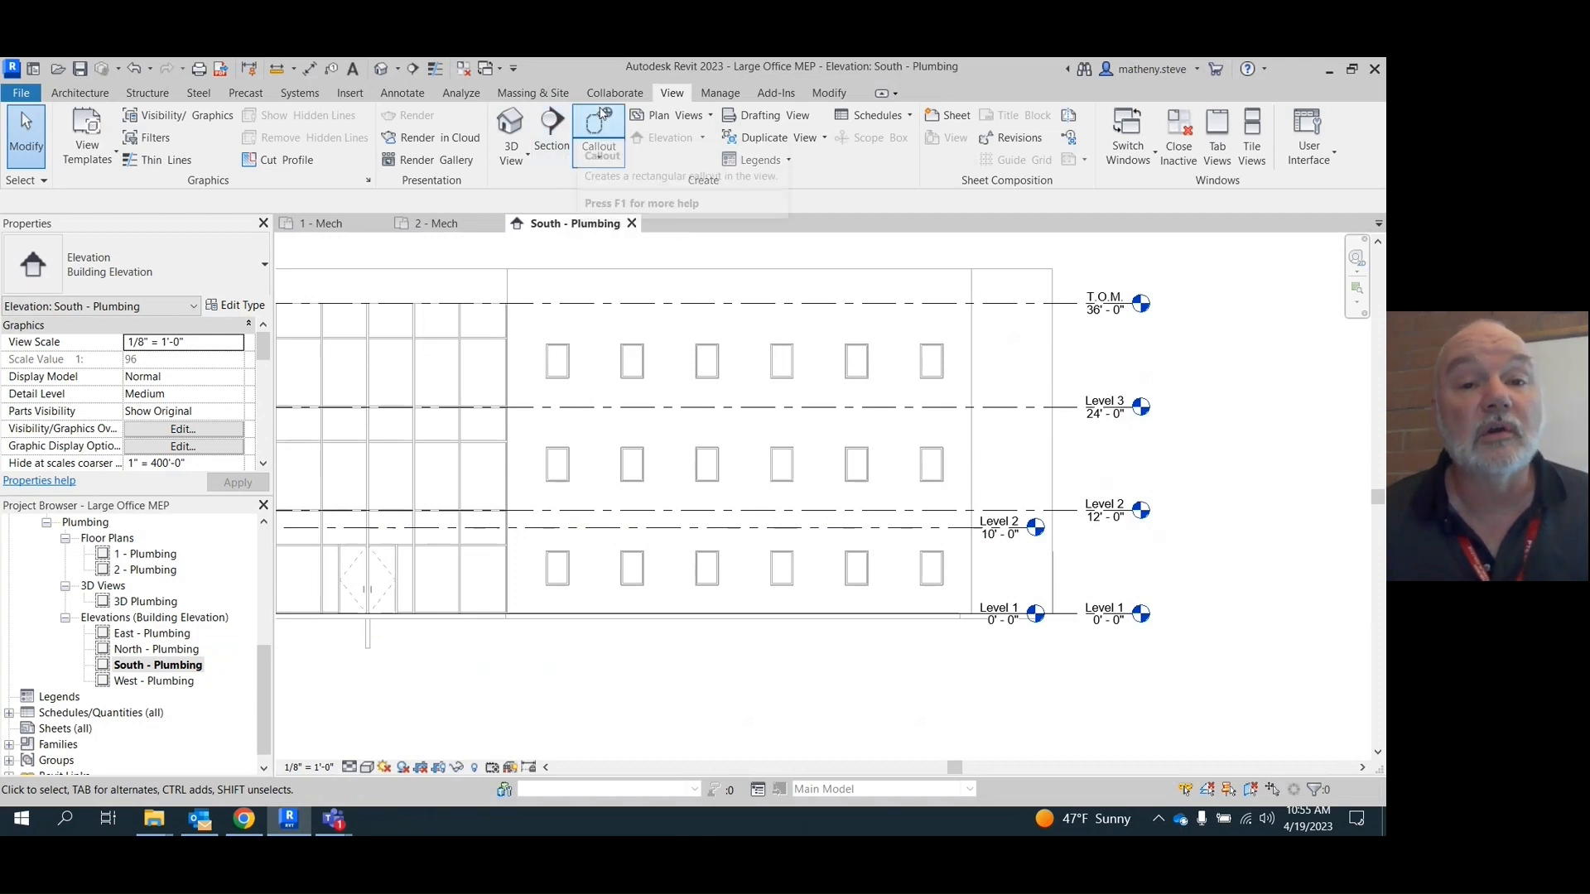
- Start Copy/Monitor via Select Link on the linked LARGE OFFICE model
{"action": "left_click", "coordinate": [615, 93]}
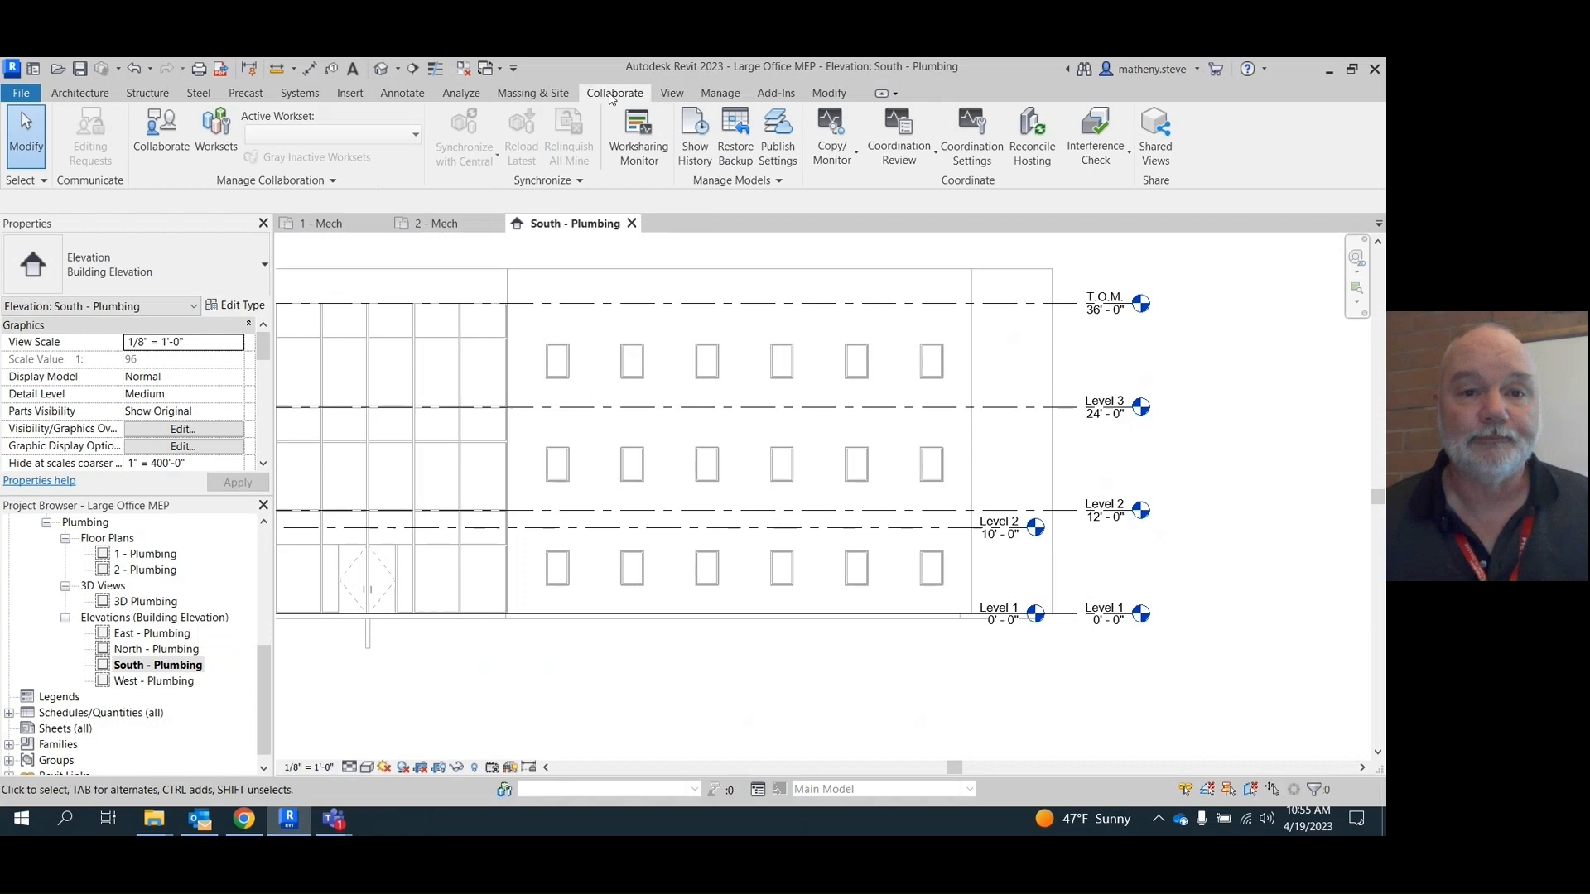
{"action": "left_click", "coordinate": [832, 124]}
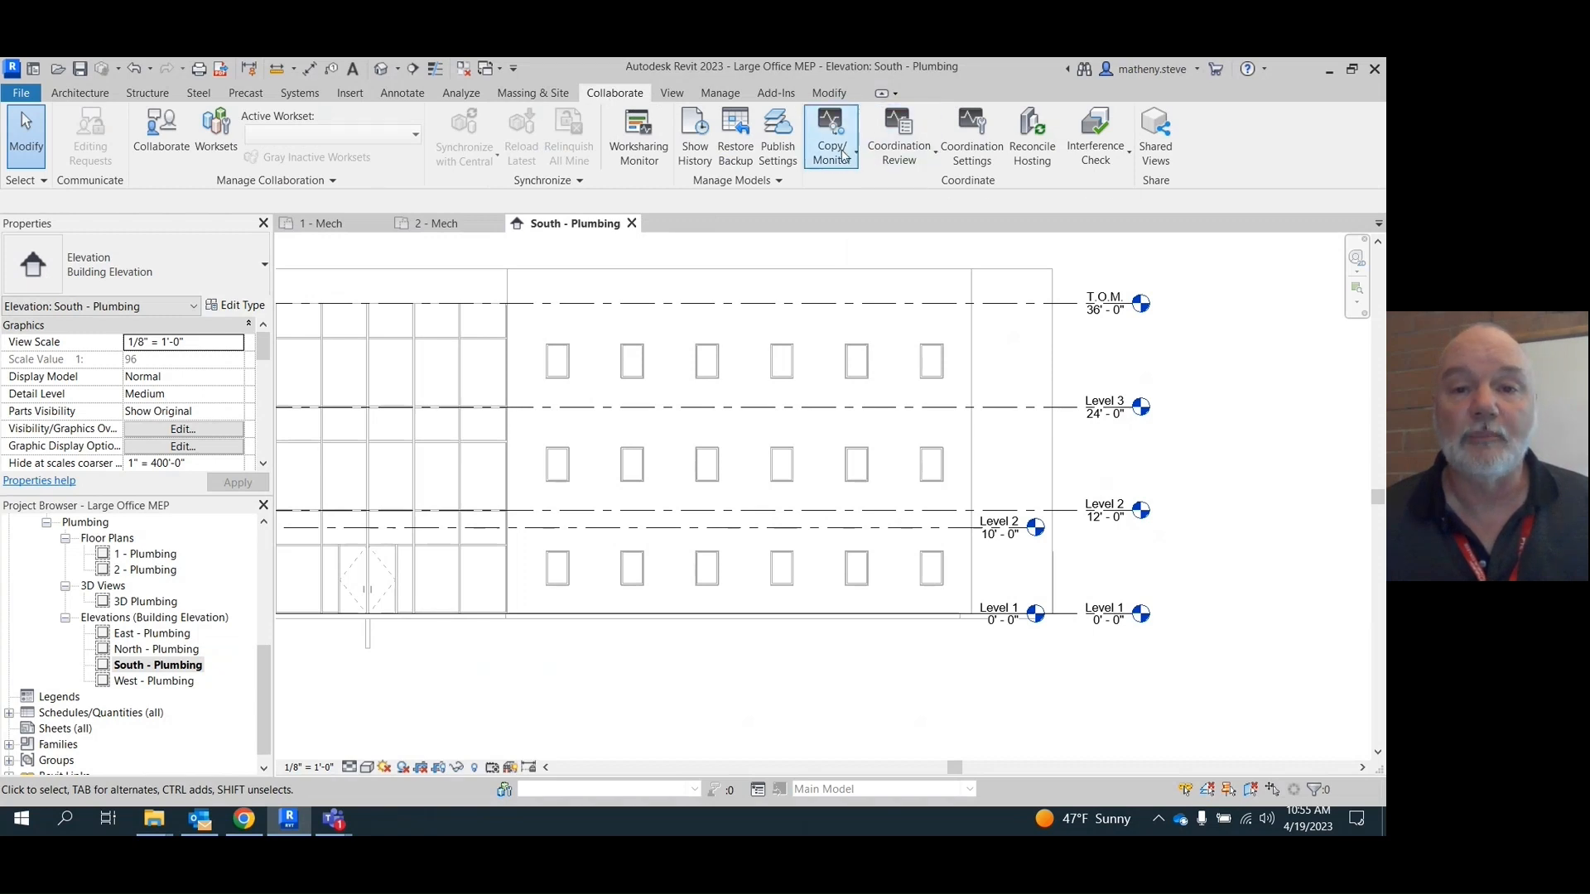
{"action": "left_click", "coordinate": [831, 133]}
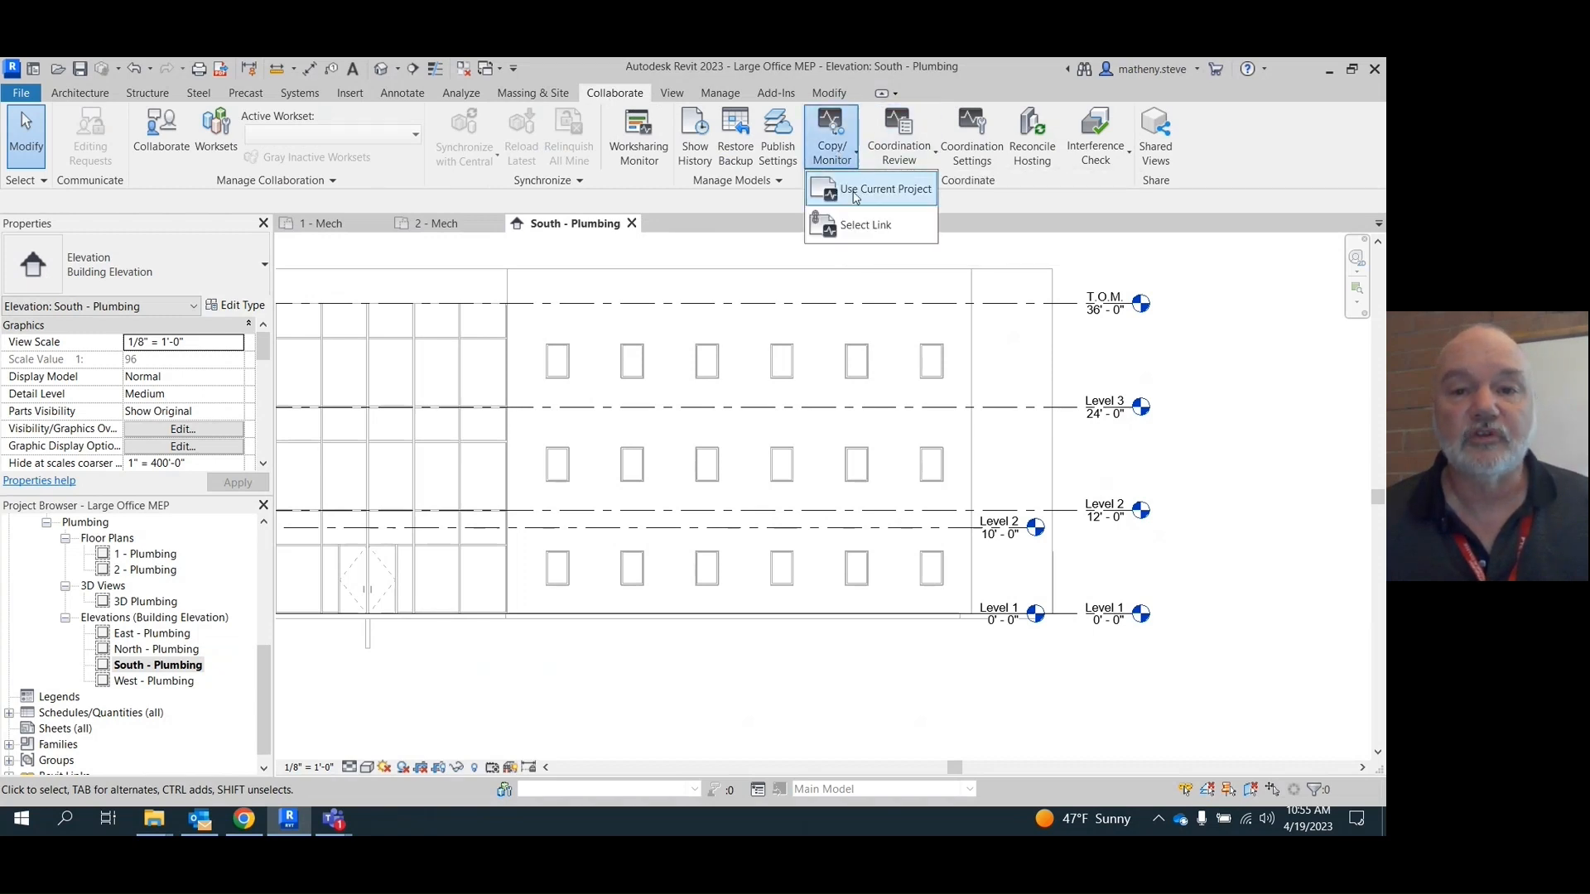
{"action": "mouse_move", "coordinate": [864, 225]}
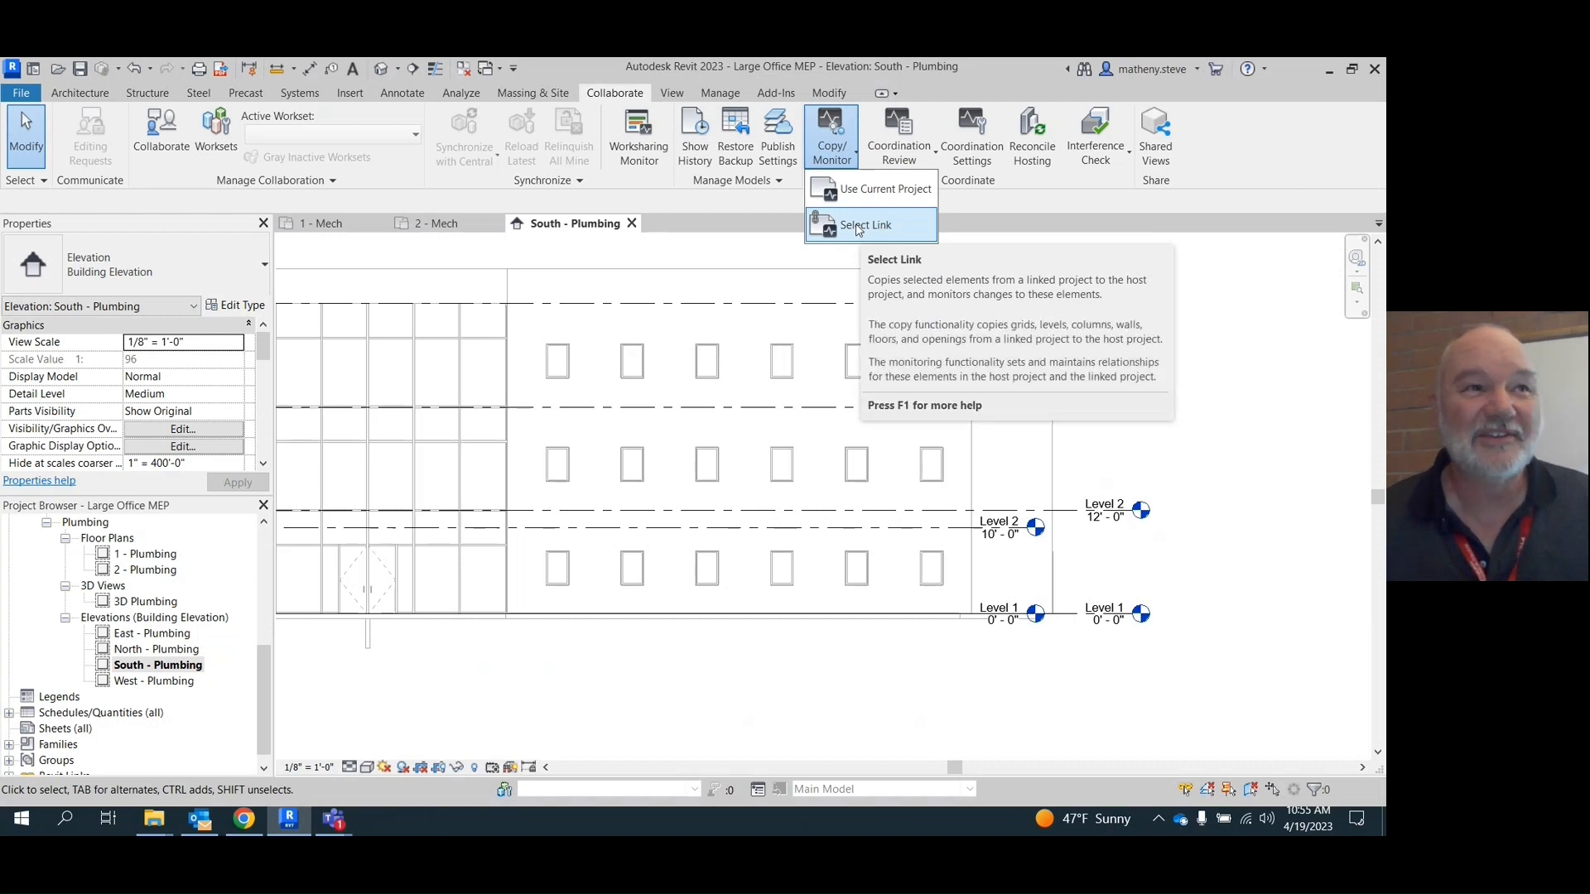
{"action": "left_click", "coordinate": [865, 225]}
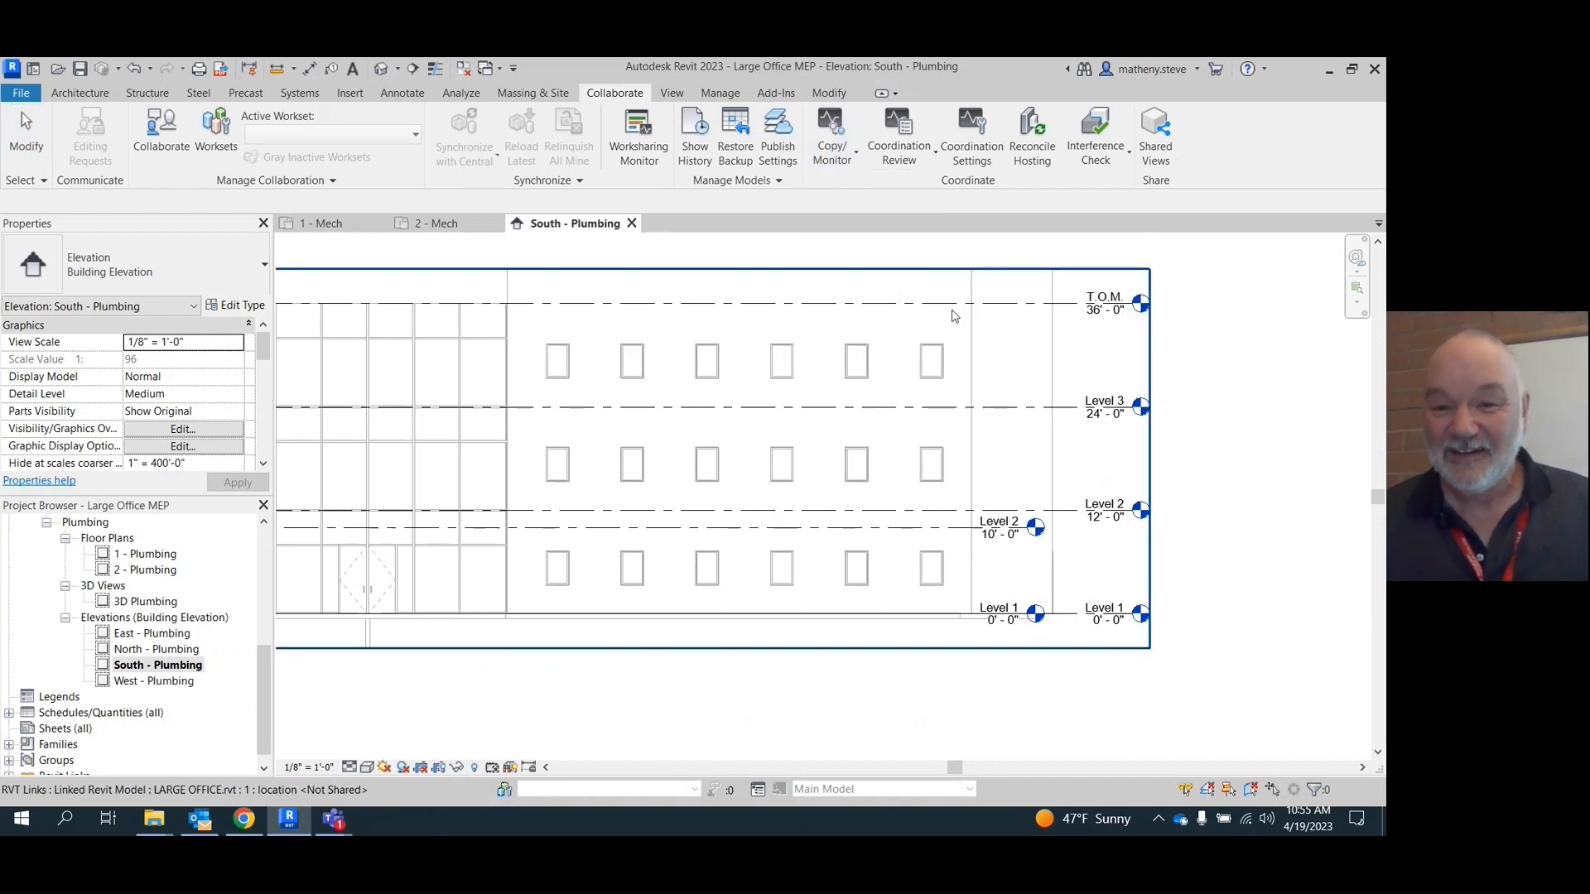
{"action": "mouse_move", "coordinate": [983, 296]}
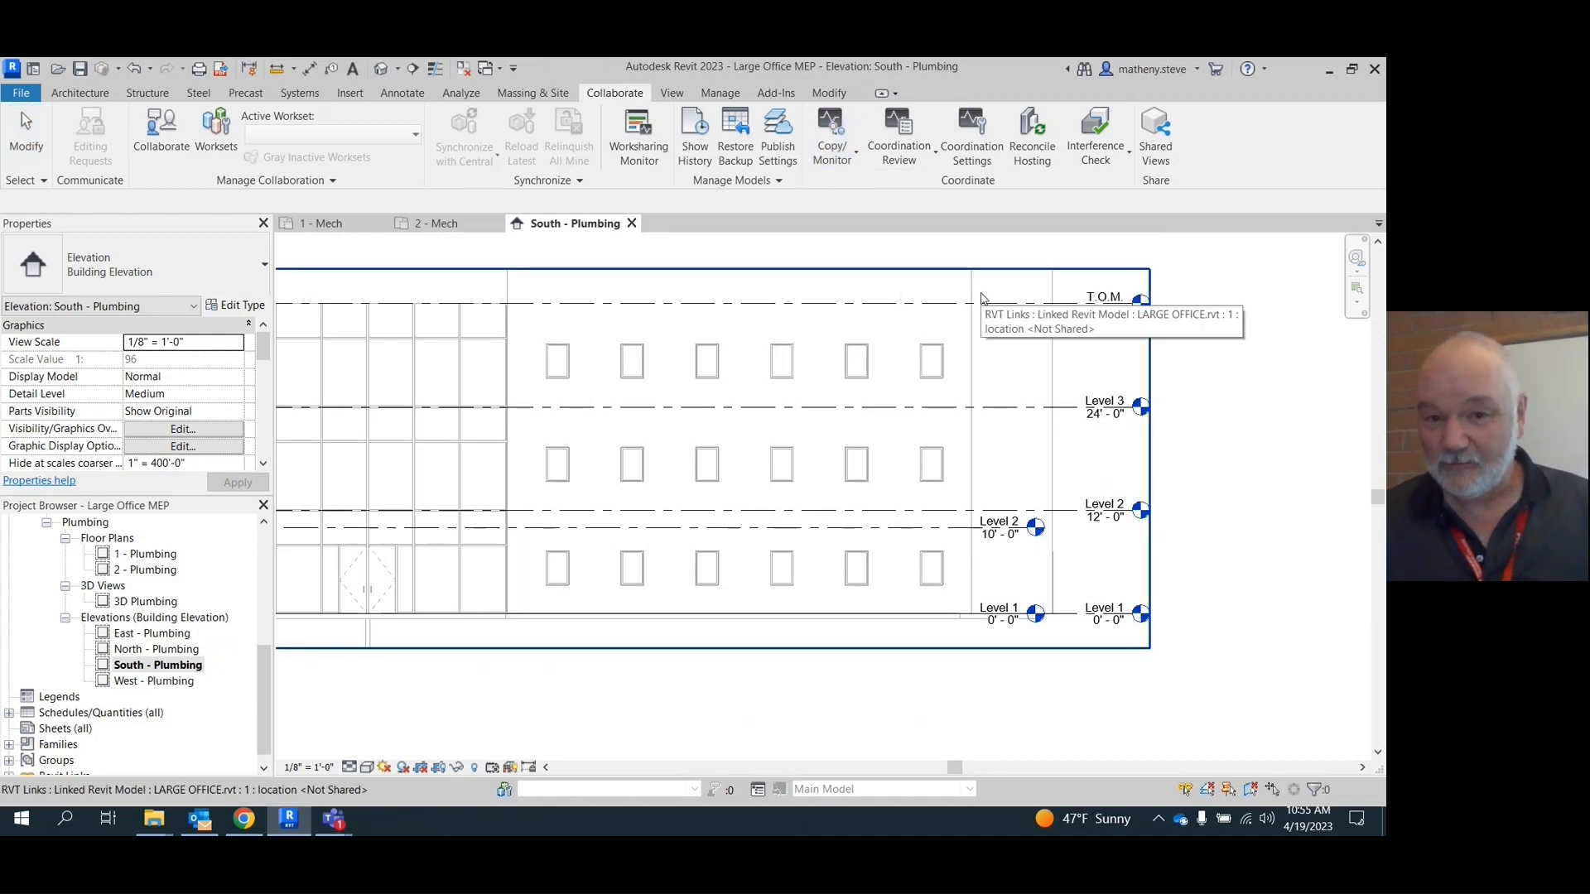
{"action": "left_click", "coordinate": [831, 132]}
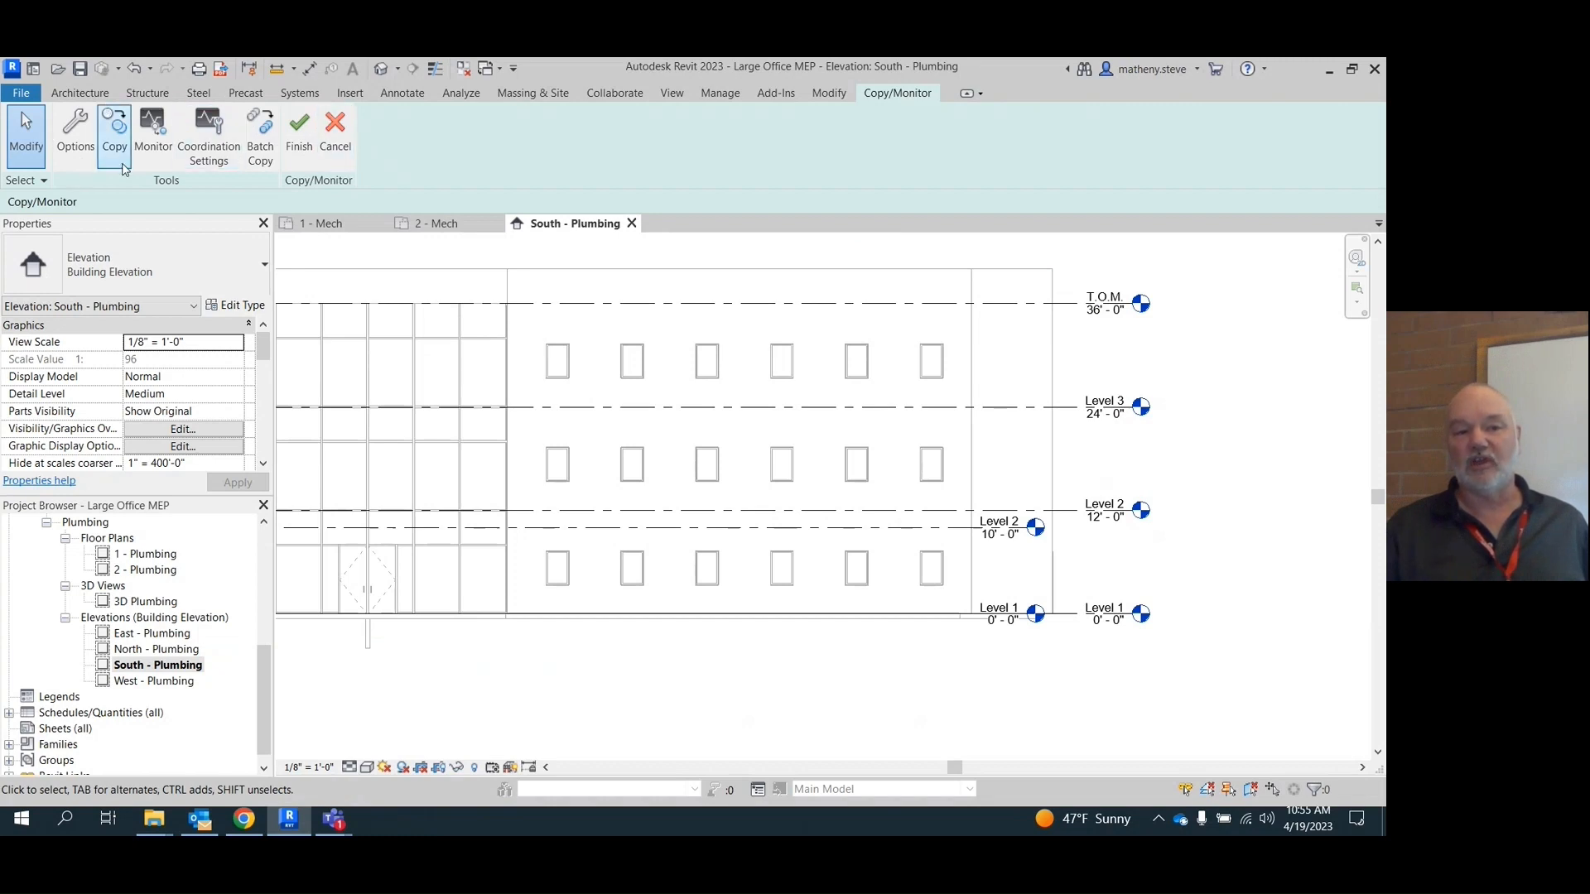
{"action": "mouse_move", "coordinate": [153, 133]}
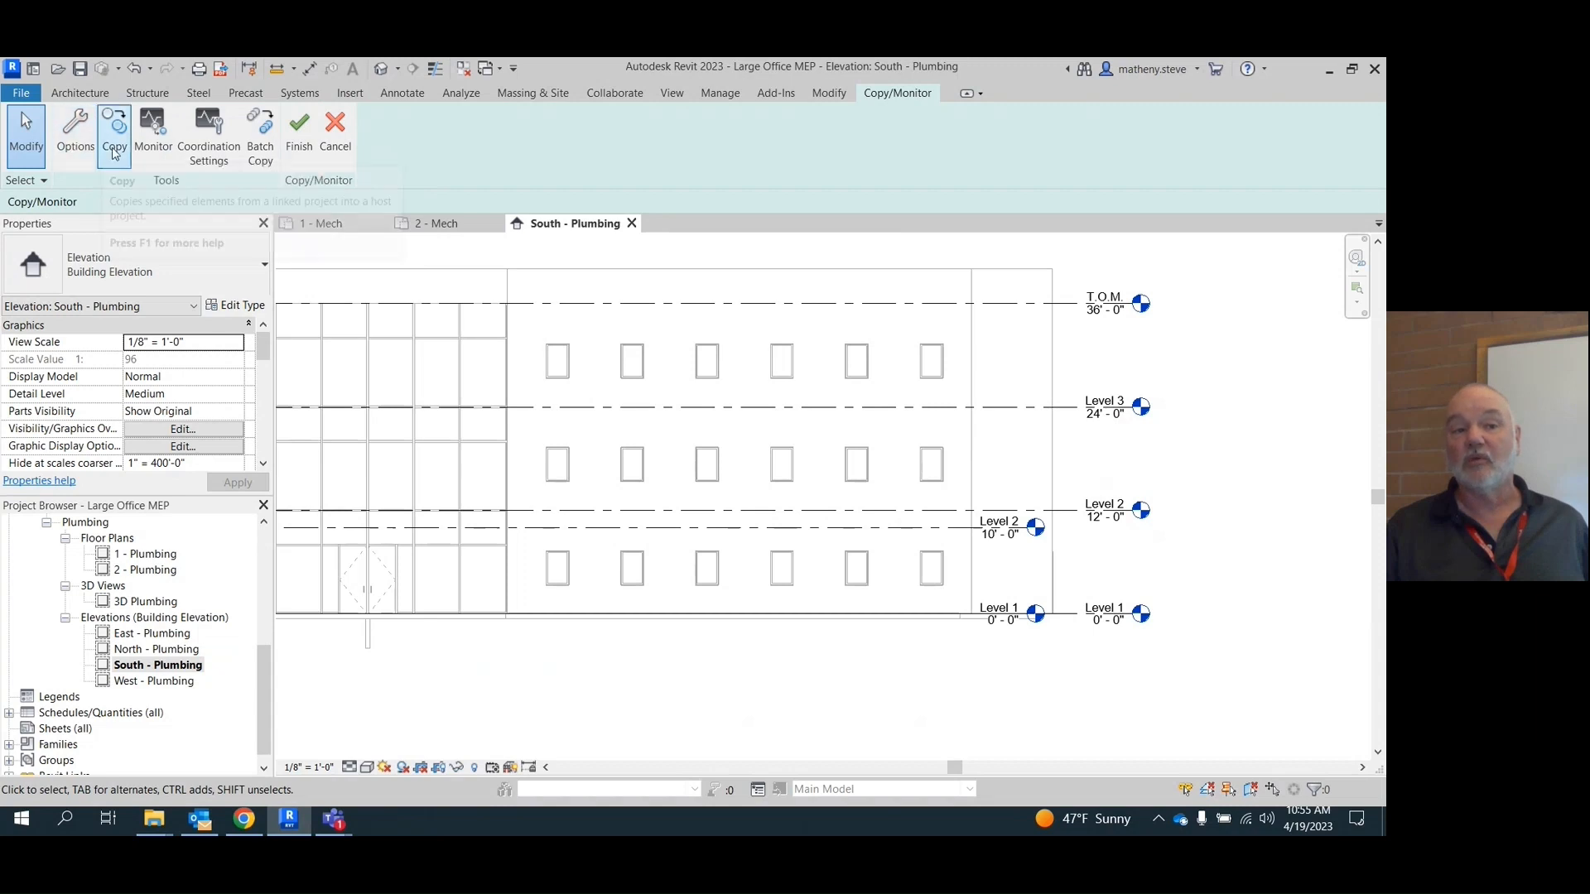
{"action": "mouse_move", "coordinate": [116, 150]}
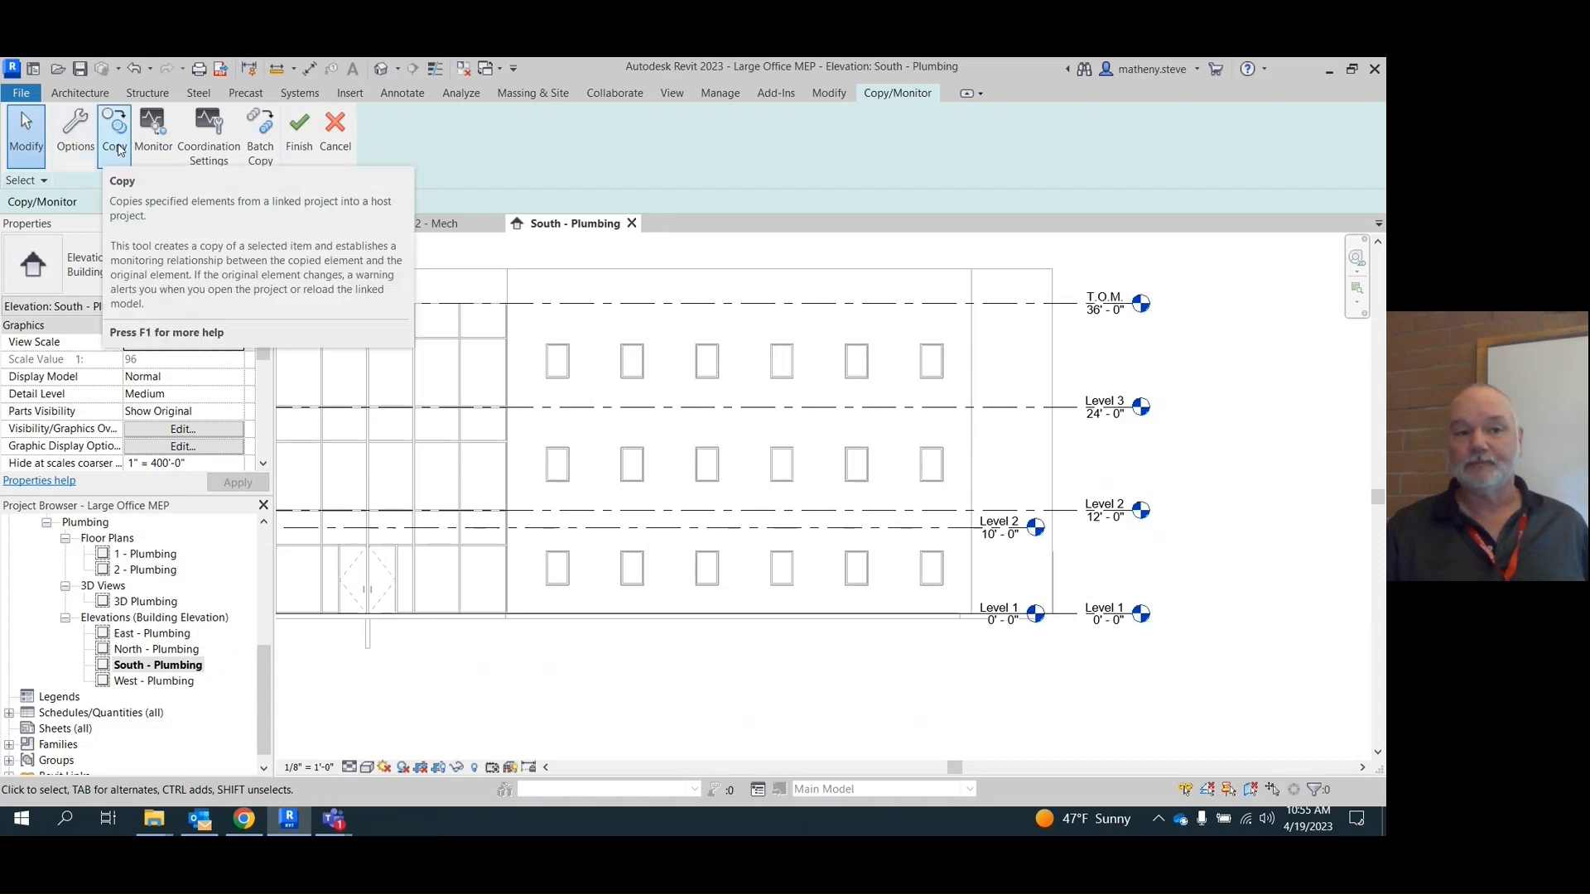
- Copy the linked Level 2, Level 3 and T.O.M. levels, dismissing the family rename warning
{"action": "left_click", "coordinate": [115, 132]}
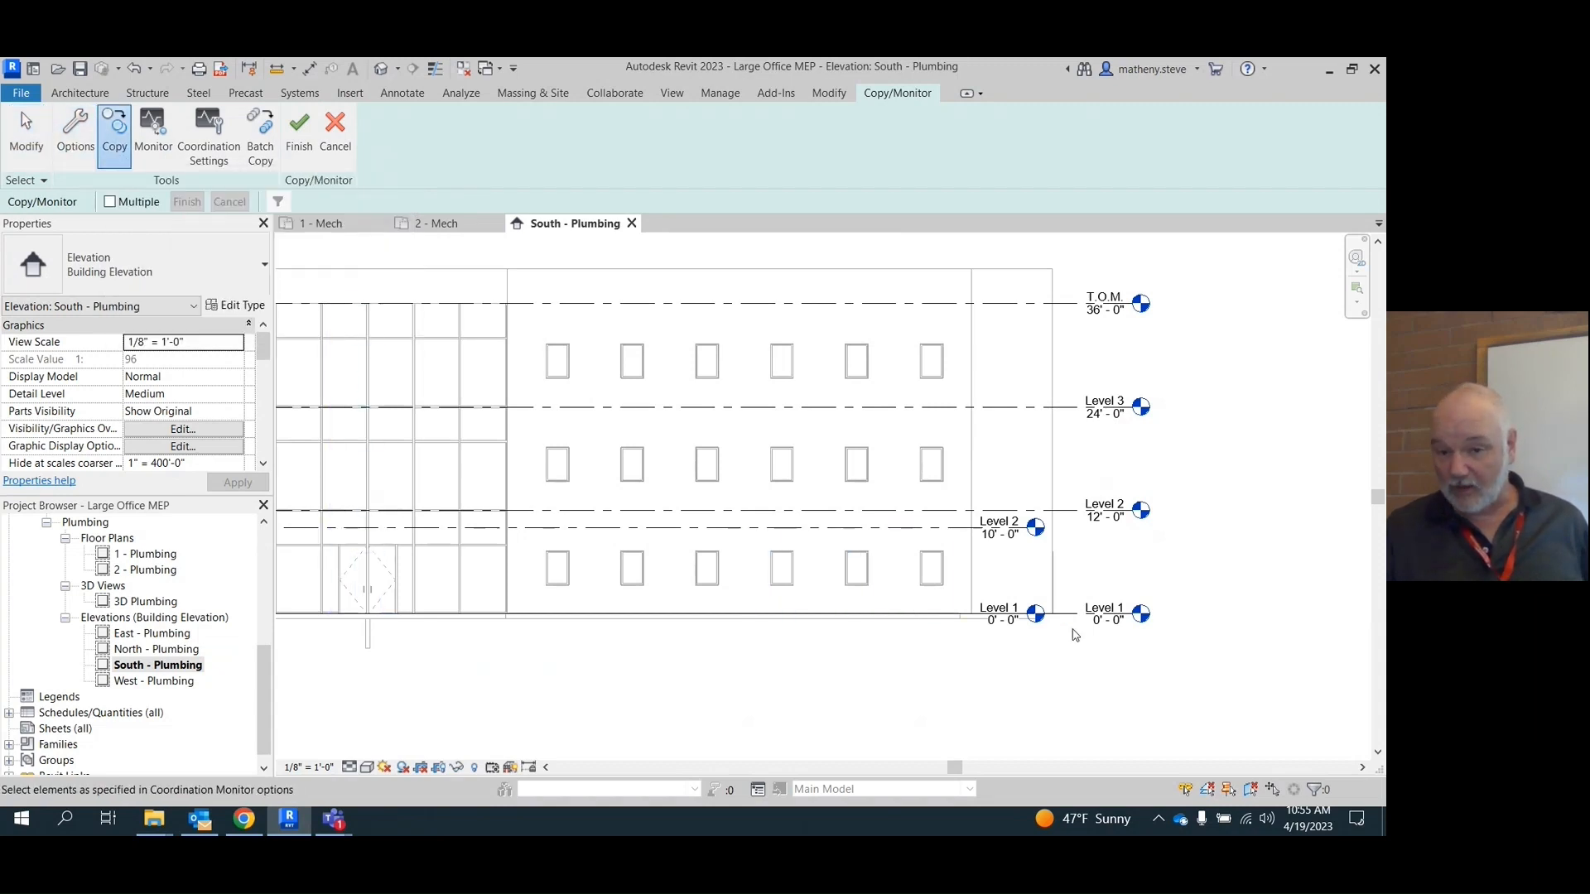
{"action": "mouse_move", "coordinate": [1104, 613]}
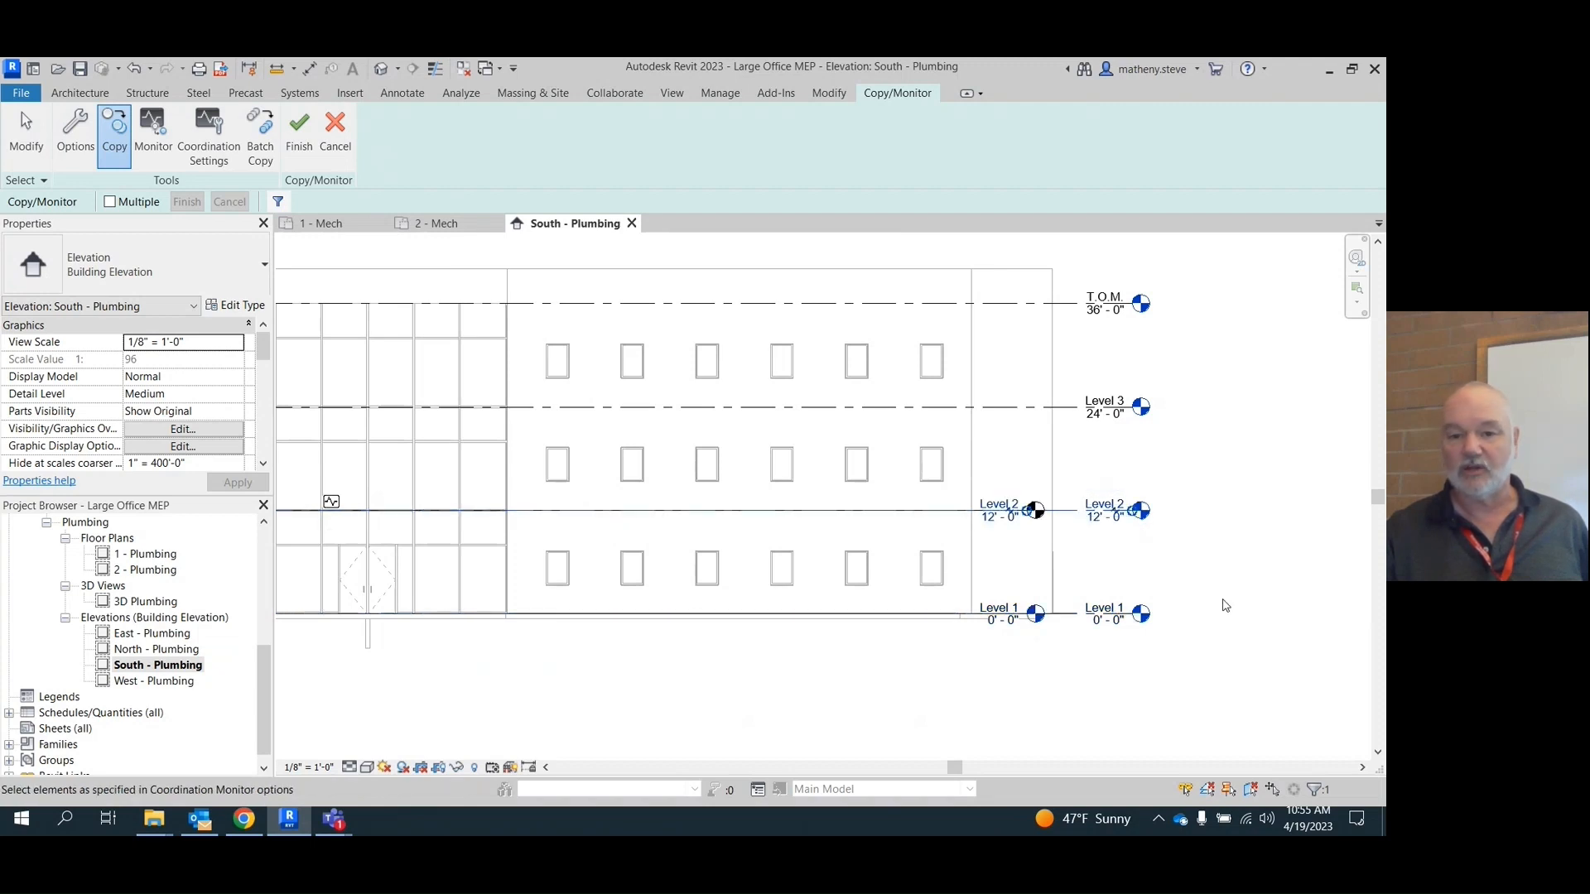
{"action": "mouse_move", "coordinate": [1206, 592]}
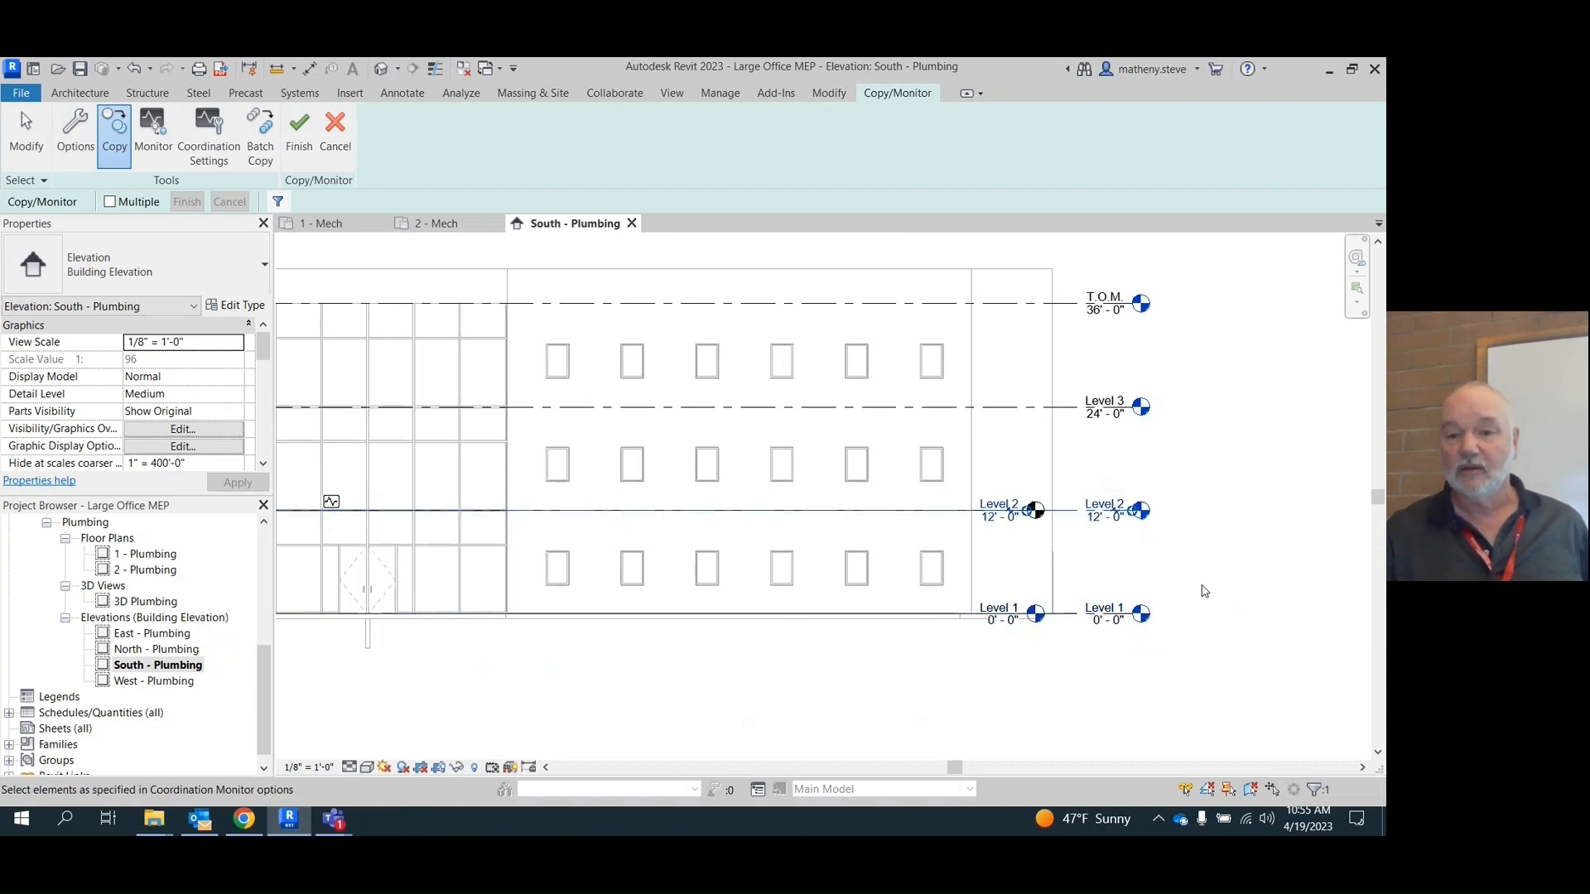
{"action": "mouse_move", "coordinate": [1073, 411]}
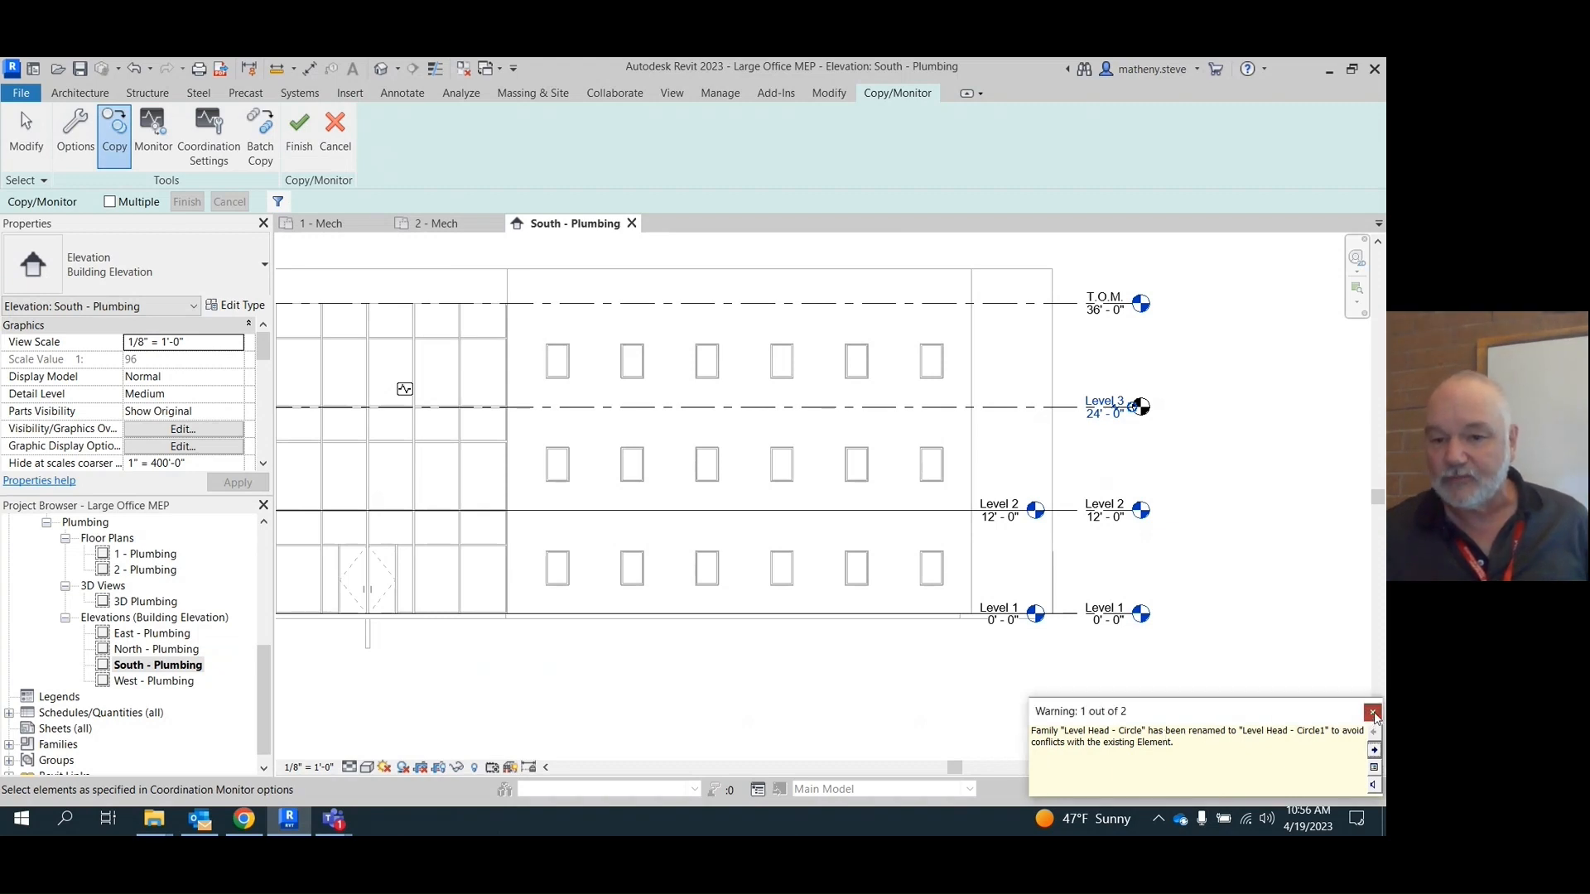
{"action": "left_click", "coordinate": [1373, 712]}
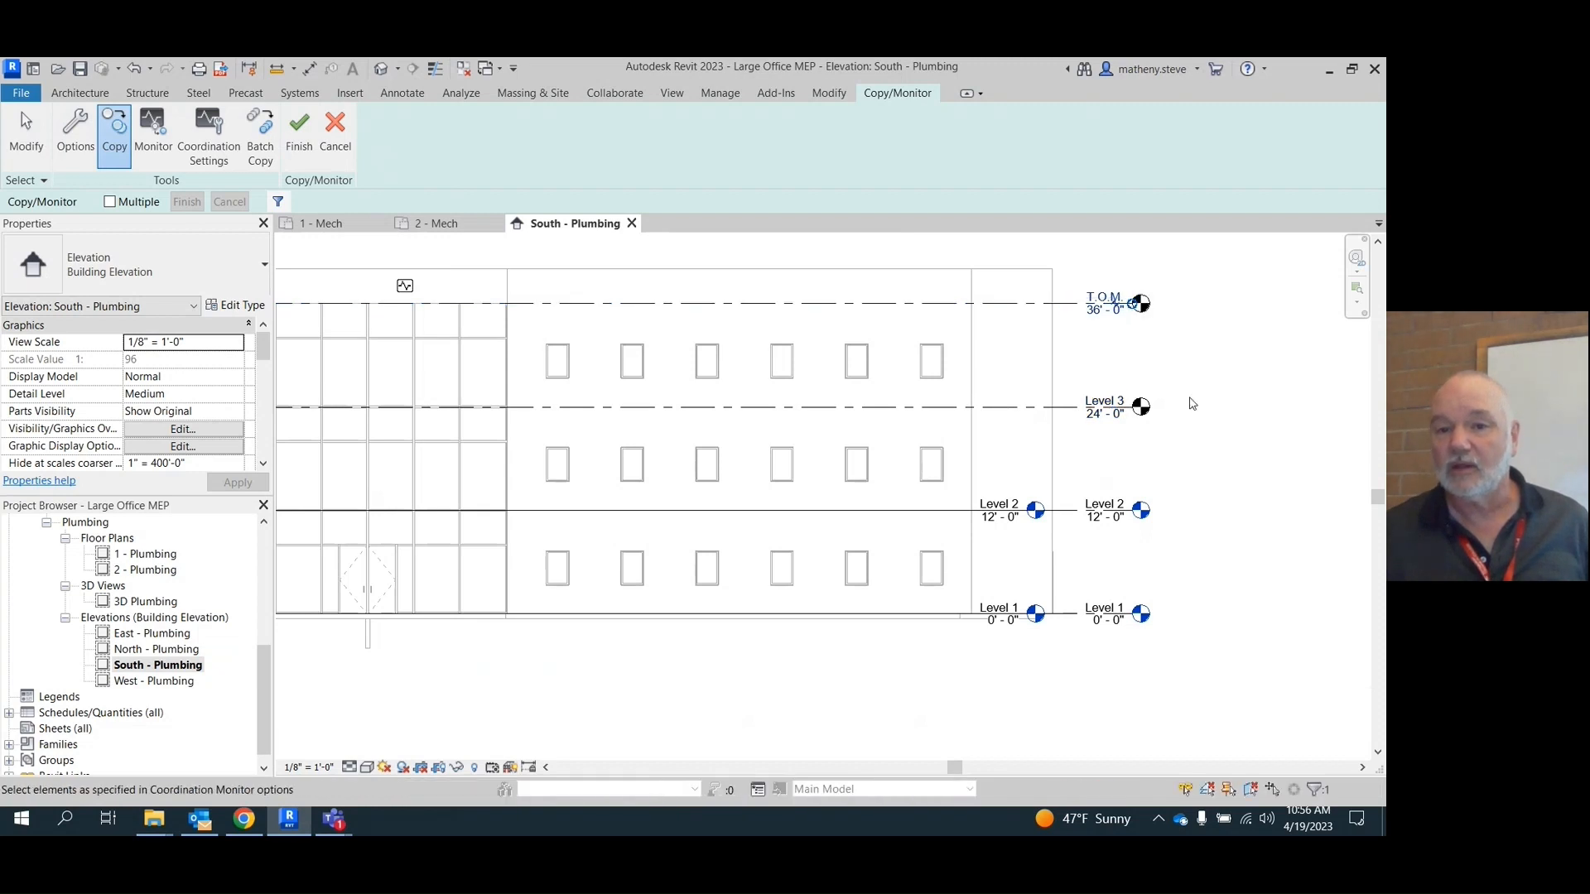
{"action": "mouse_move", "coordinate": [1252, 404]}
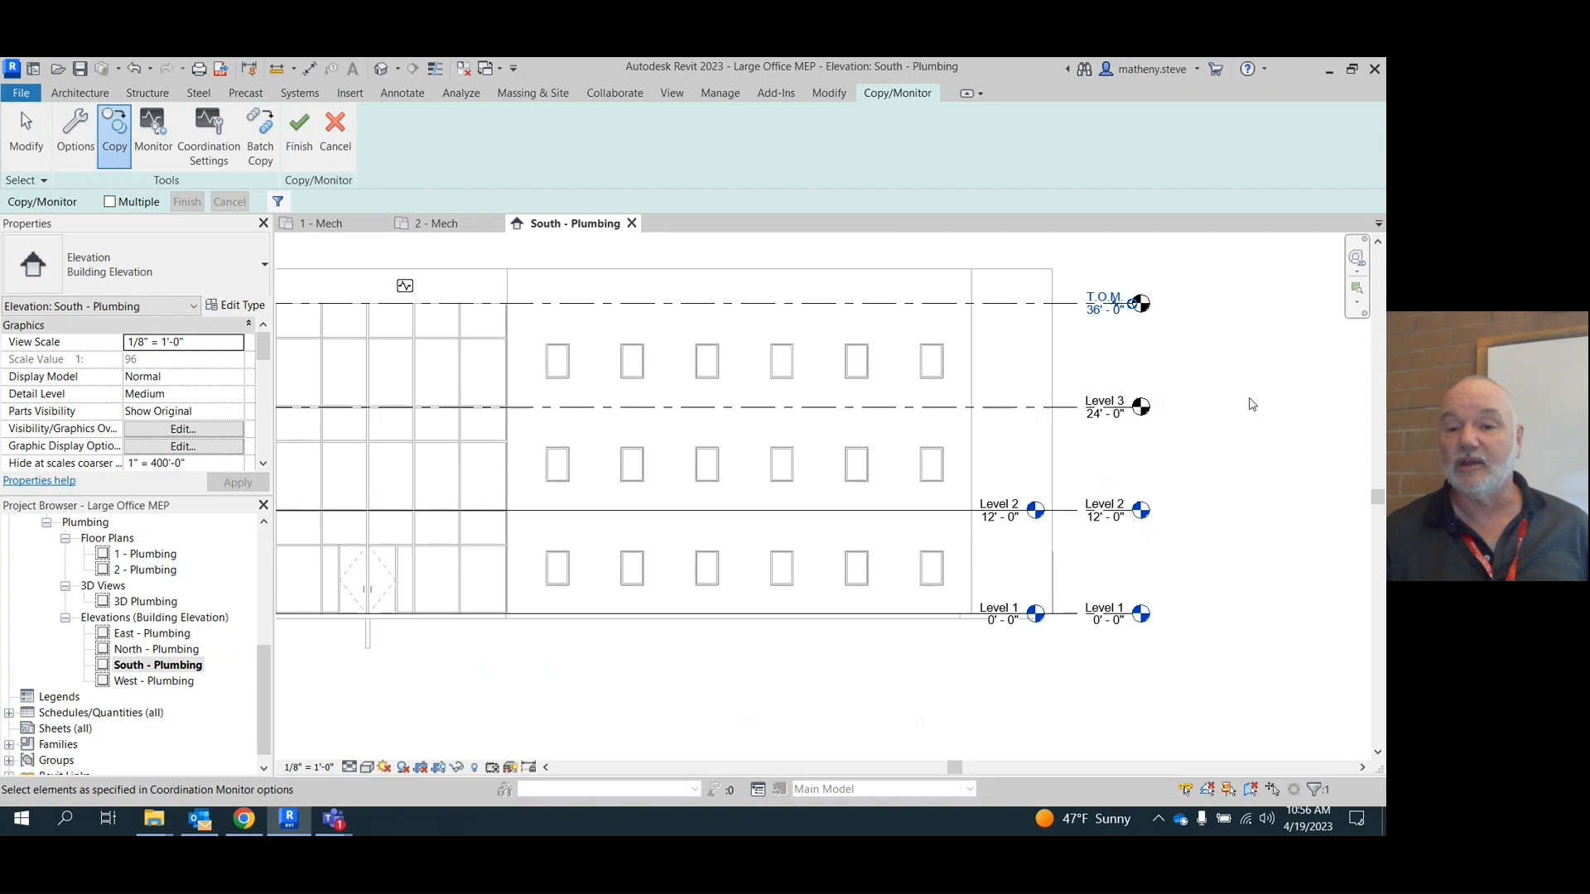
{"action": "mouse_move", "coordinate": [1113, 340]}
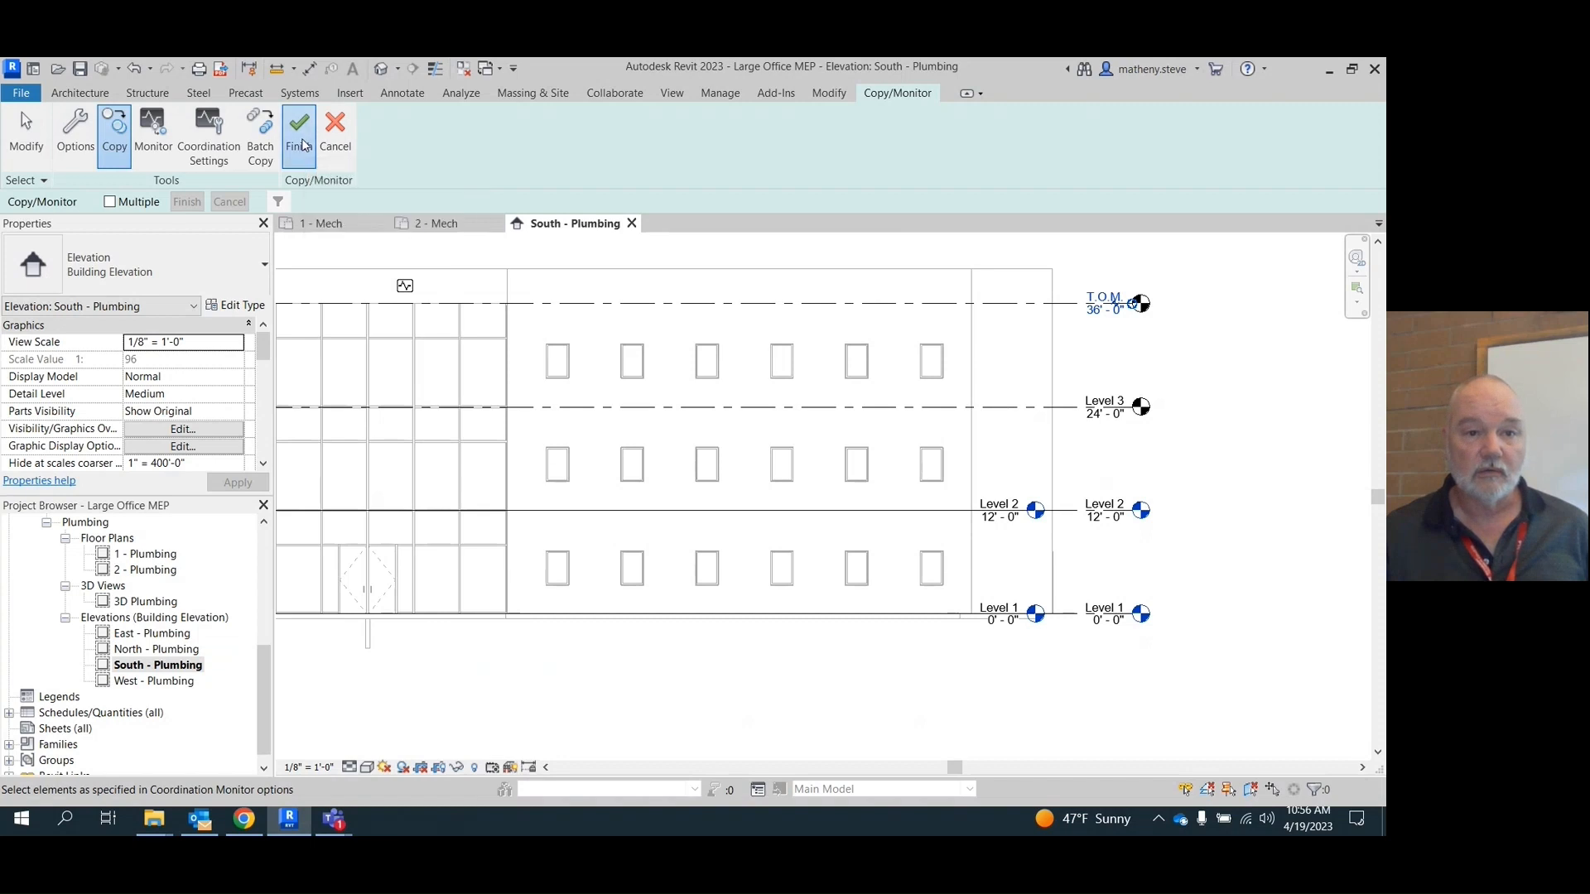
- Finish the Copy/Monitor session, keeping Level 2, Level 3 and T.O.M. as monitored levels
{"action": "left_click", "coordinate": [298, 129]}
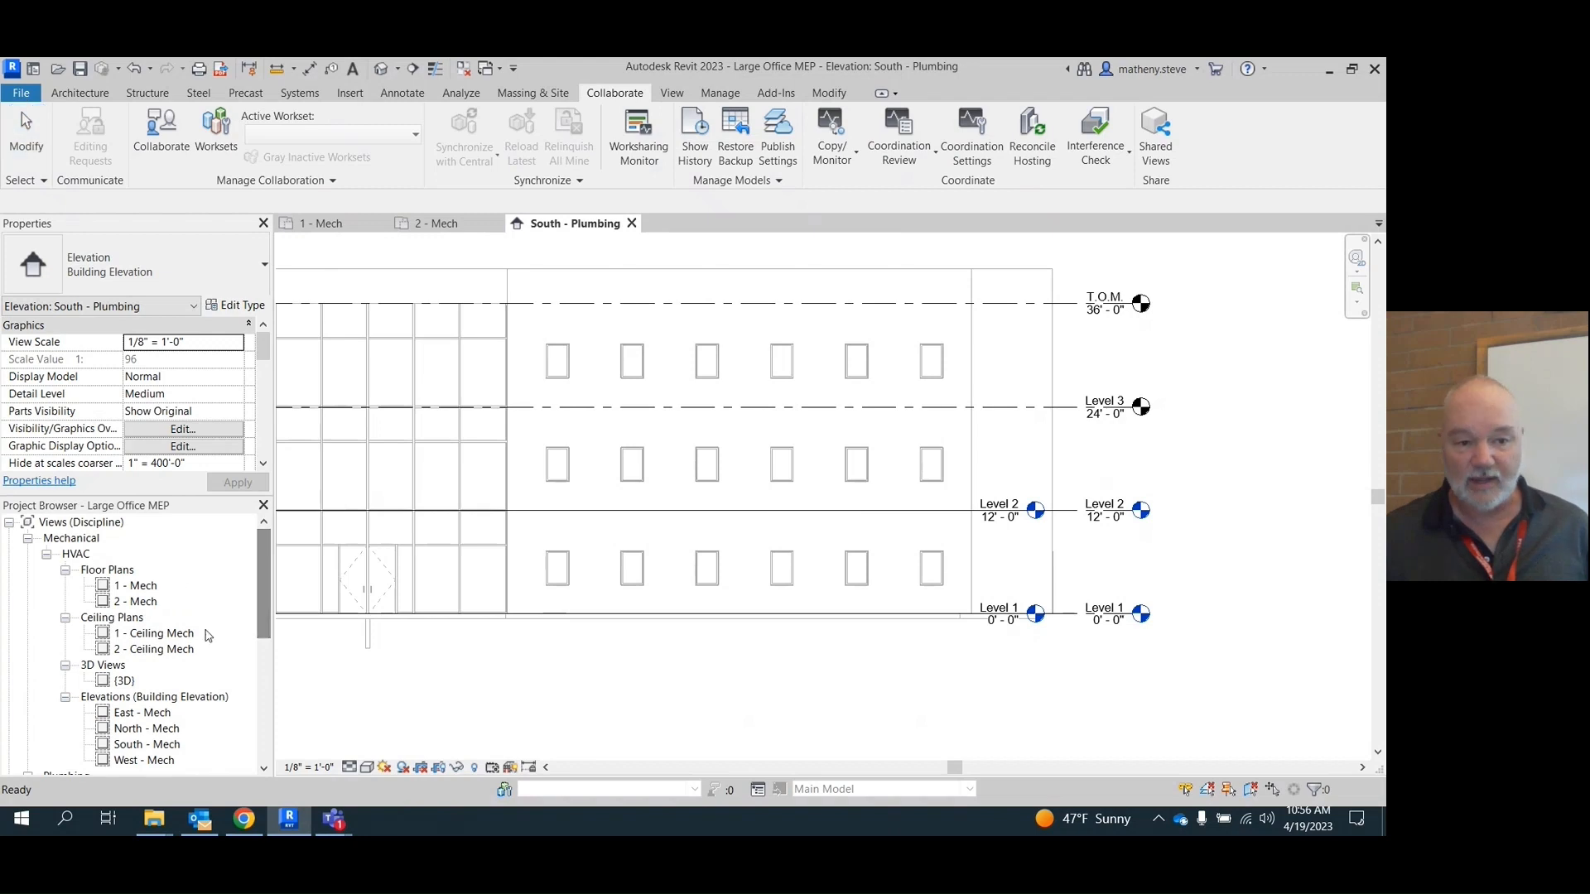
{"action": "mouse_move", "coordinate": [626, 716]}
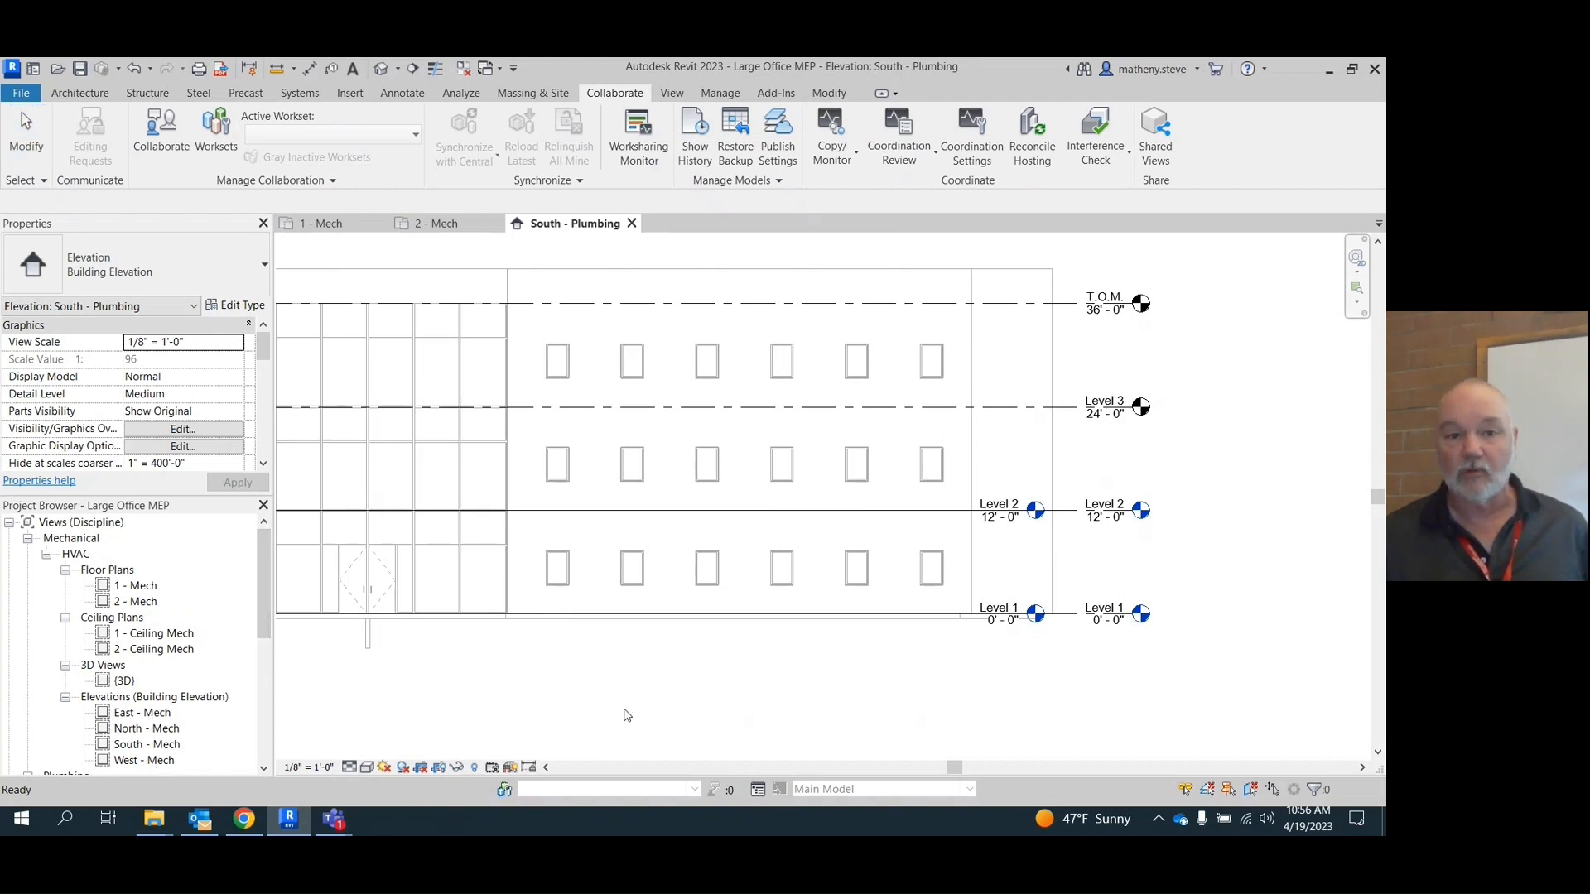
{"action": "mouse_move", "coordinate": [736, 133]}
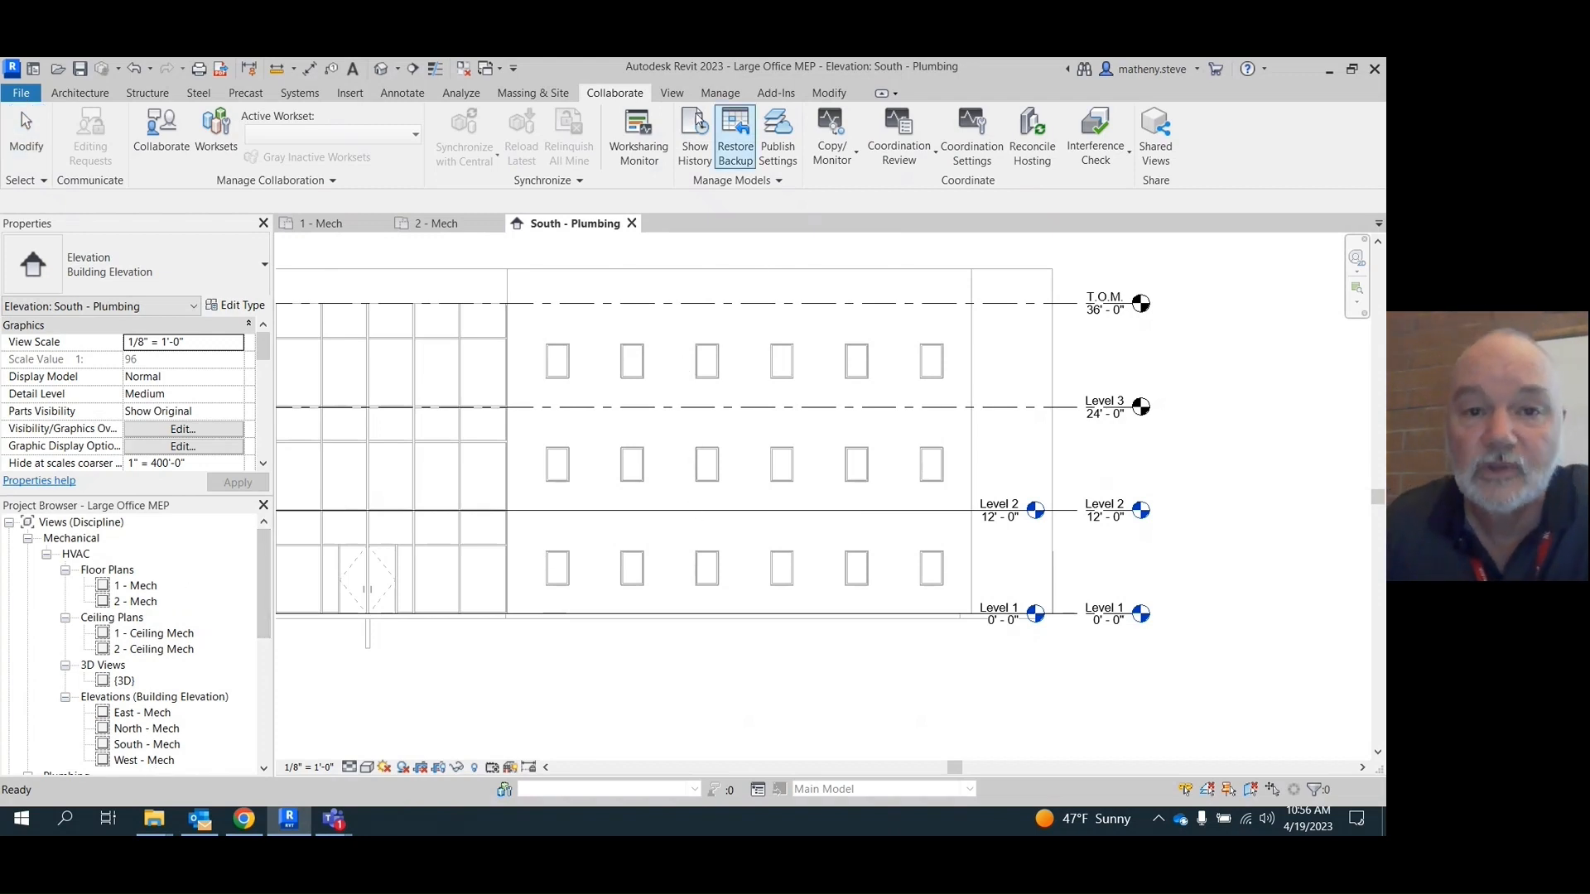
- Create new floor plan views for Level 3 and for the T.O.M. level
{"action": "left_click", "coordinate": [672, 93]}
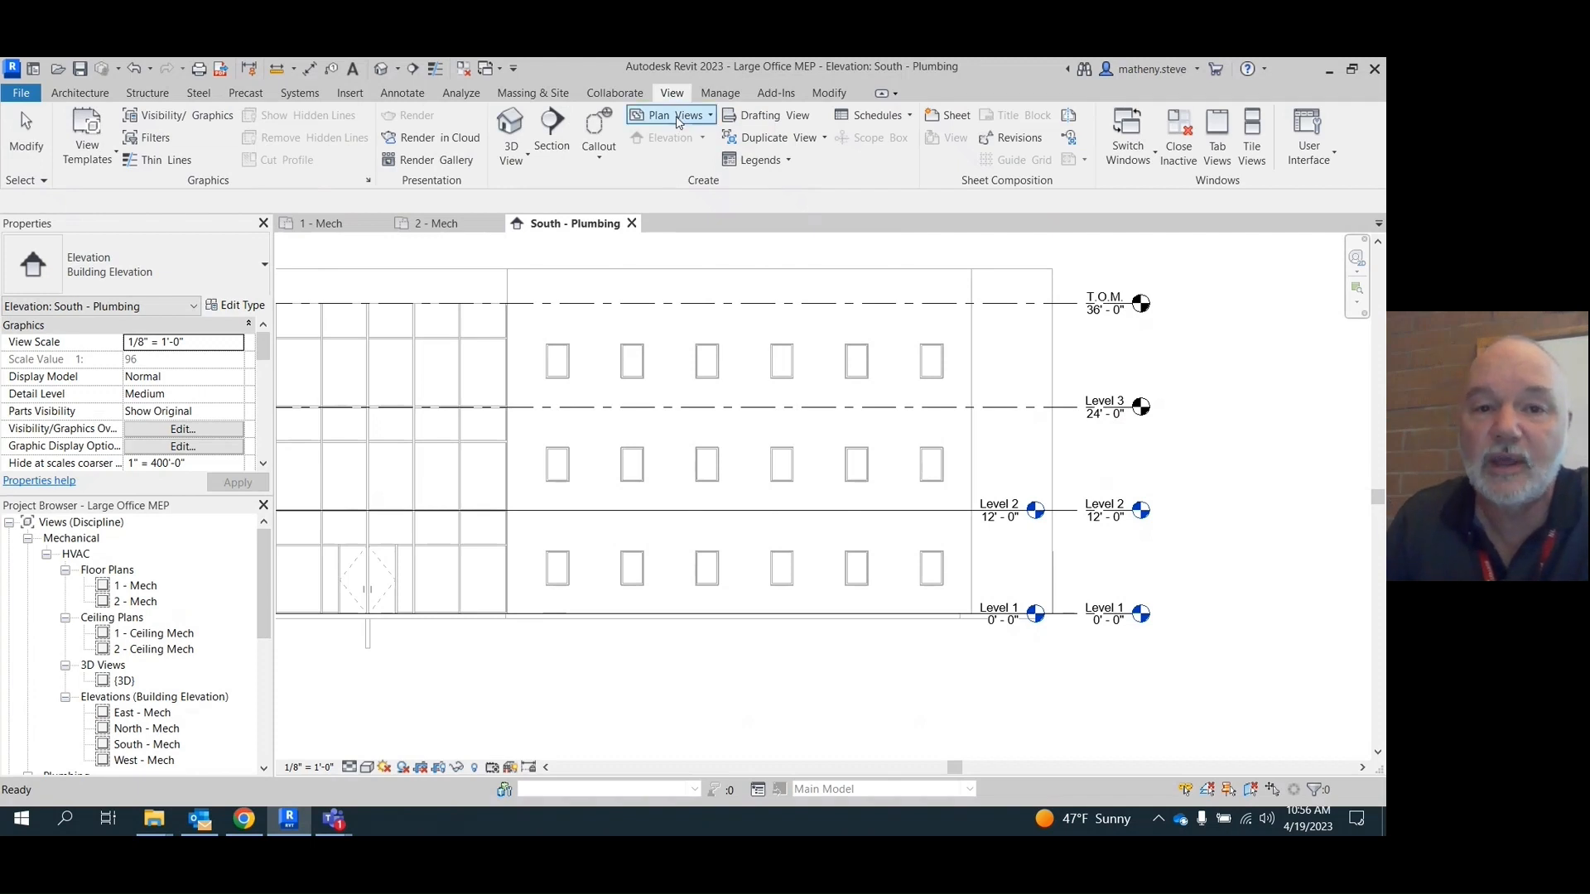
{"action": "left_click", "coordinate": [663, 116]}
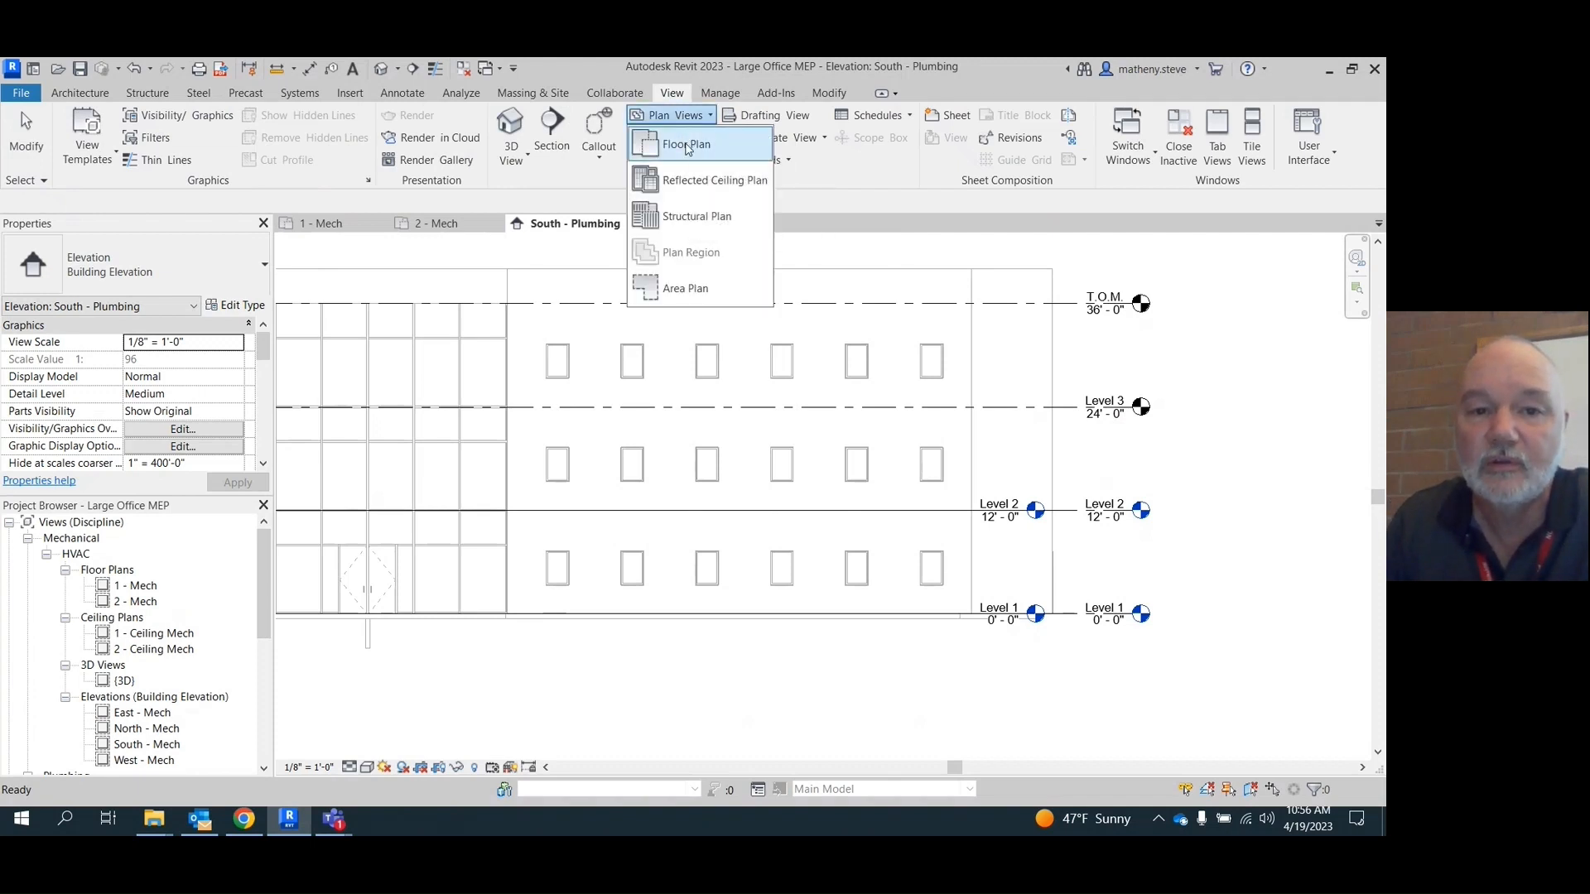
{"action": "left_click", "coordinate": [686, 142]}
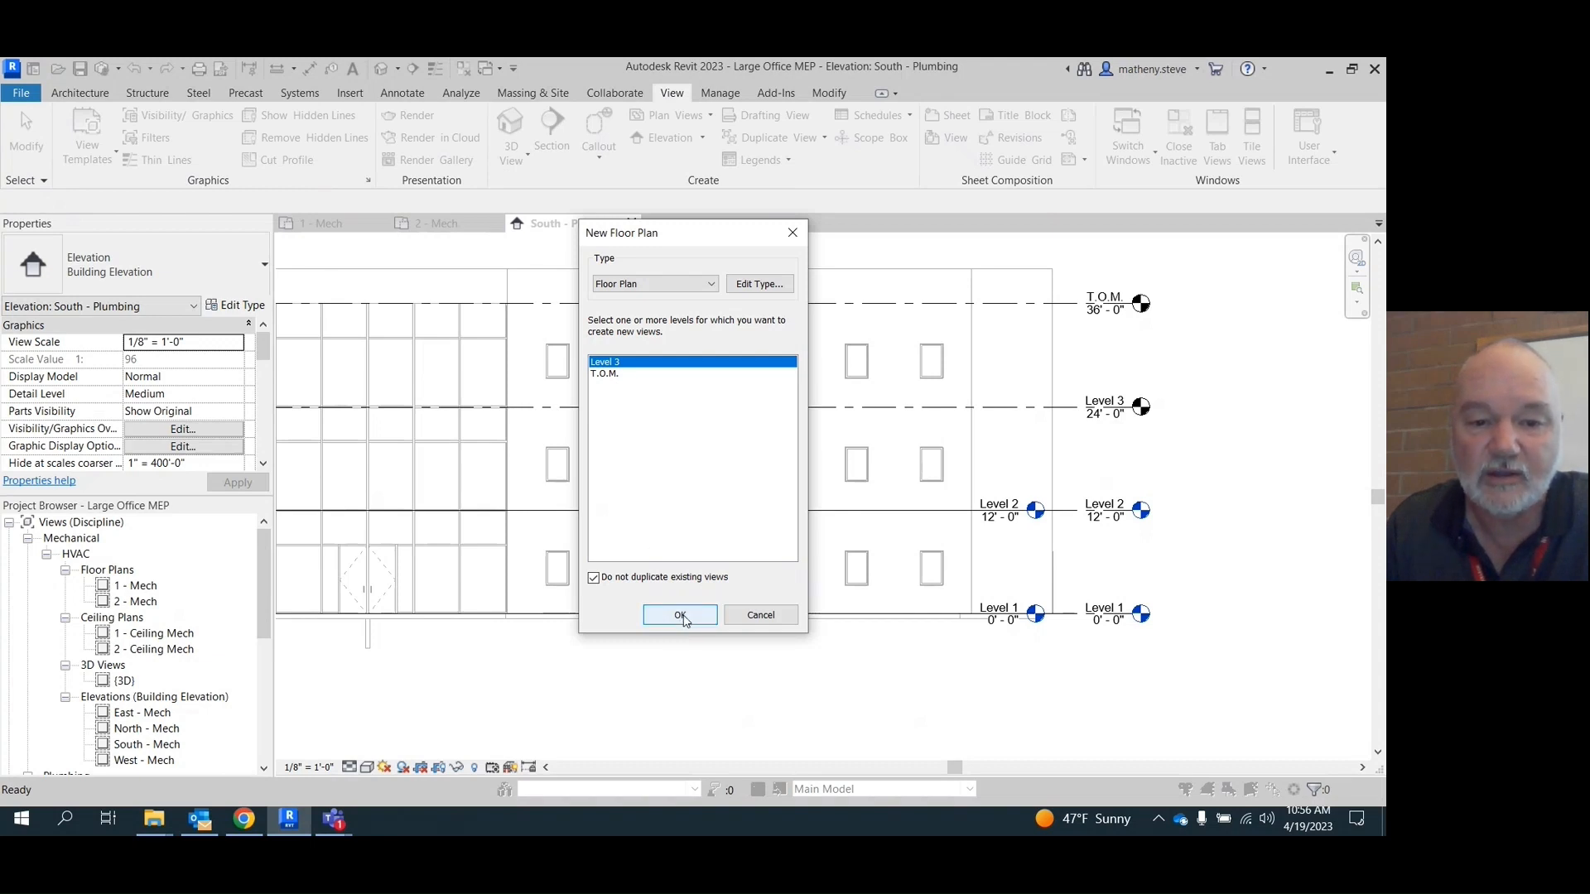
{"action": "left_click", "coordinate": [679, 615]}
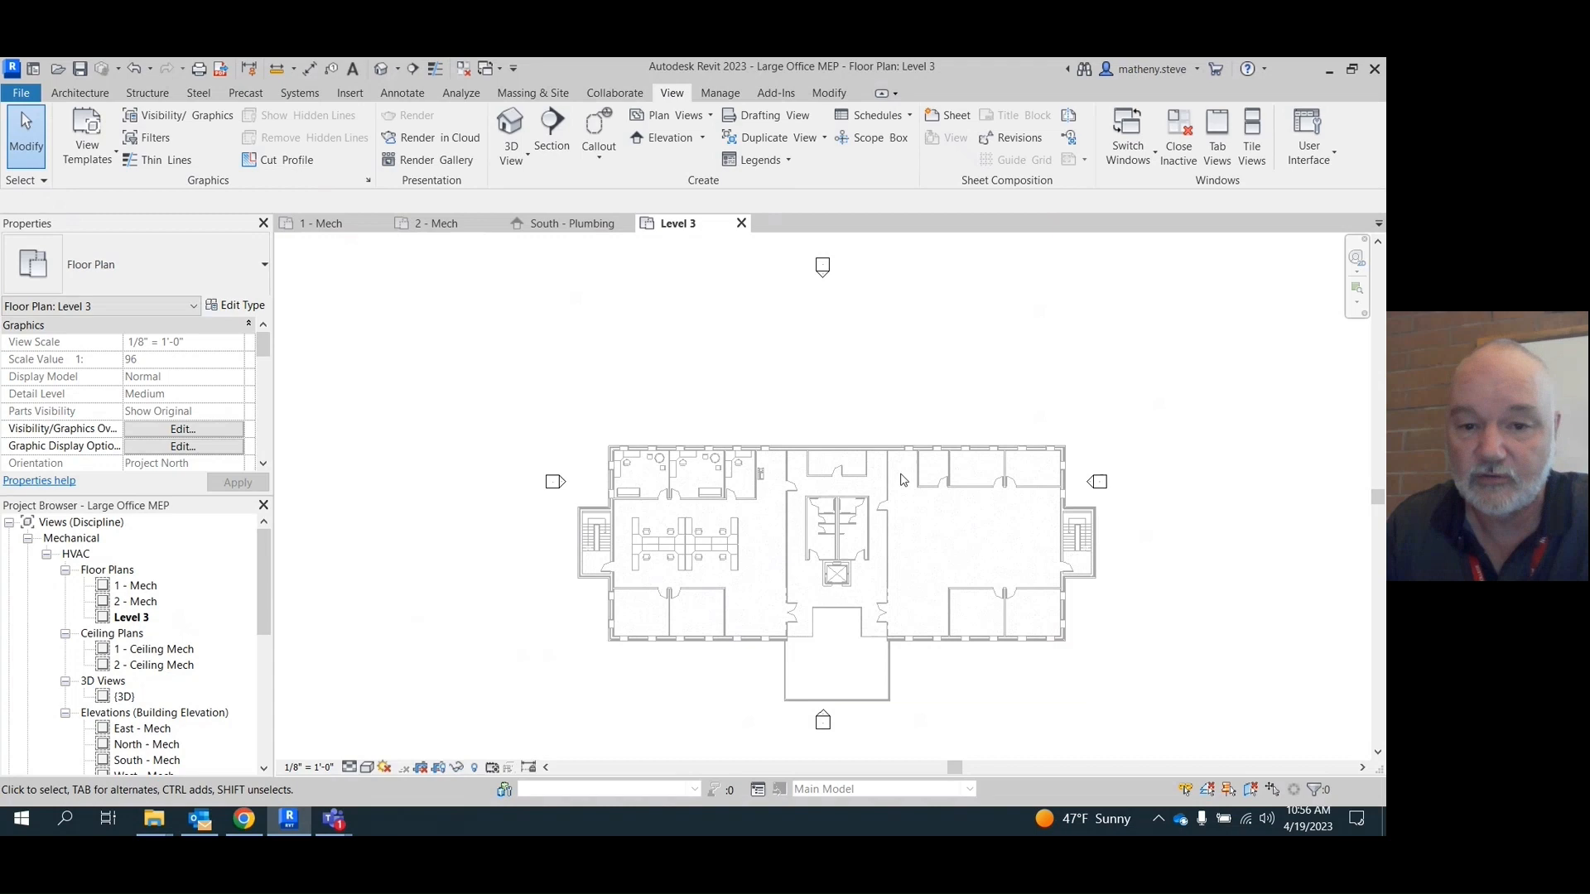
{"action": "mouse_move", "coordinate": [858, 492]}
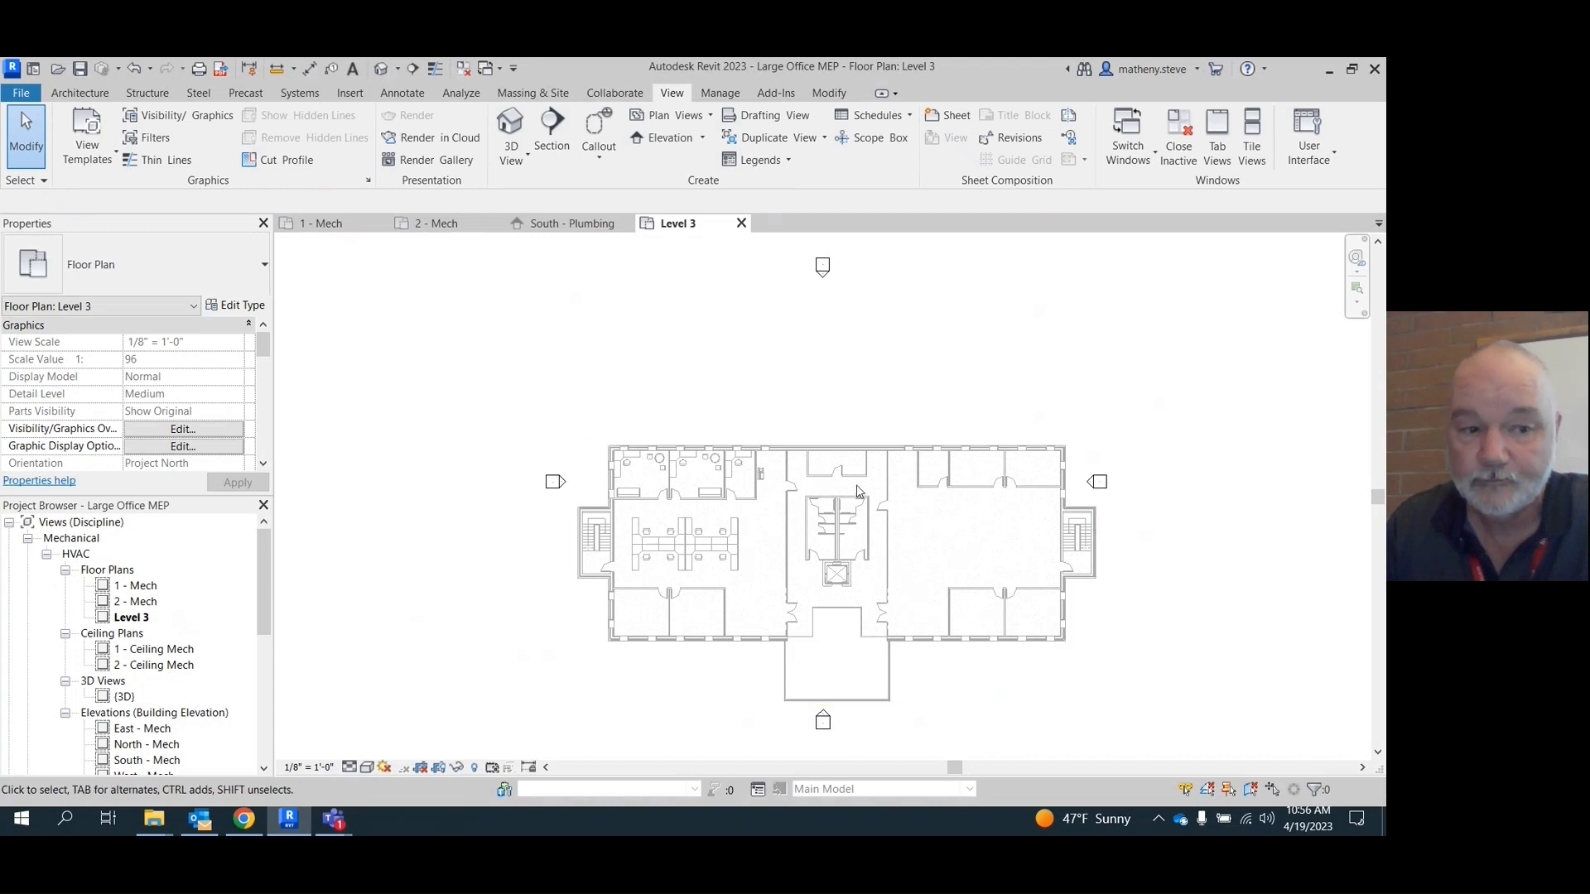
{"action": "mouse_move", "coordinate": [671, 116]}
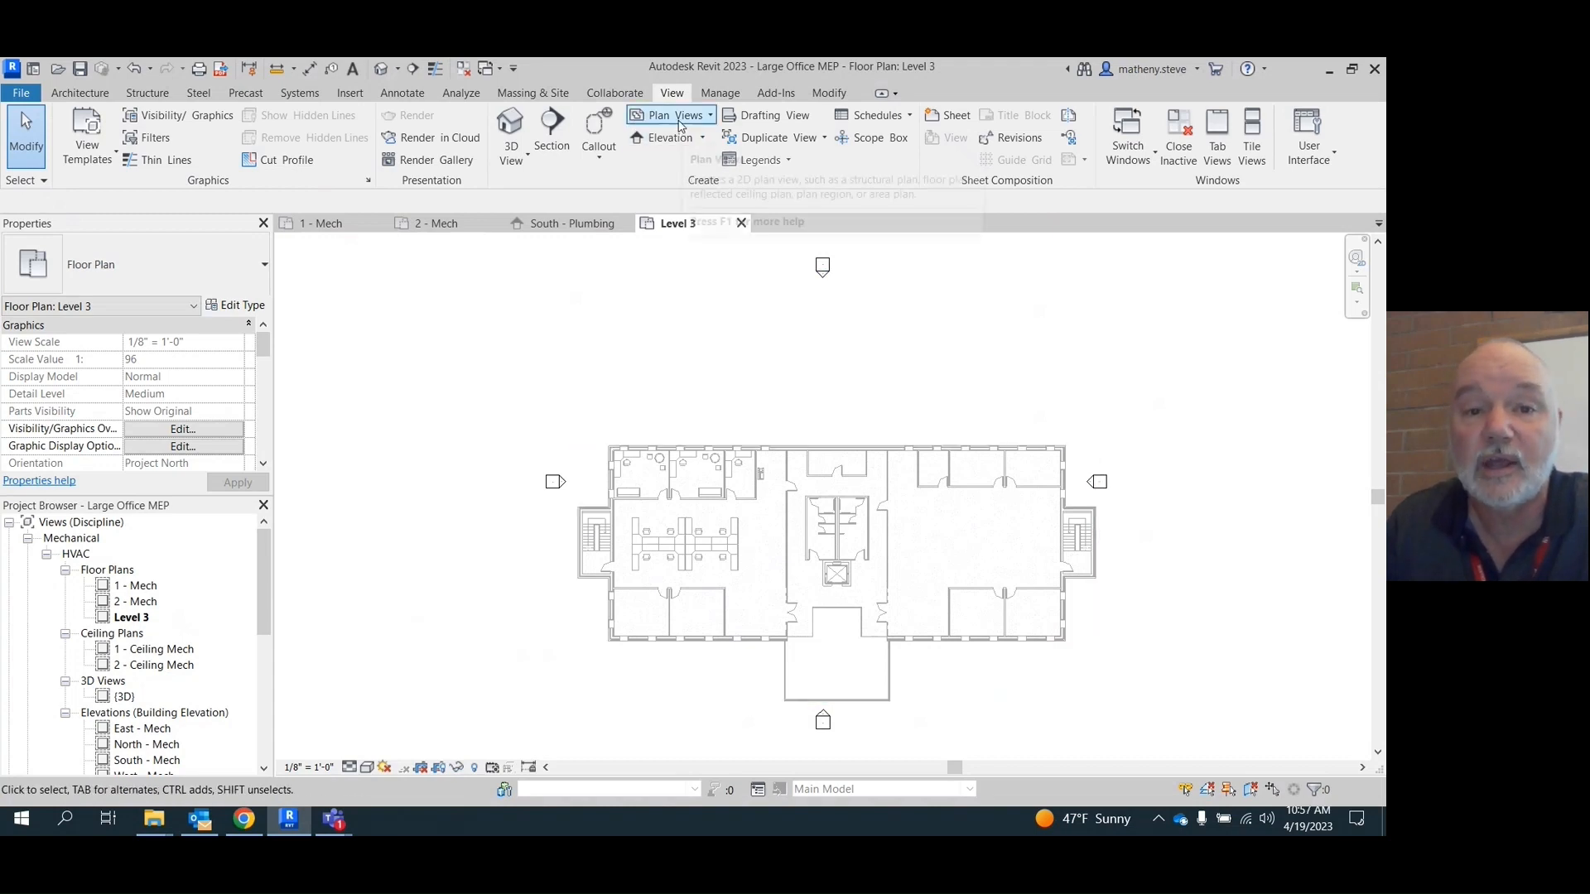
{"action": "left_click", "coordinate": [659, 114]}
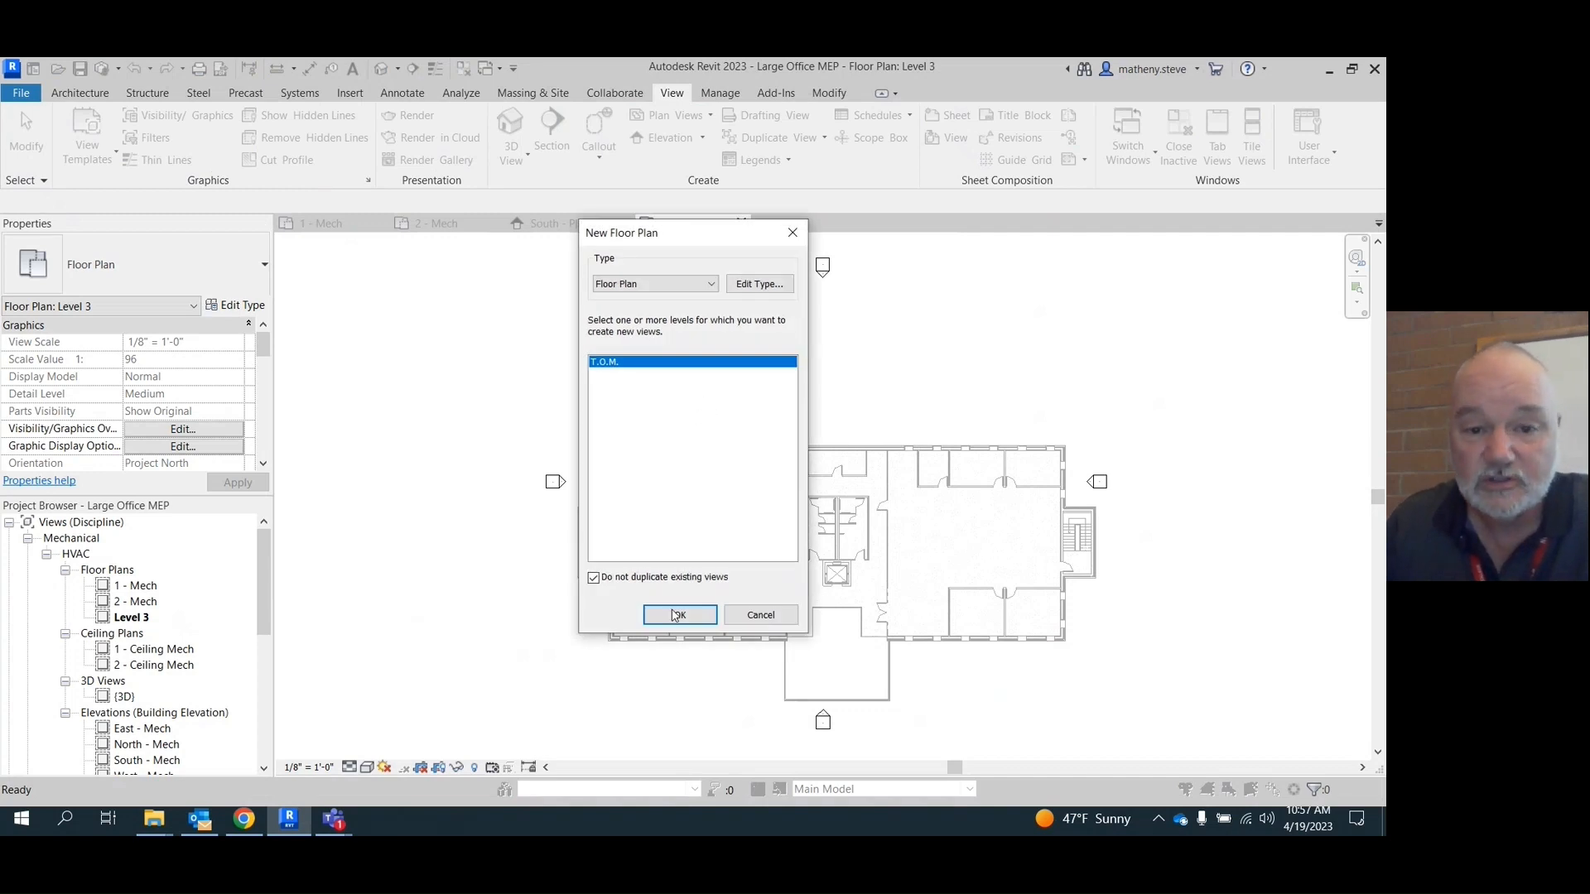
{"action": "left_click", "coordinate": [679, 615]}
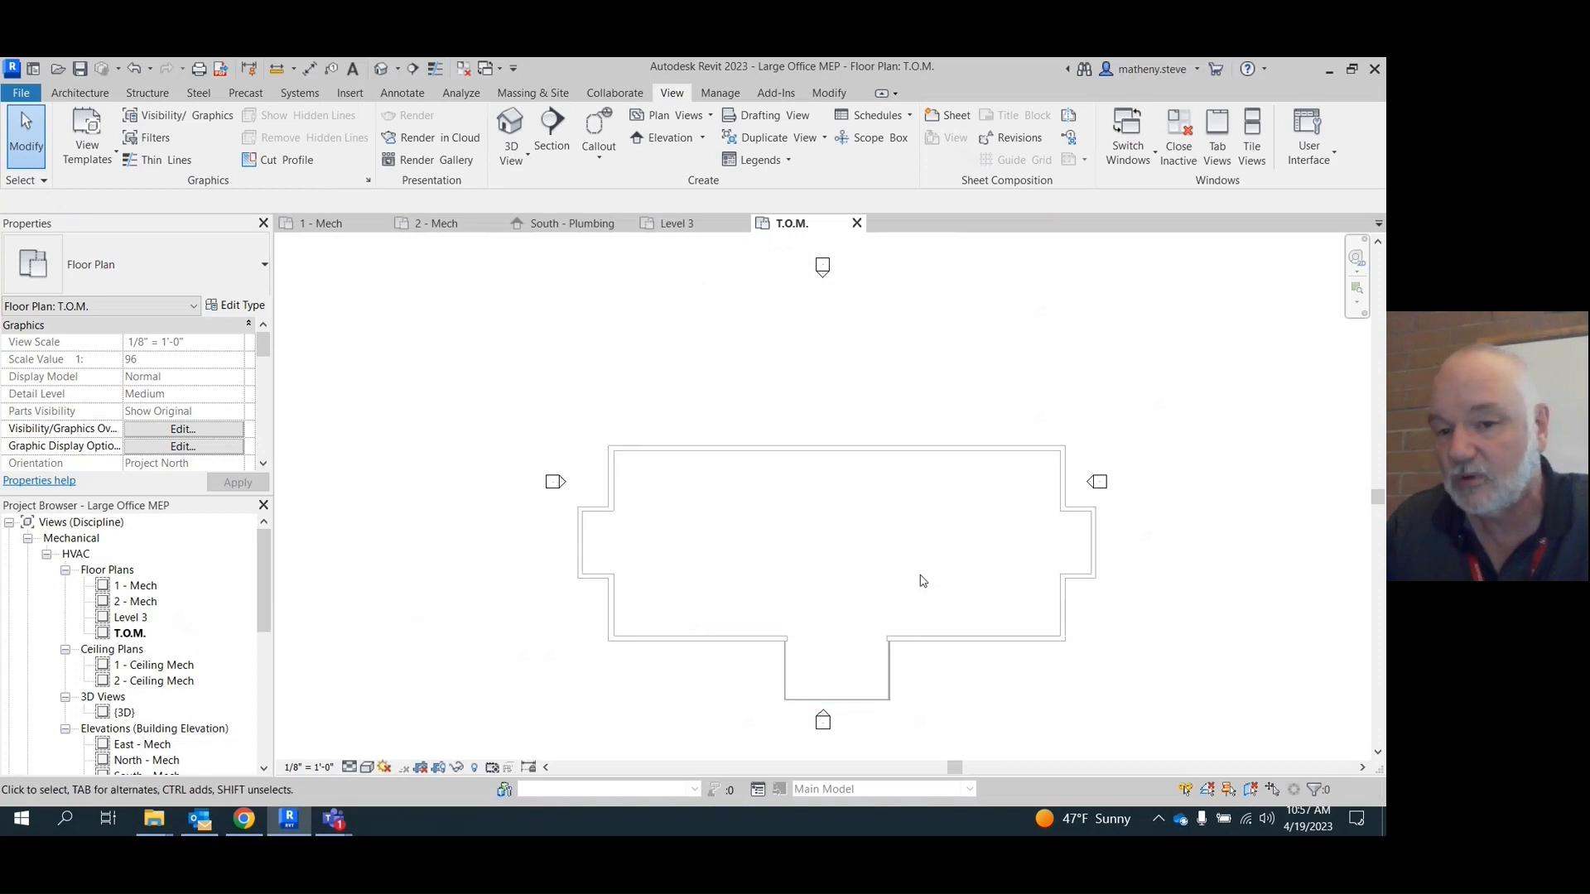
{"action": "mouse_move", "coordinate": [386, 666]}
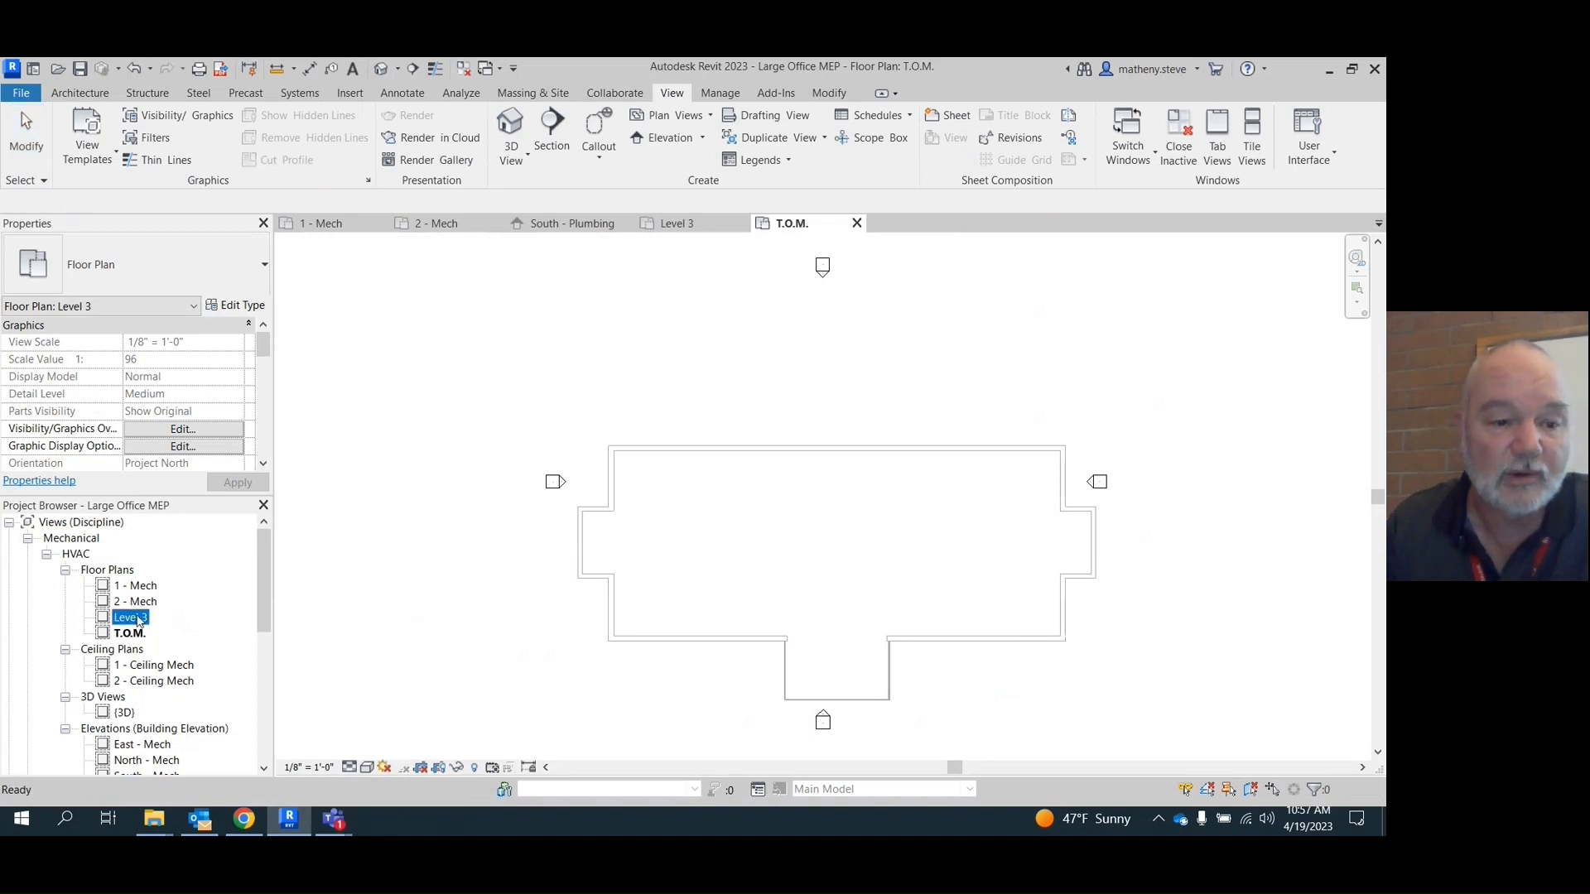
- Rename the Level 3 floor plan view to 3 - Mech from the Project Browser
{"action": "right_click", "coordinate": [128, 616]}
{"action": "type", "text": "3"}
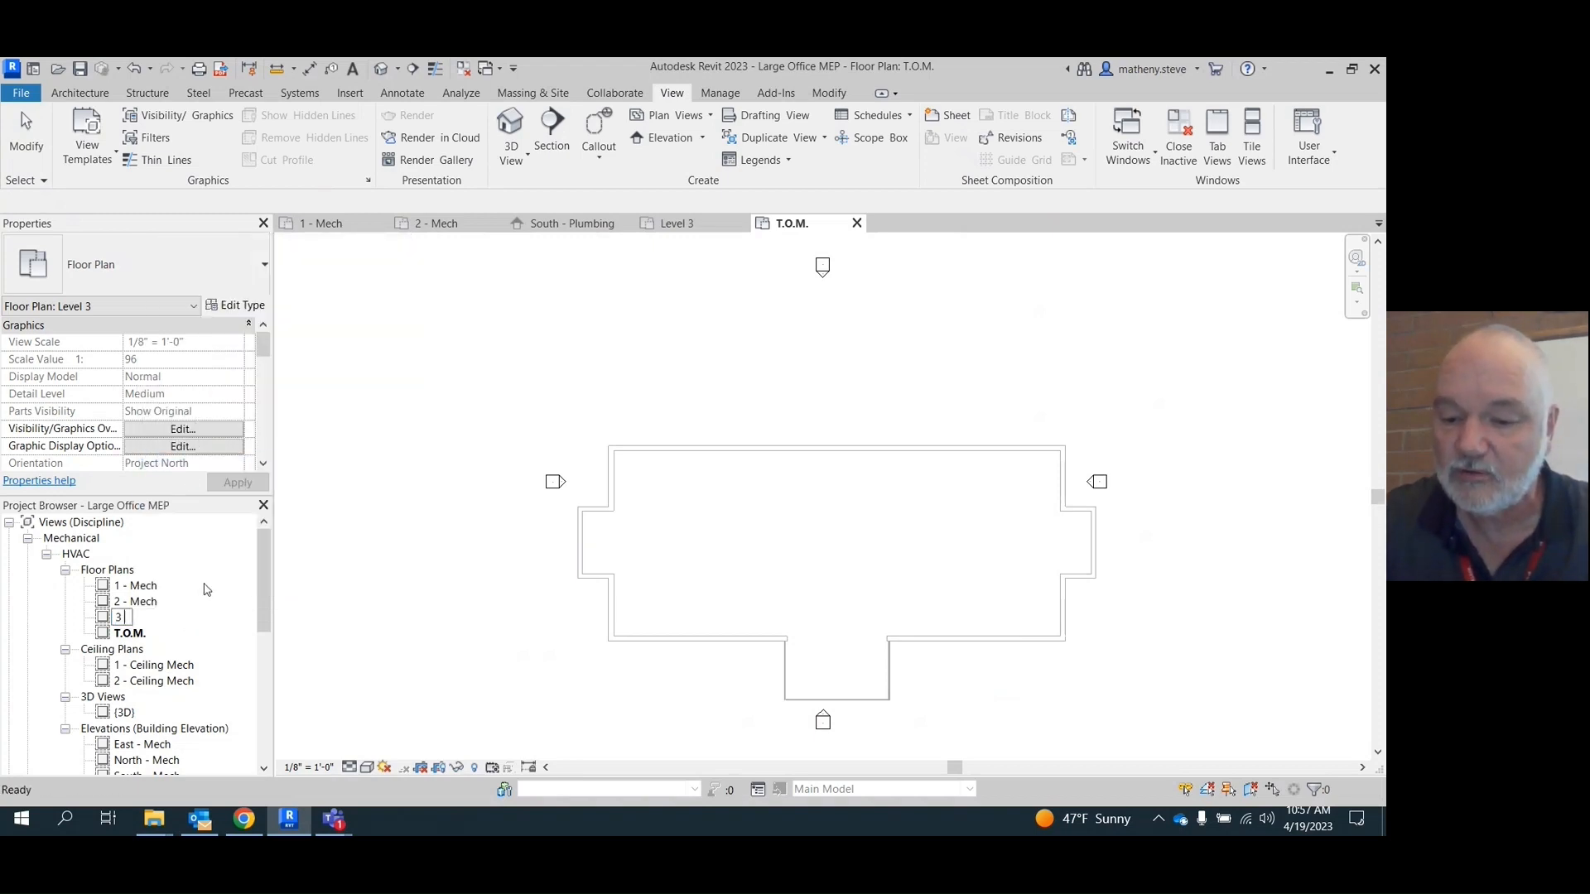
{"action": "type", "text": "- M"}
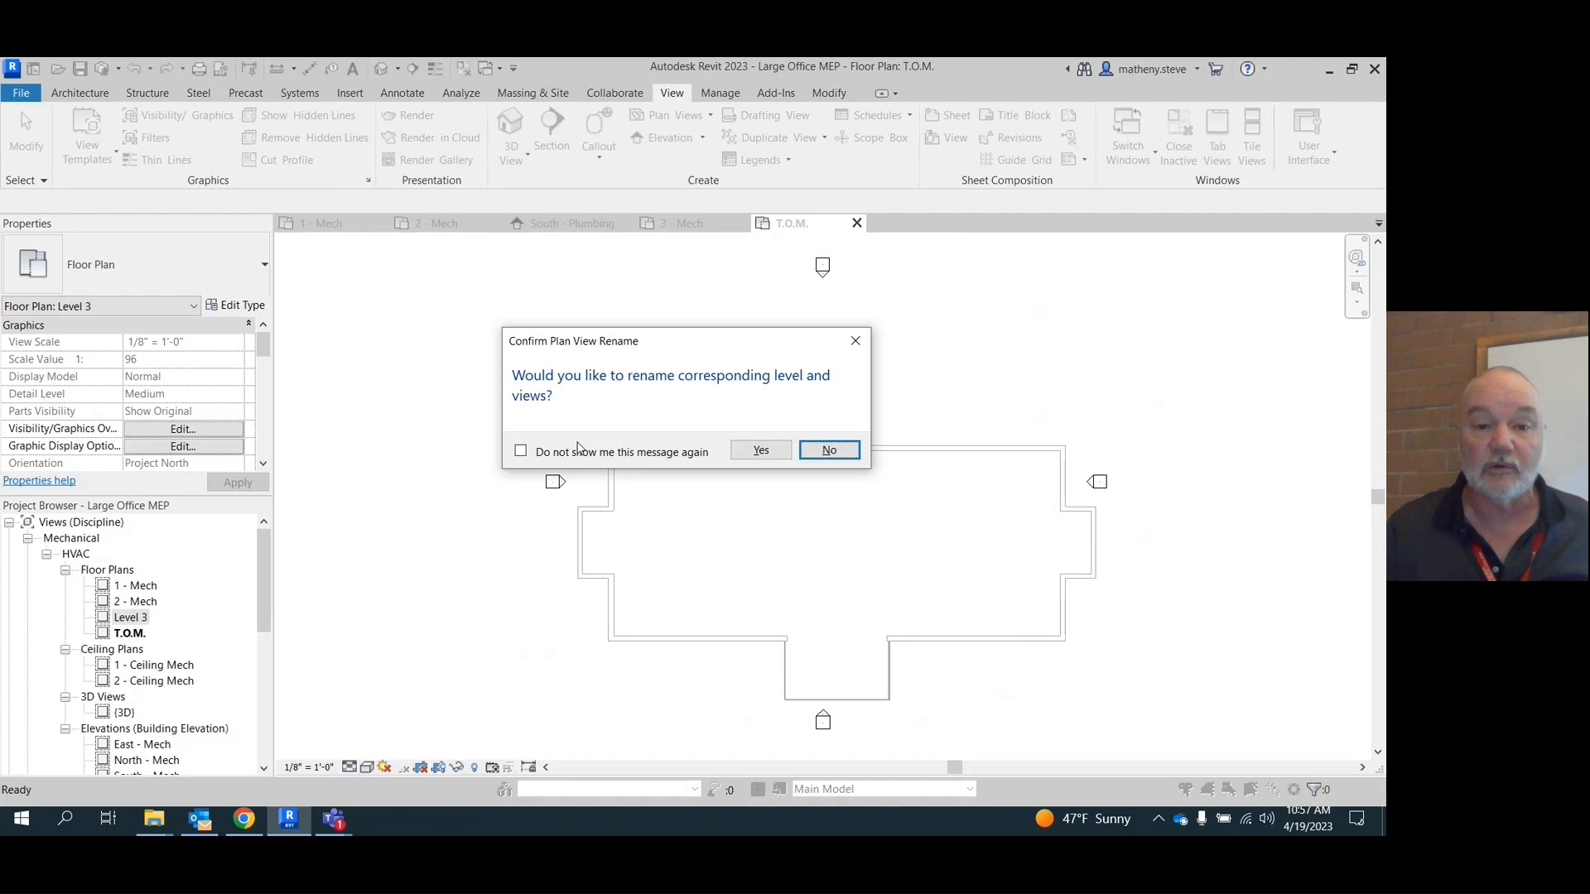
{"action": "mouse_move", "coordinate": [666, 403]}
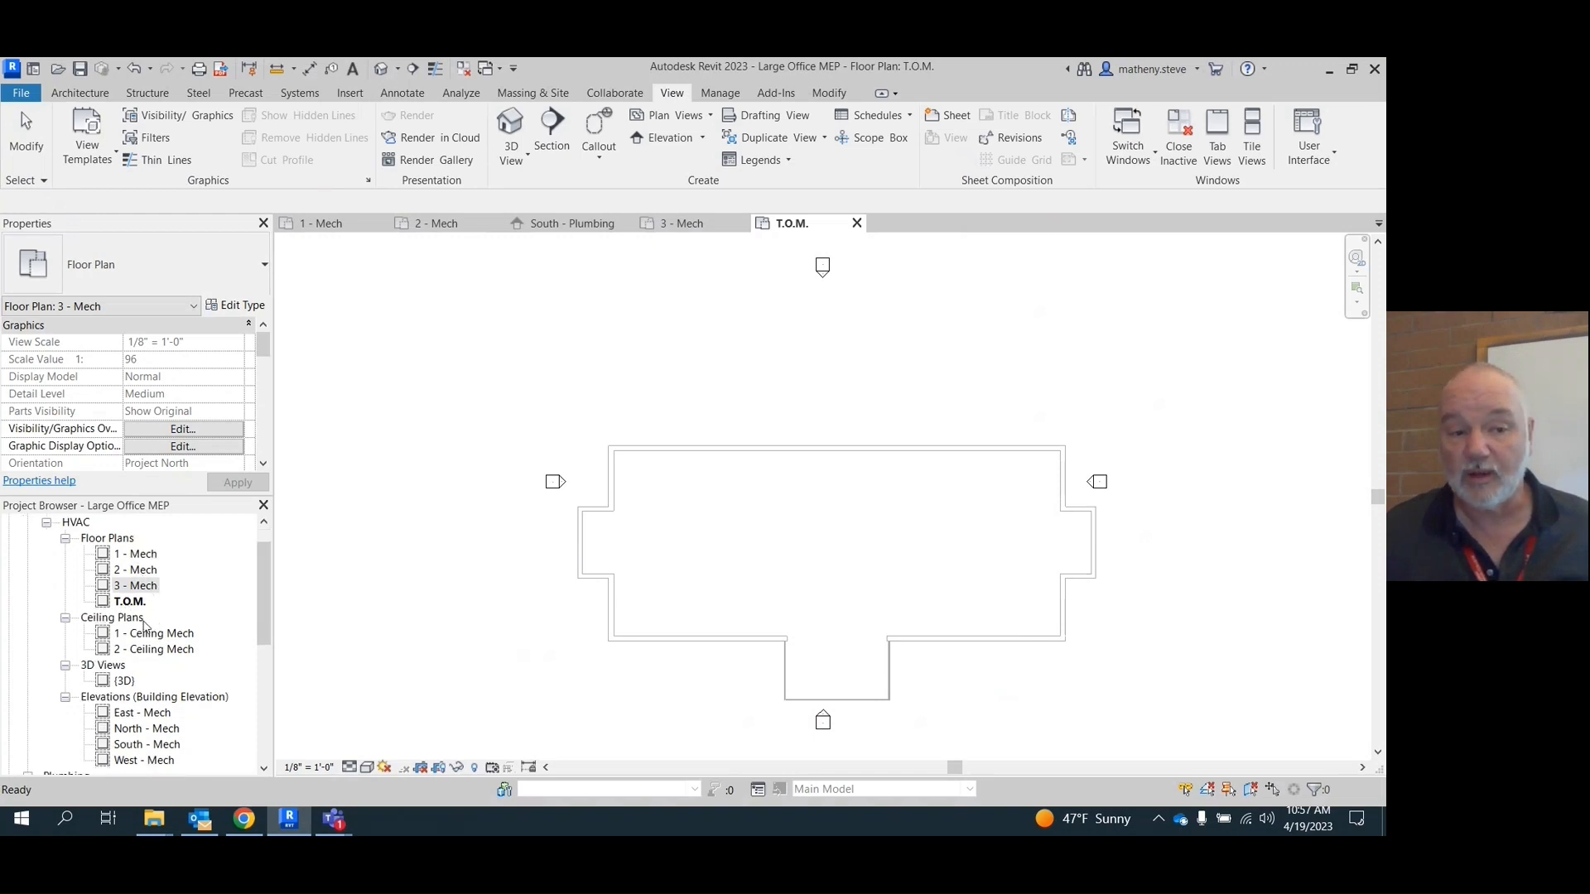
{"action": "mouse_move", "coordinate": [621, 184]}
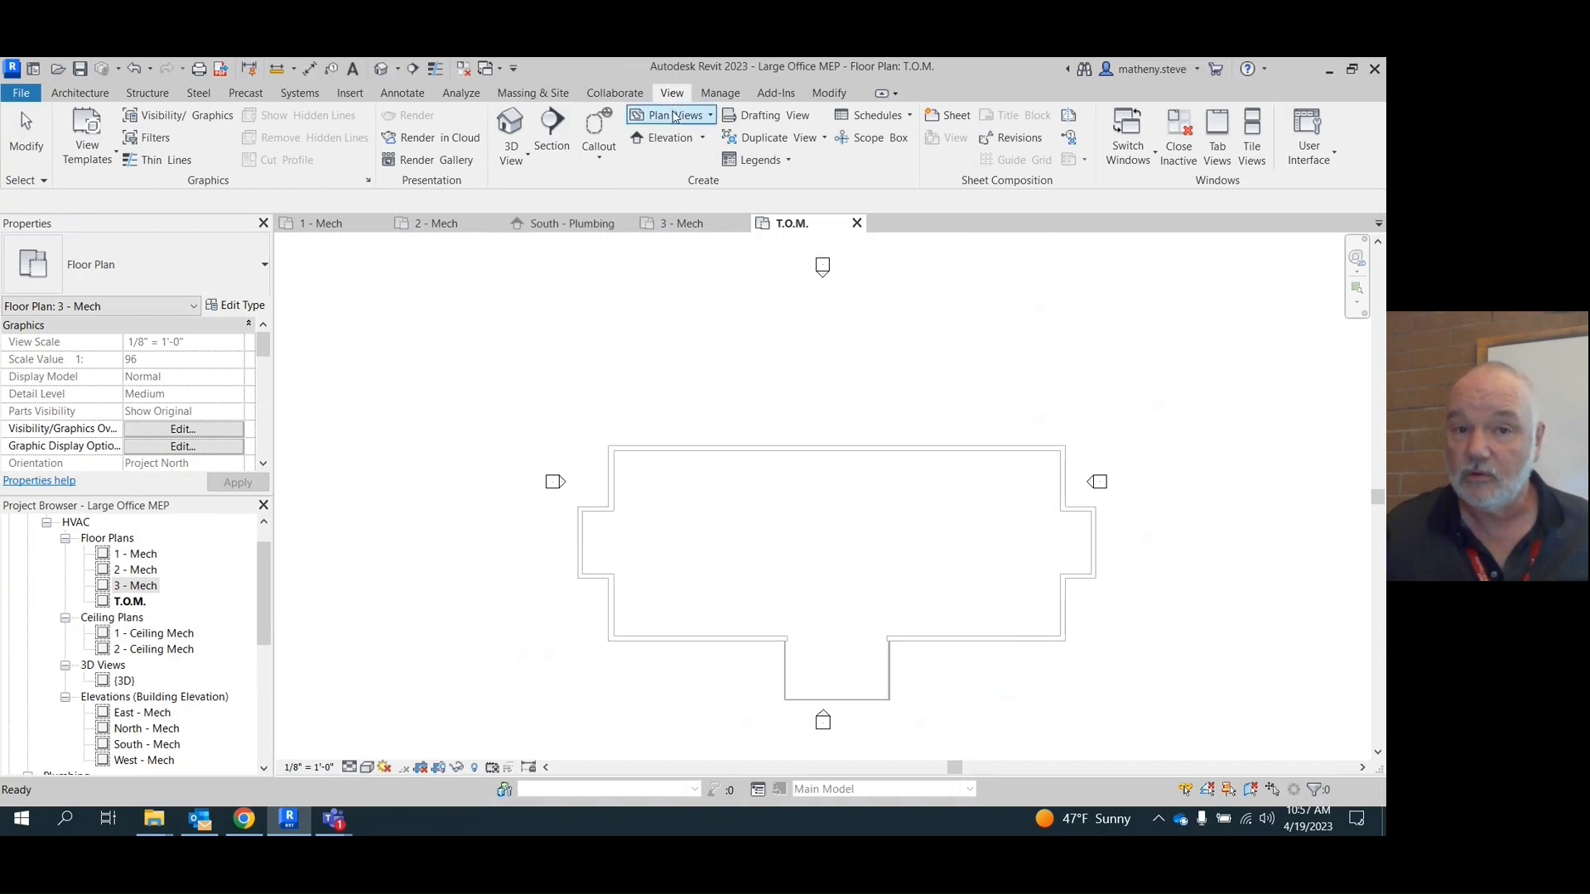
- Create a reflected ceiling plan view for Level 3
{"action": "left_click", "coordinate": [670, 115]}
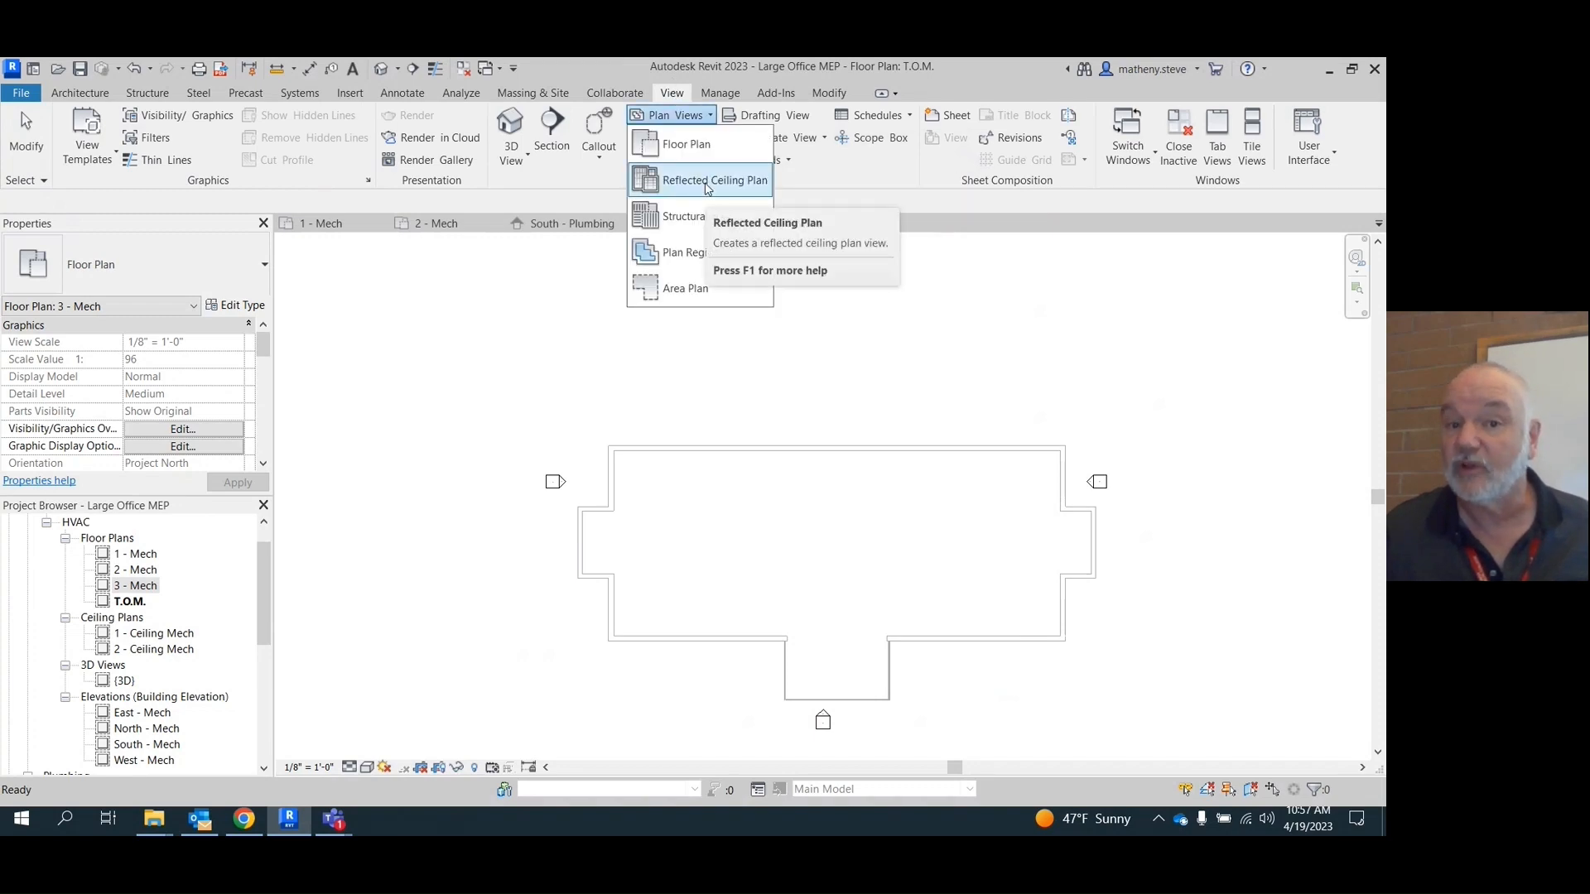
{"action": "left_click", "coordinate": [715, 179]}
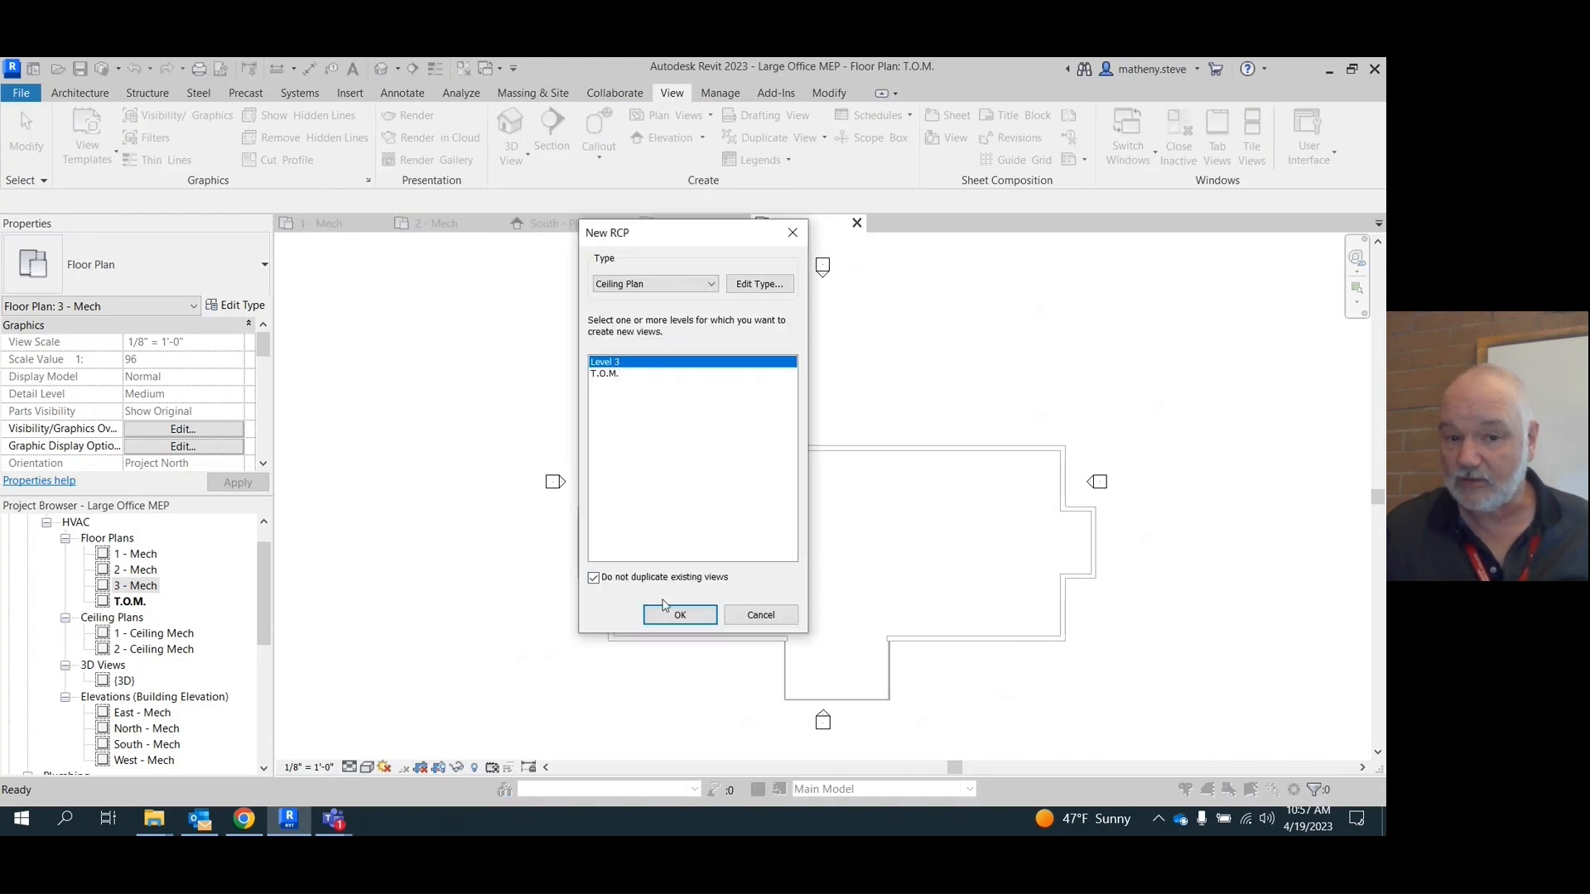
{"action": "left_click", "coordinate": [679, 614]}
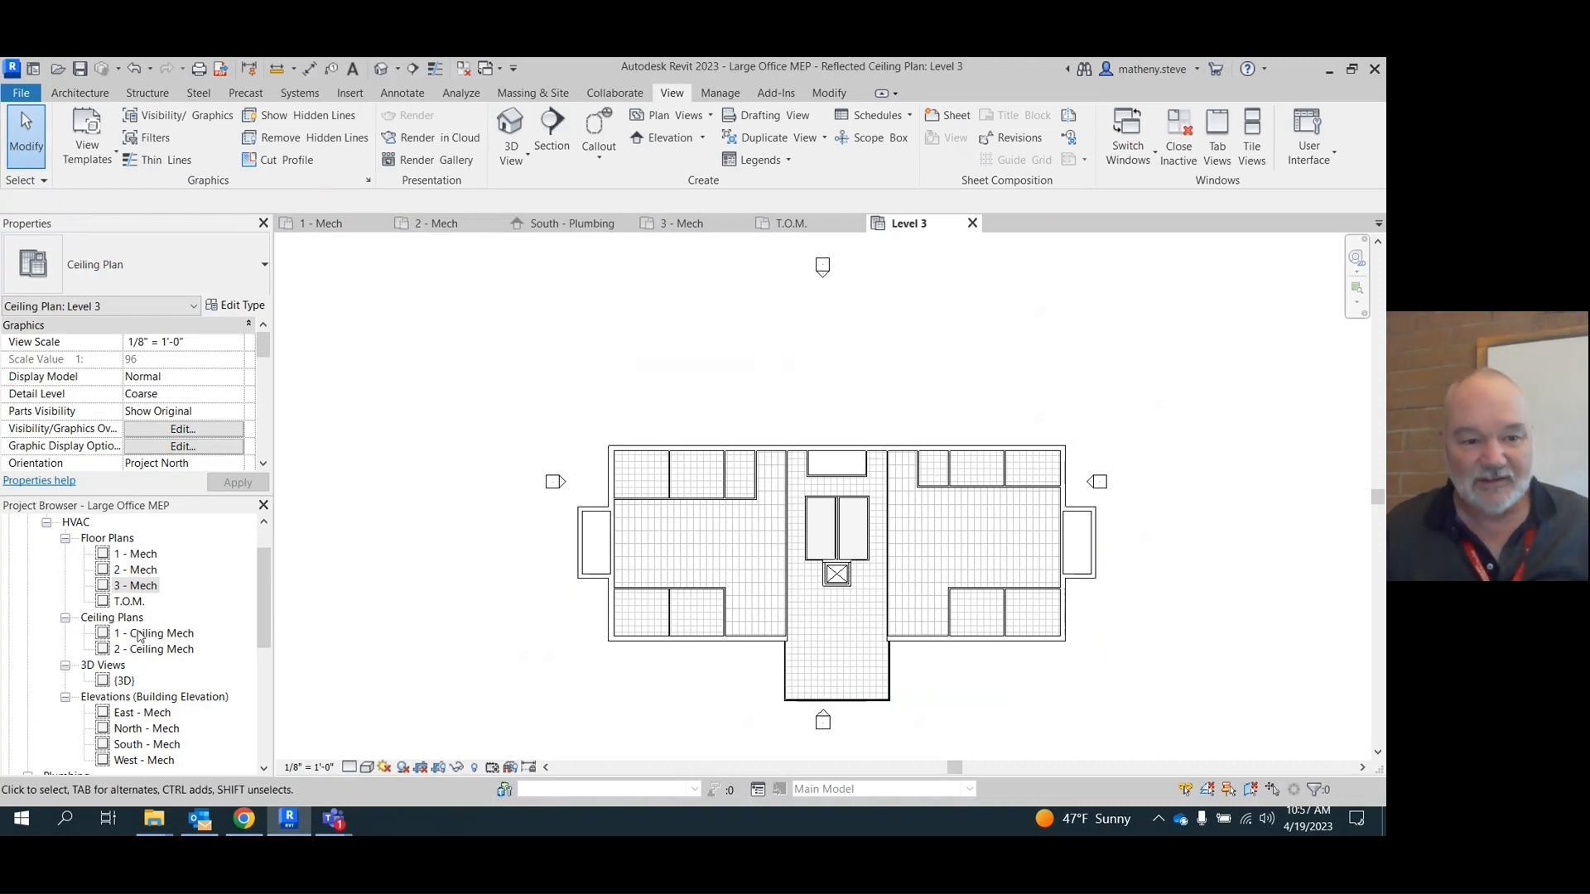
{"action": "mouse_move", "coordinate": [145, 666]}
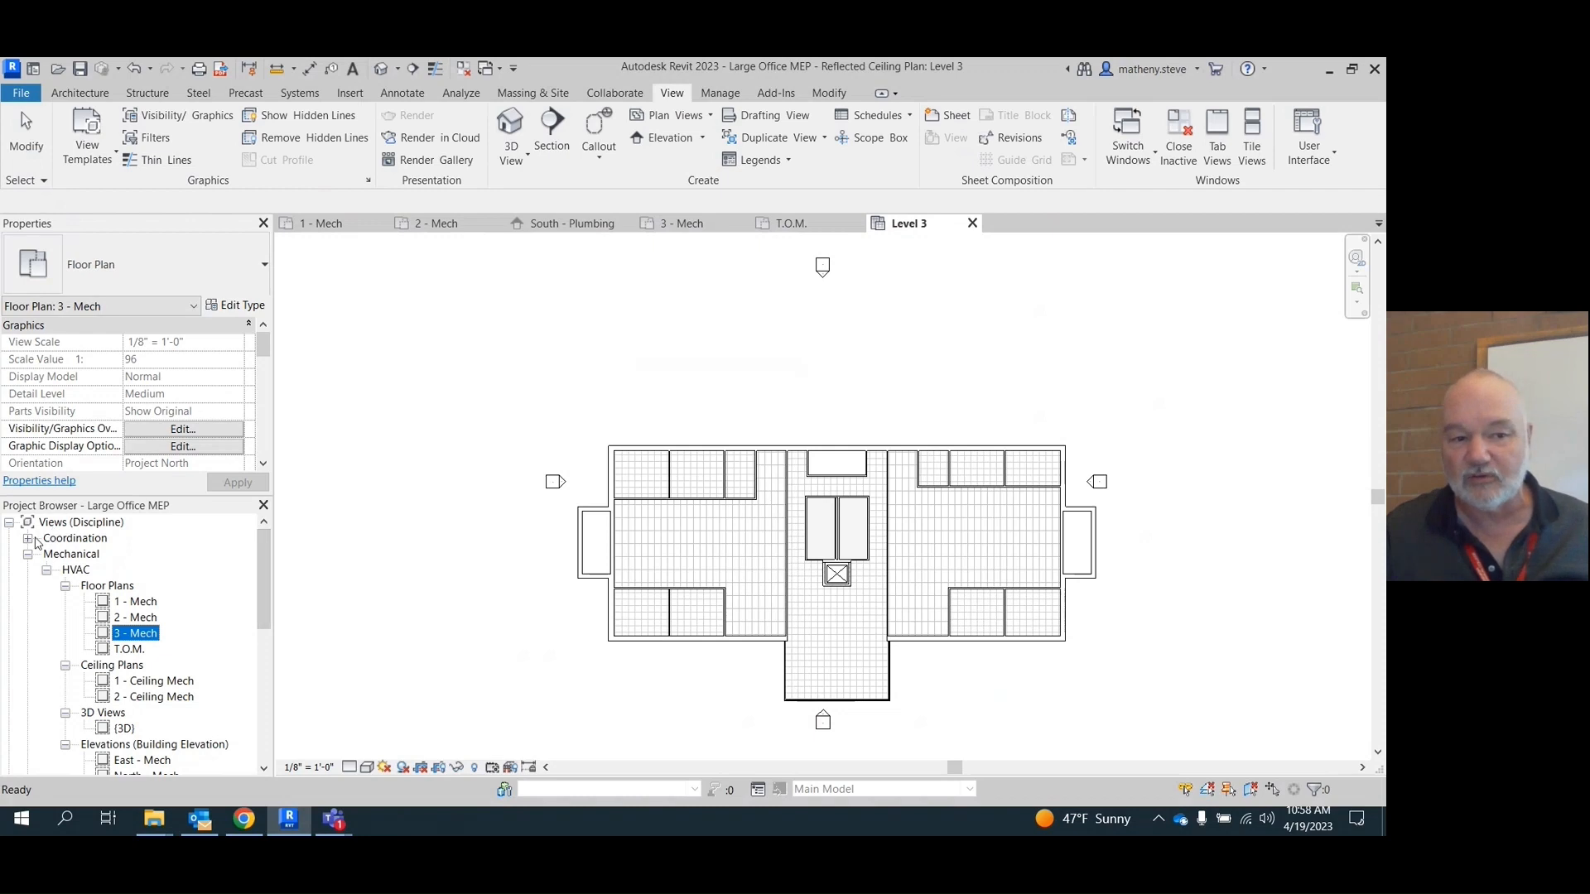
- Expand Coordination, its unnamed group and Ceiling Plans to locate the Level 3 ceiling plan
{"action": "left_click", "coordinate": [26, 539]}
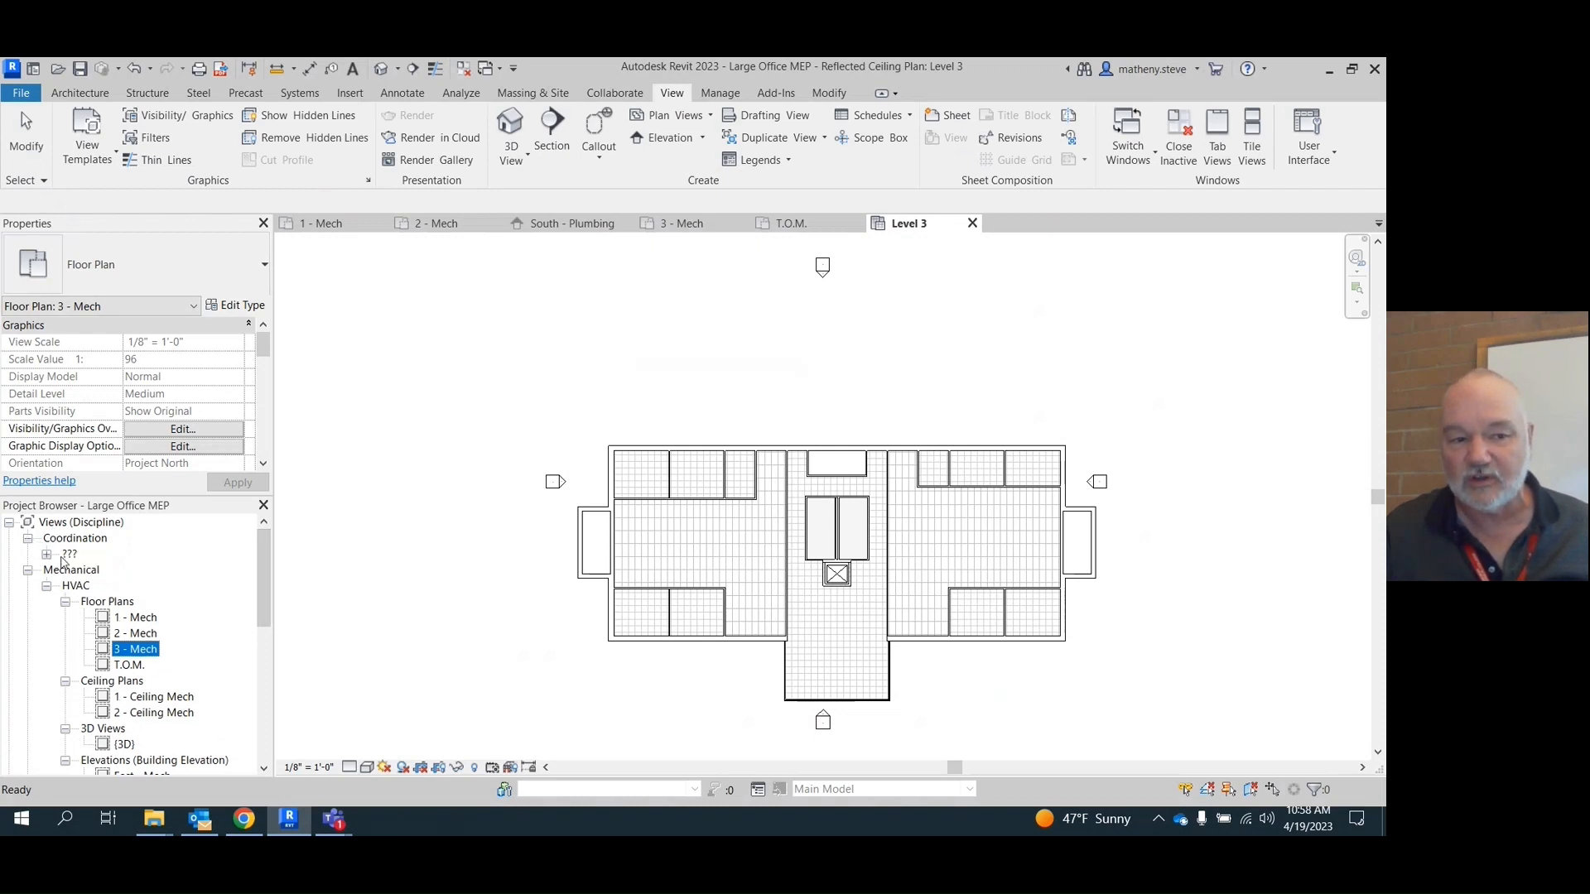
{"action": "left_click", "coordinate": [46, 553]}
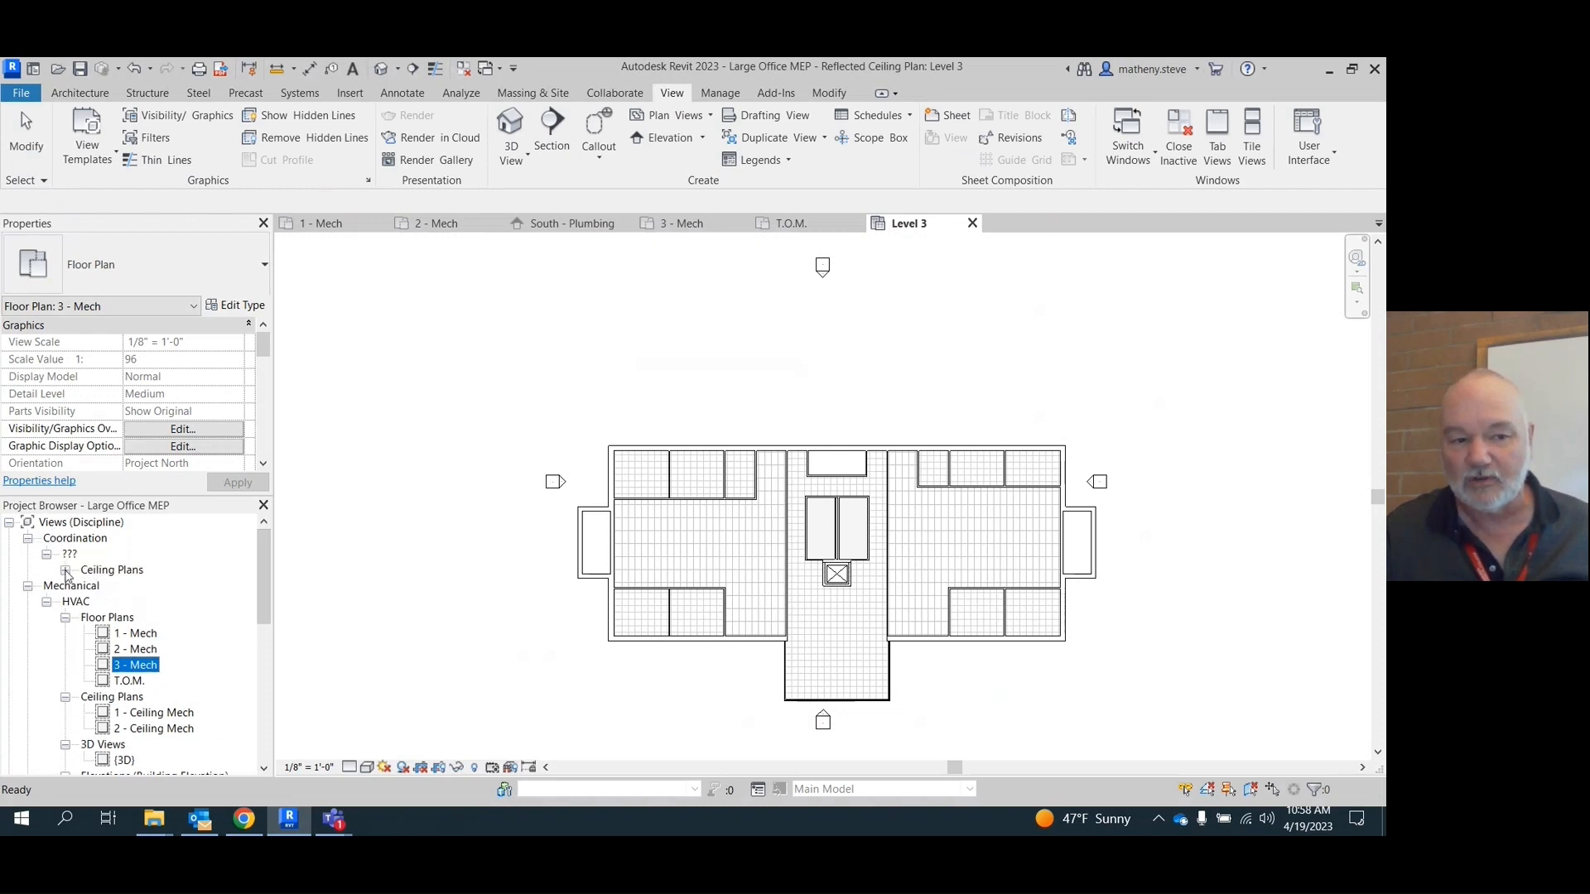
{"action": "left_click", "coordinate": [66, 570]}
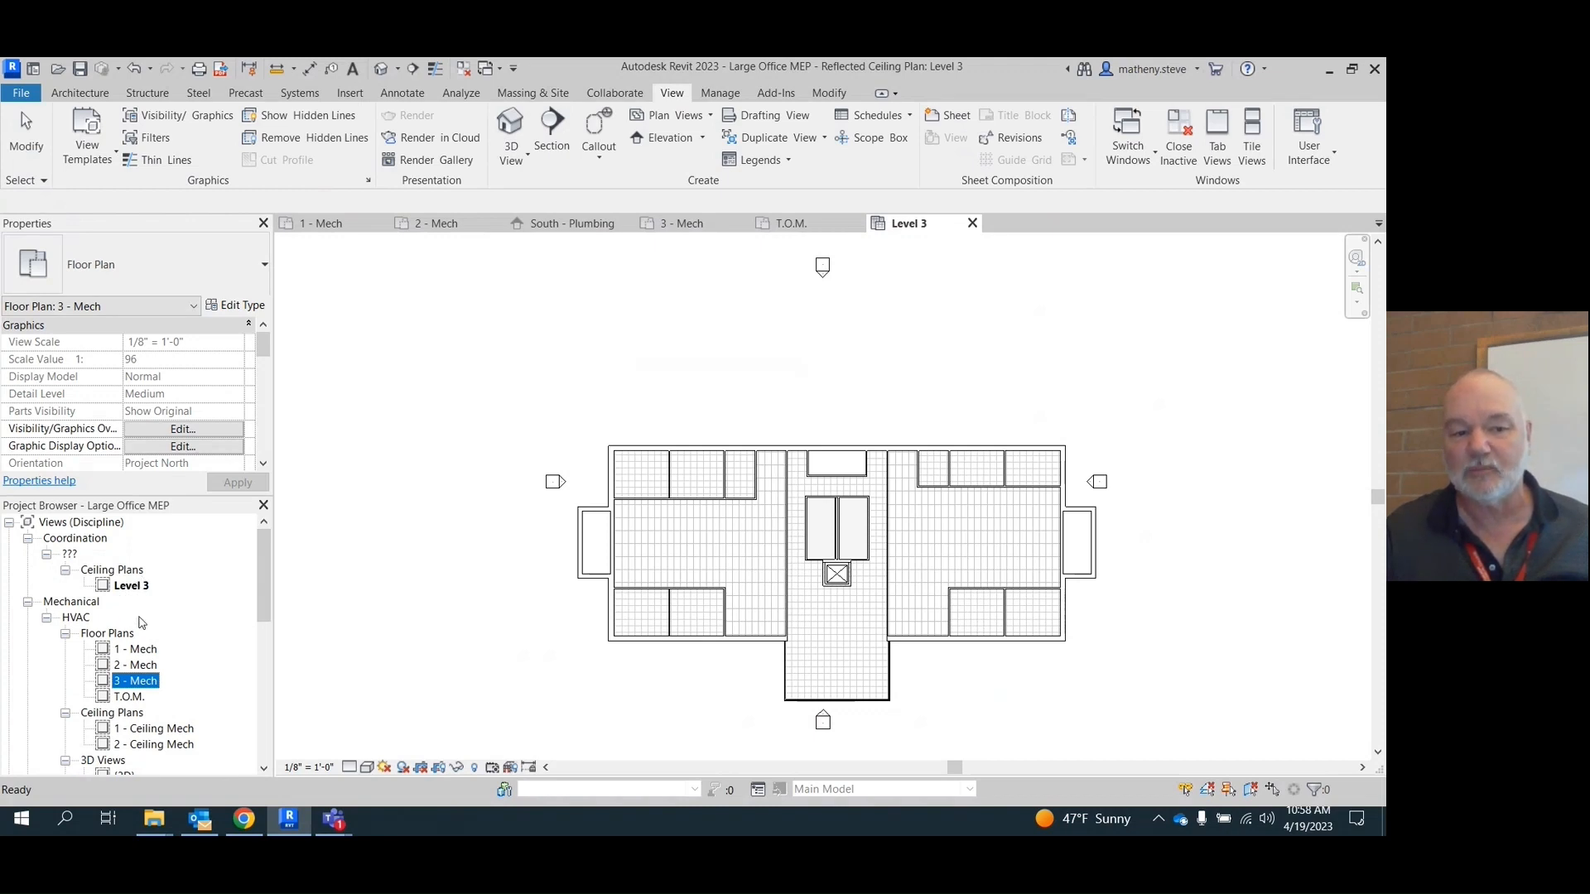
{"action": "mouse_move", "coordinate": [735, 503]}
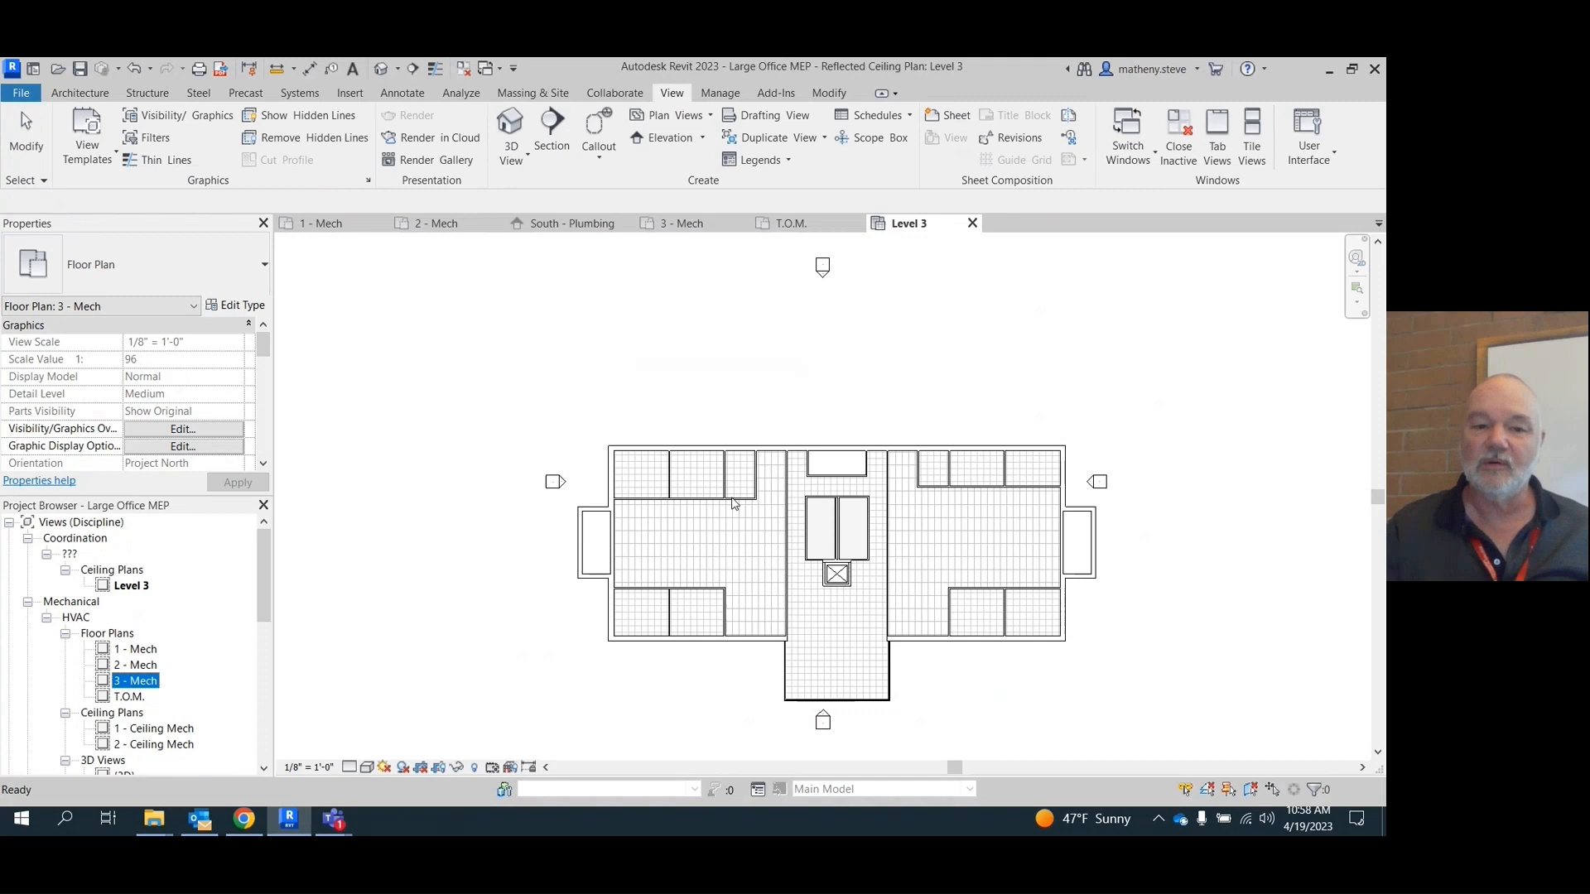
{"action": "mouse_move", "coordinate": [265, 468]}
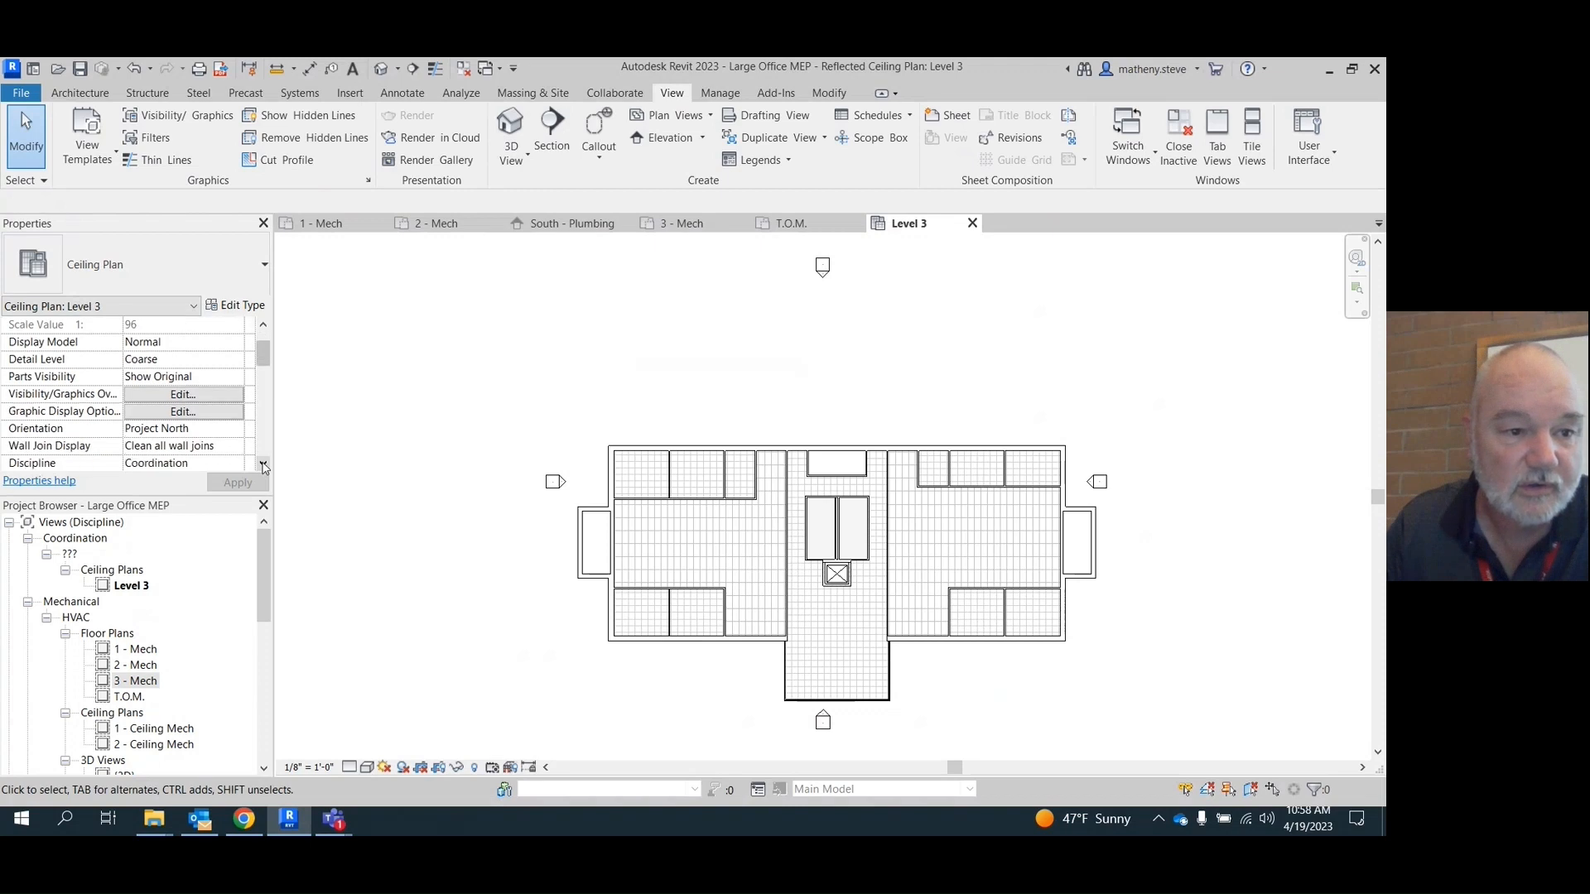
- Set the Level 3 ceiling plan's Discipline to Mechanical in Properties
{"action": "scroll", "scroll_direction": "down", "scroll_amount": 3}
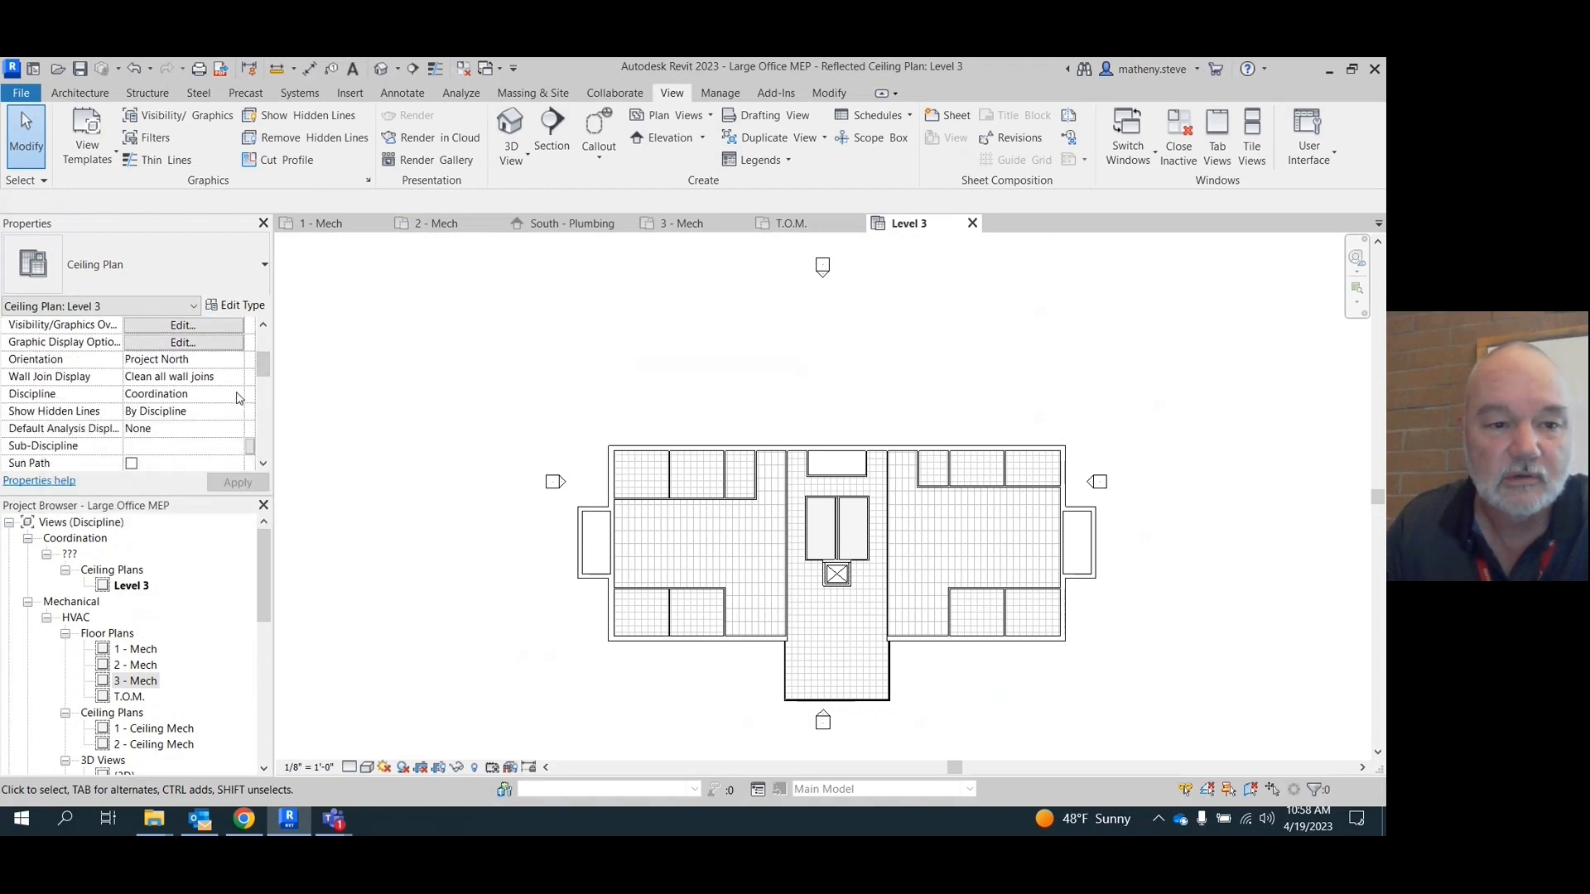
{"action": "left_click", "coordinate": [237, 395]}
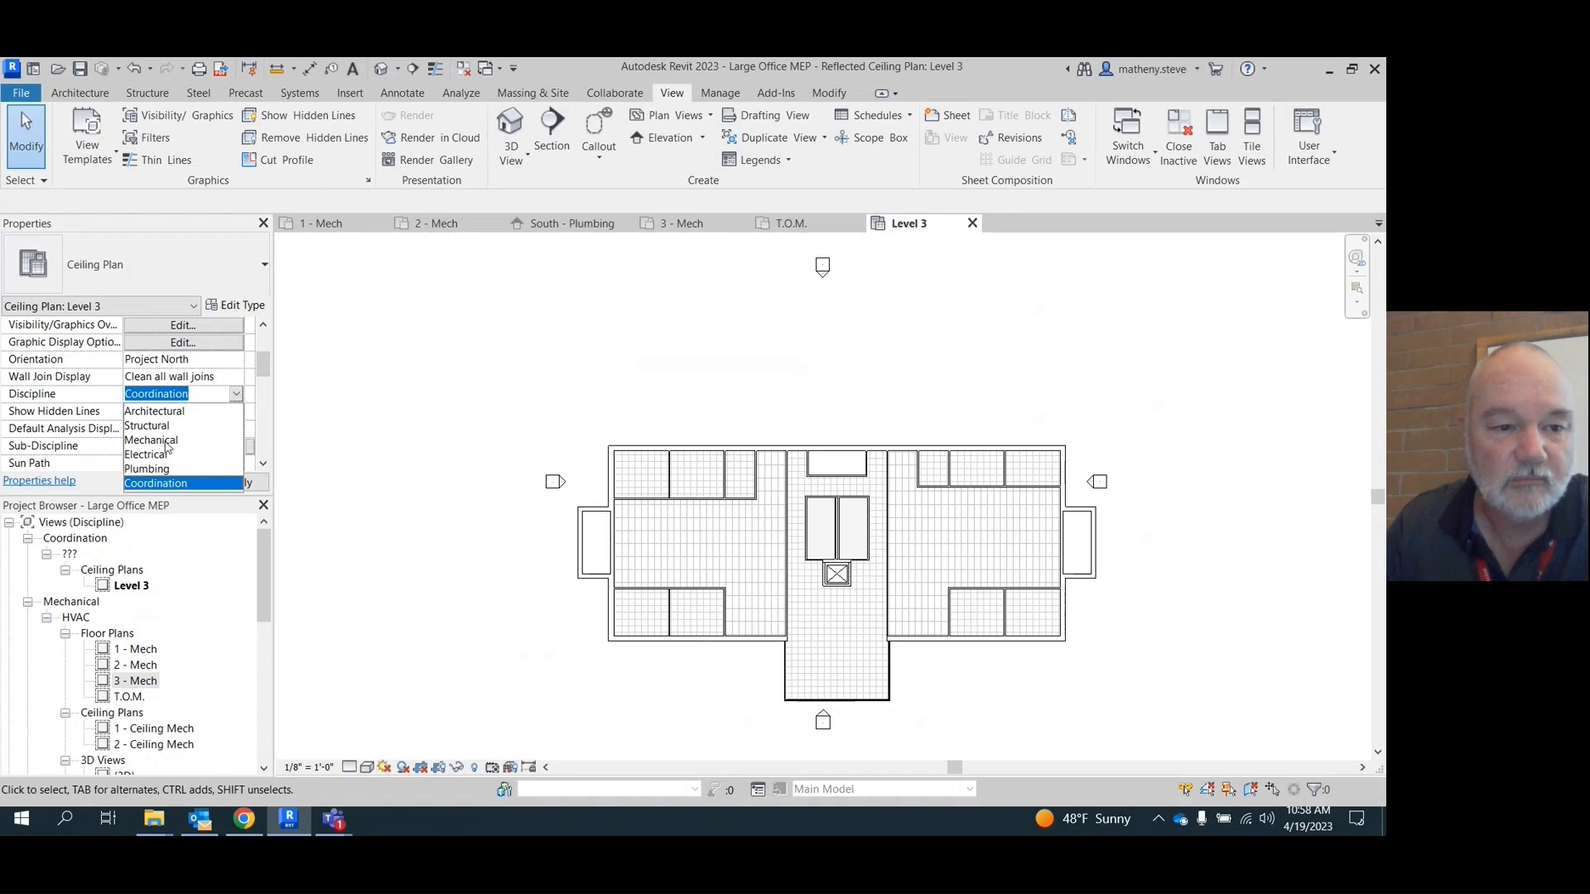
{"action": "left_click", "coordinate": [150, 440]}
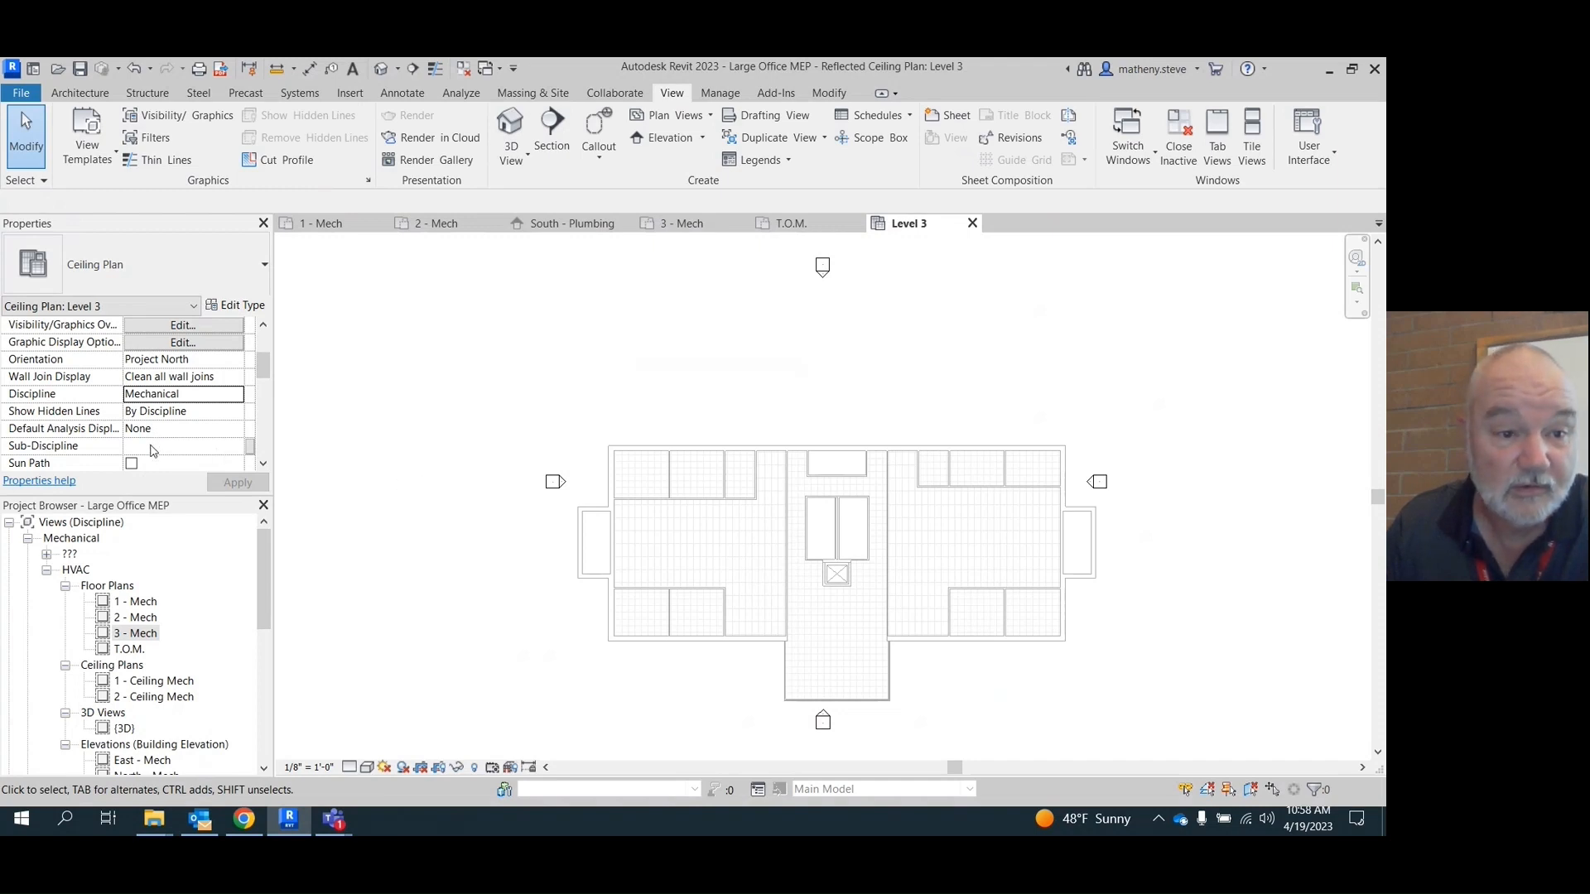
{"action": "left_click", "coordinate": [239, 446]}
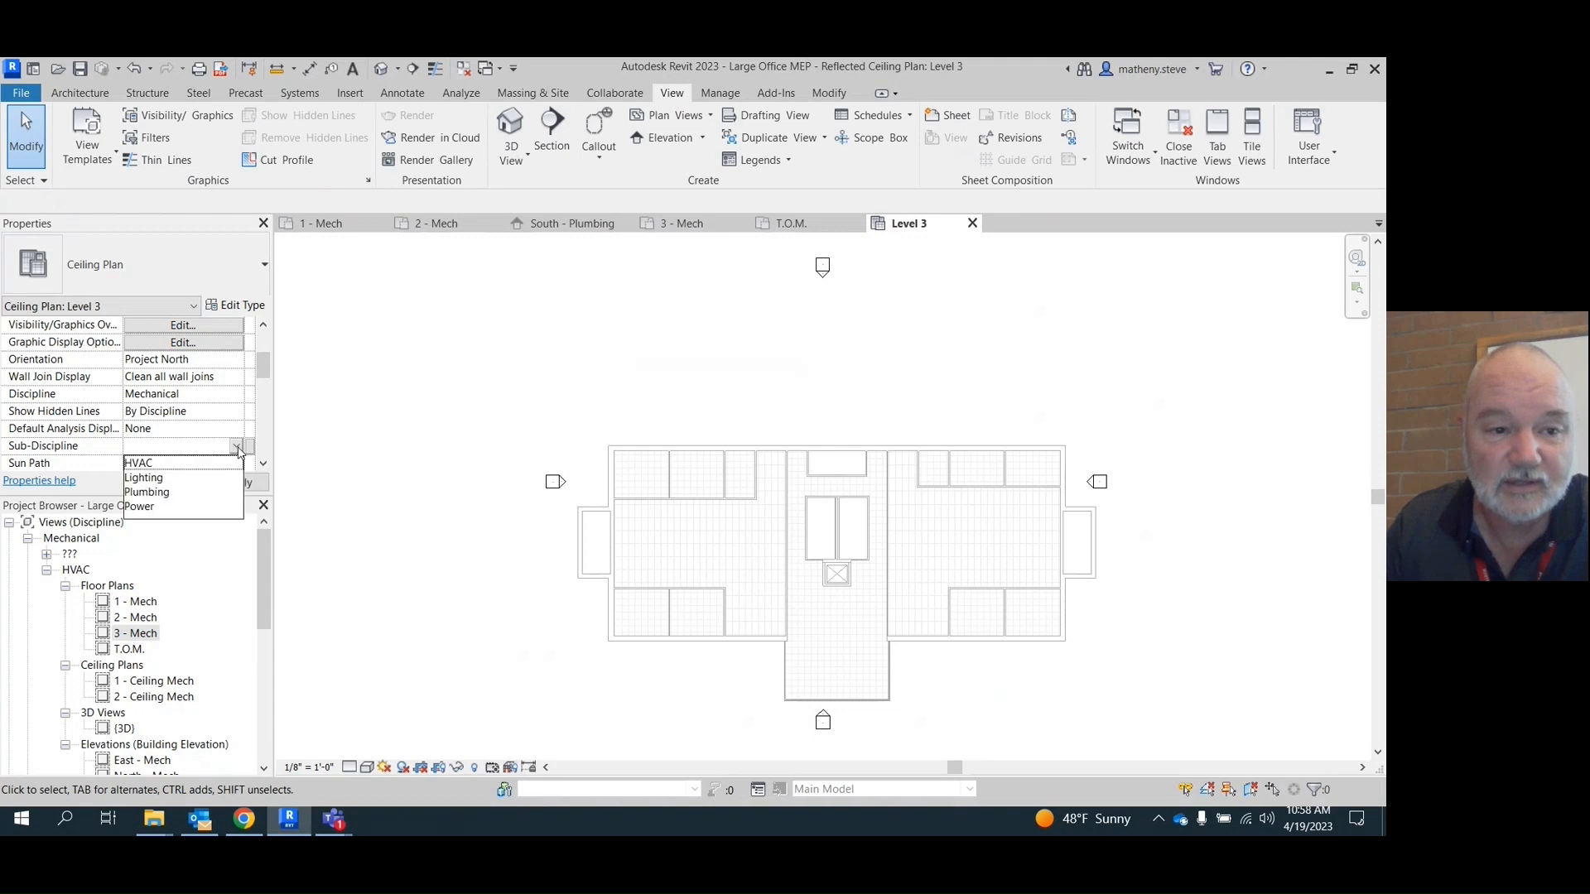